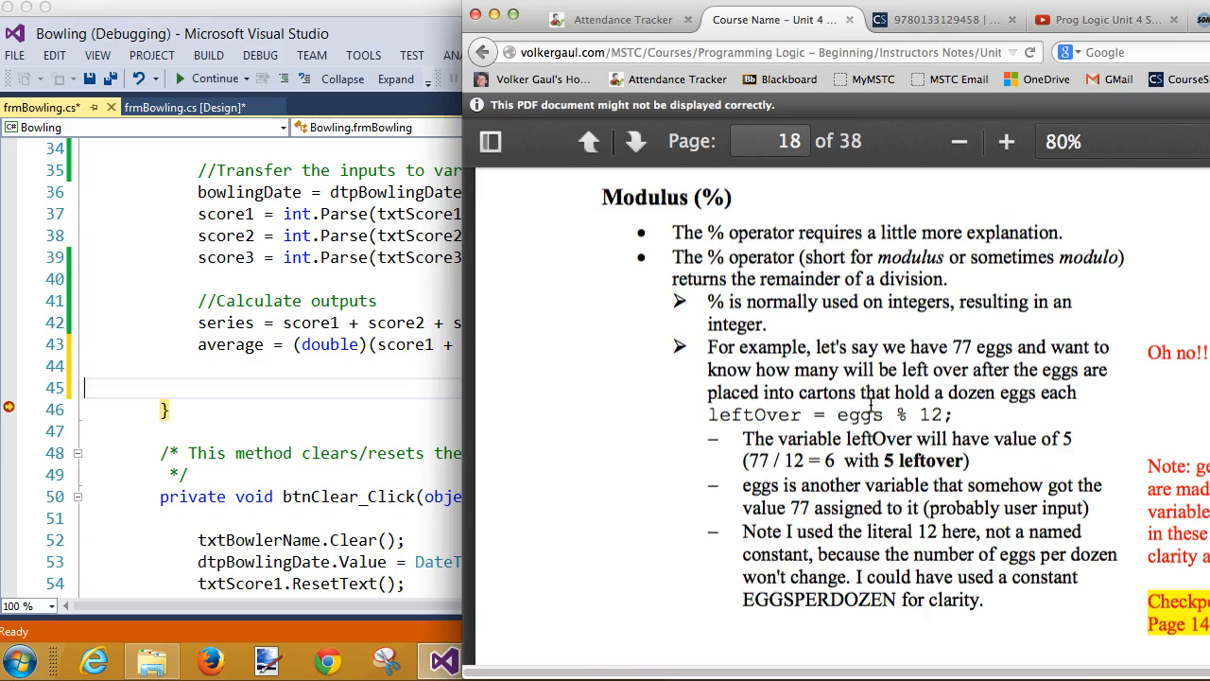
# Step: Scroll the course notes PDF from the Modulus section on page 18 to Date Calculations on page 19
pyautogui.click(85, 387)
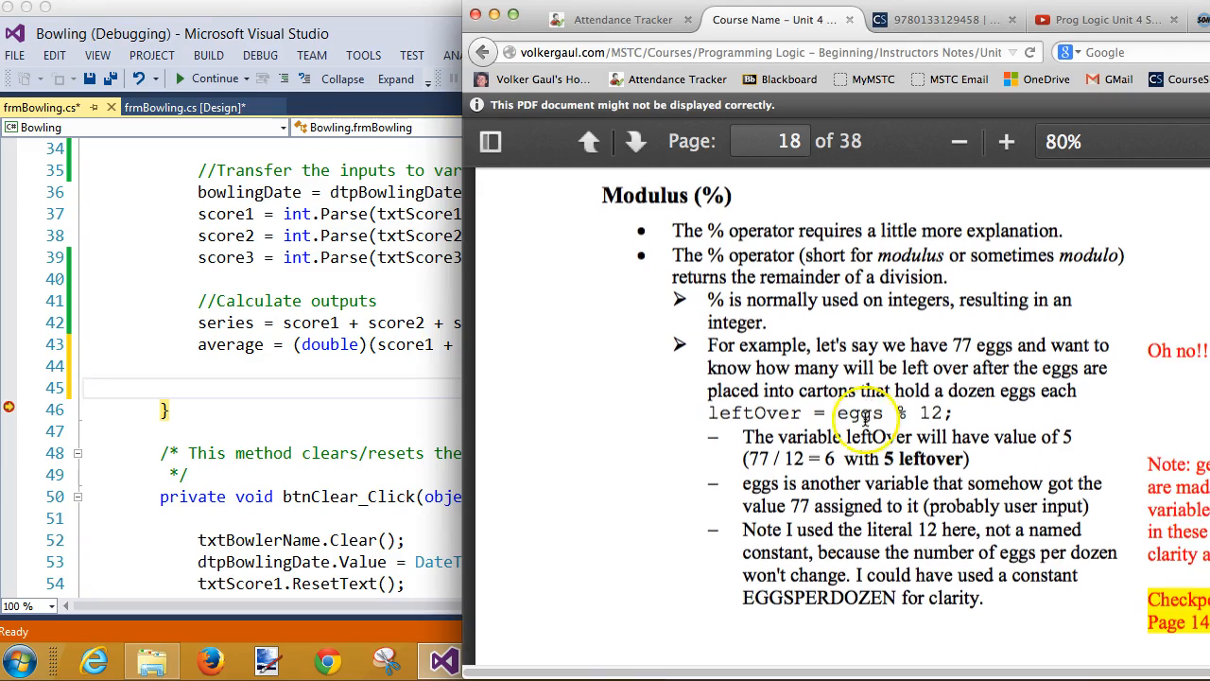
pyautogui.scroll(-3)
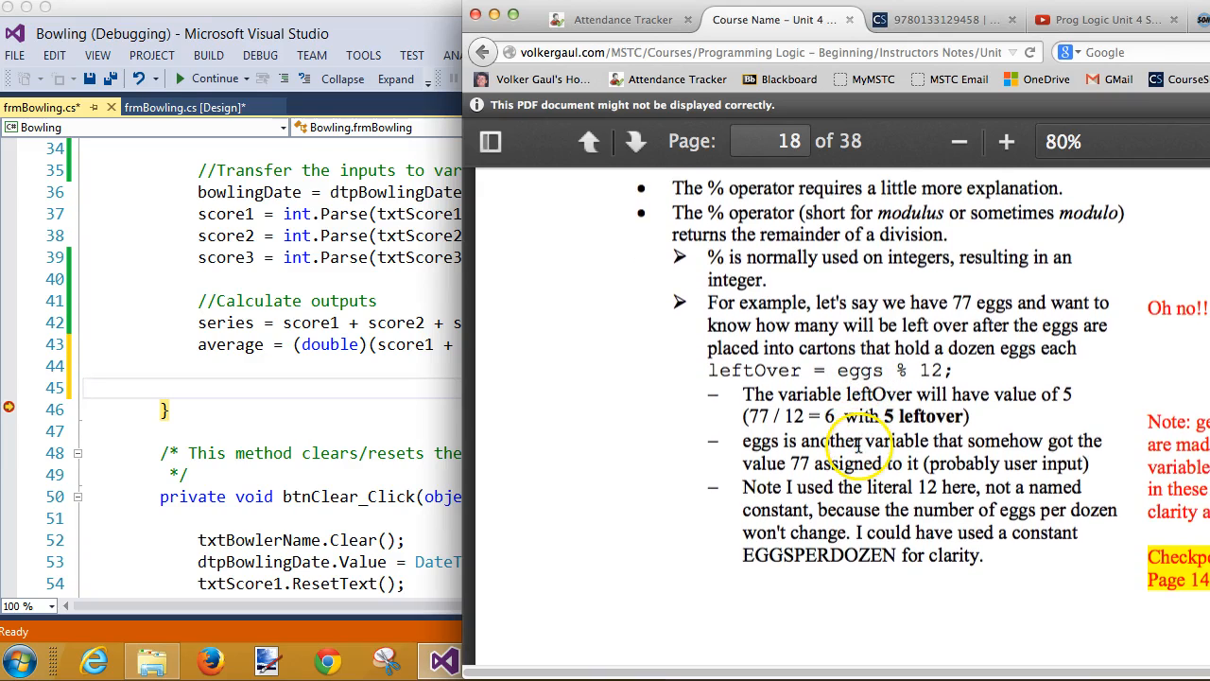
pyautogui.scroll(-3)
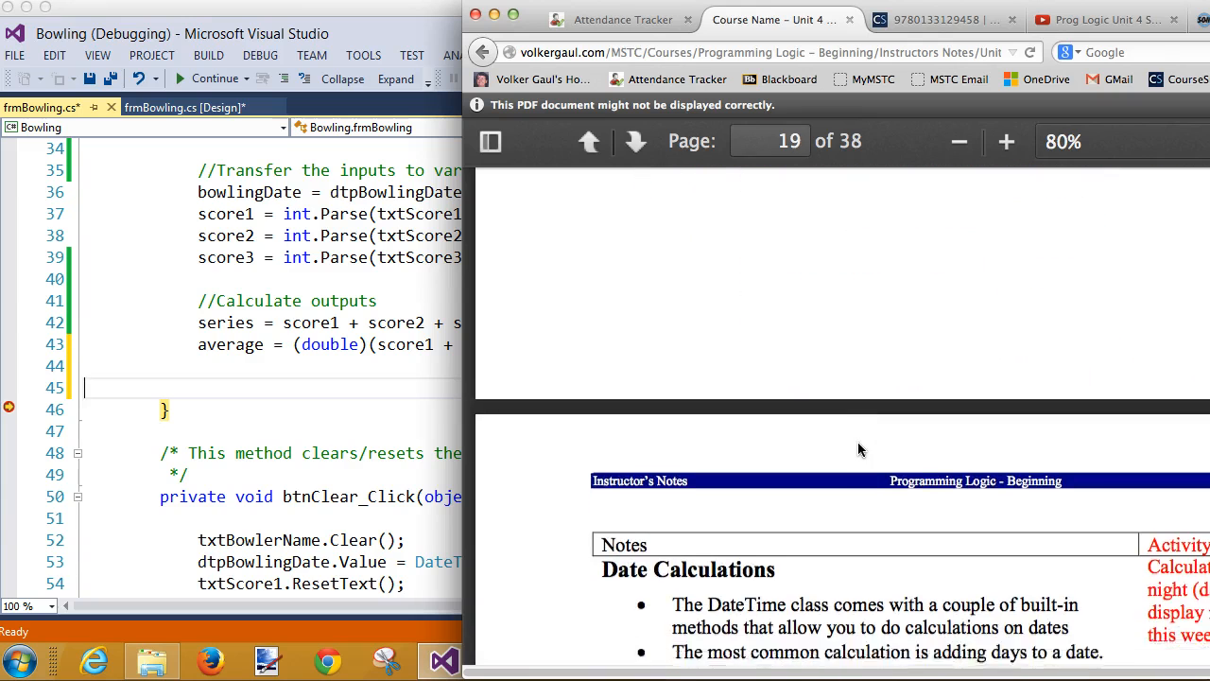
pyautogui.scroll(-3)
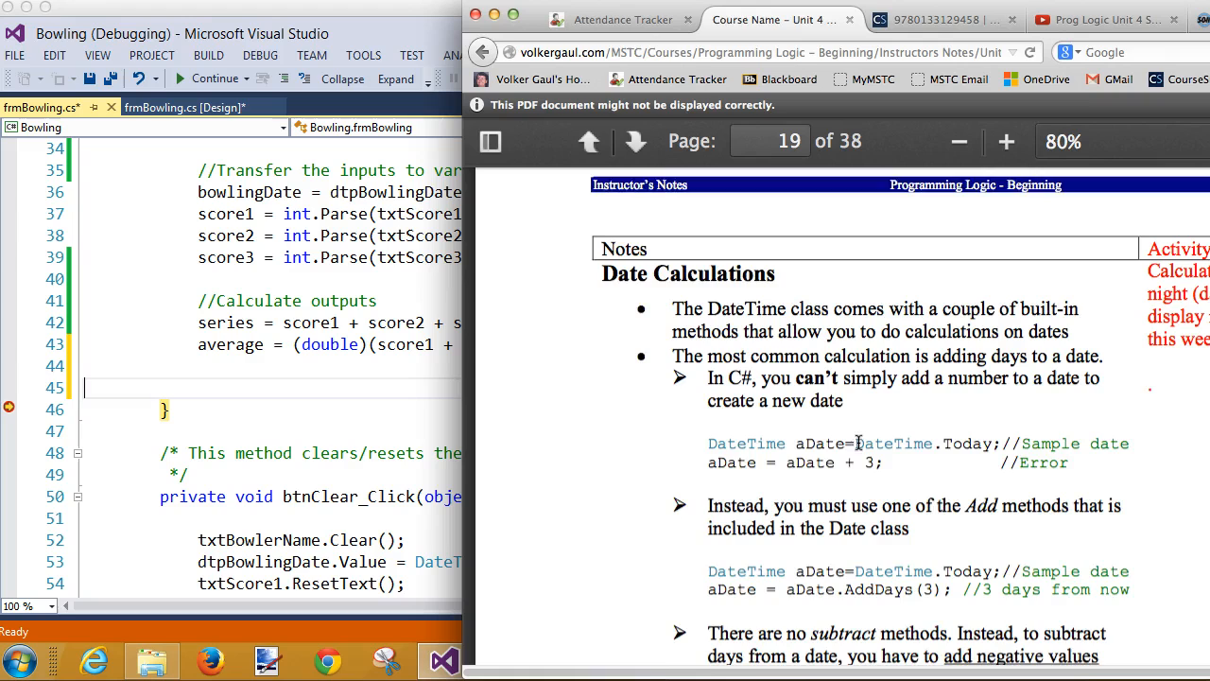
pyautogui.scroll(-3)
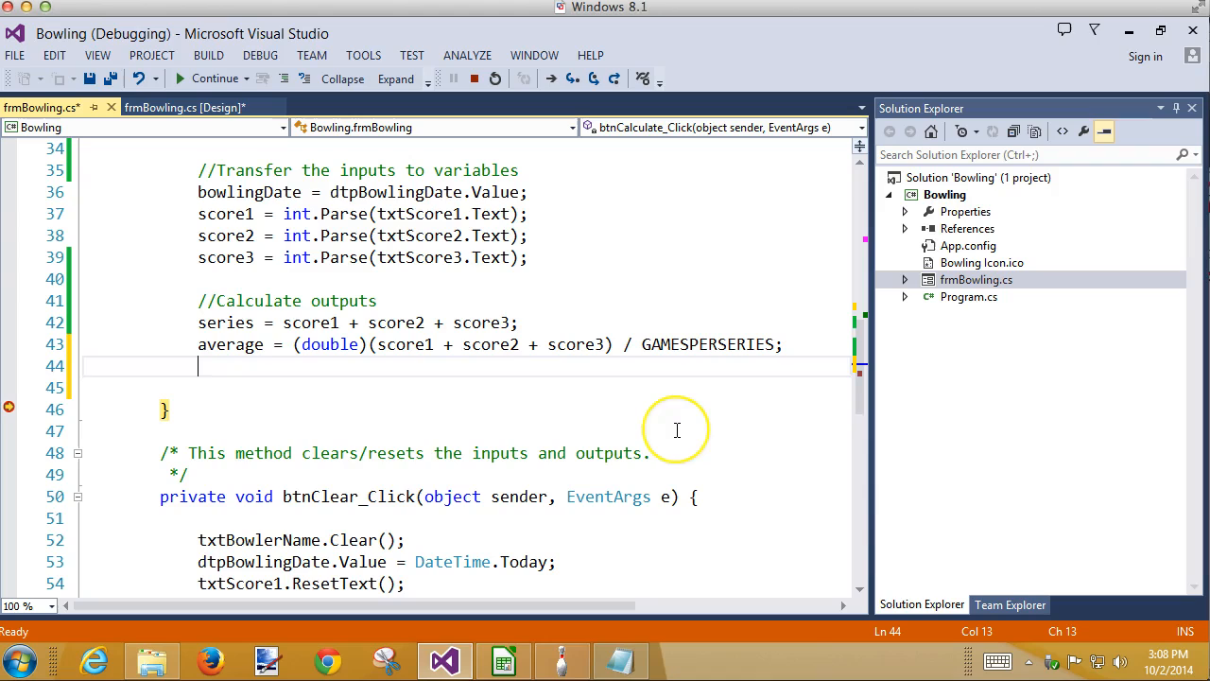
# Step: Enter nextBowlingDate = bowlingDate + 3; on line 44, completing bowlingDate with IntelliSense
pyautogui.write('nextBowlingDate =')
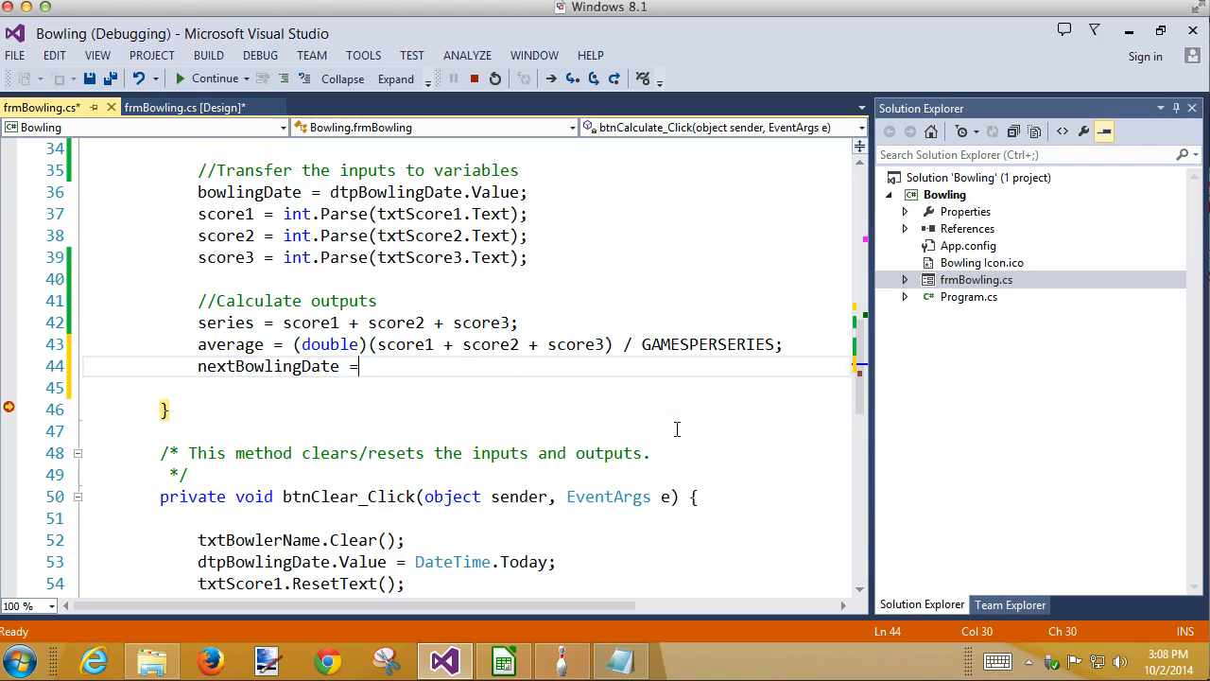
pyautogui.write('bow')
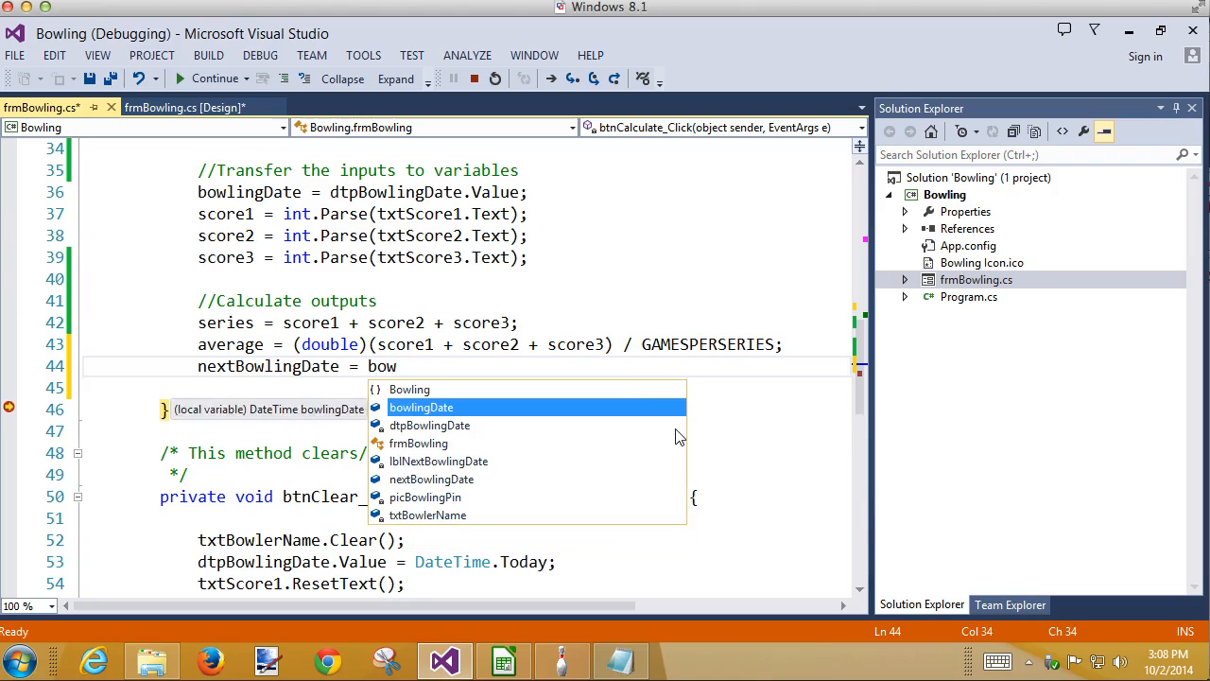
pyautogui.write('lingDate + 3')
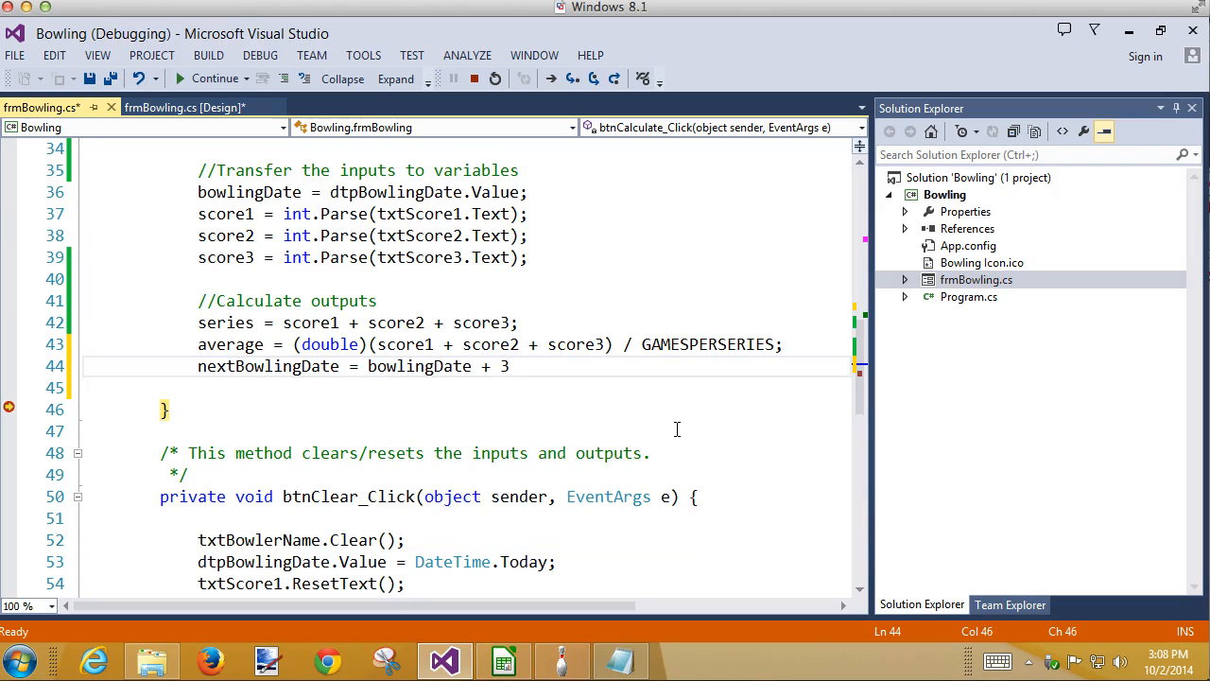
pyautogui.write('da')
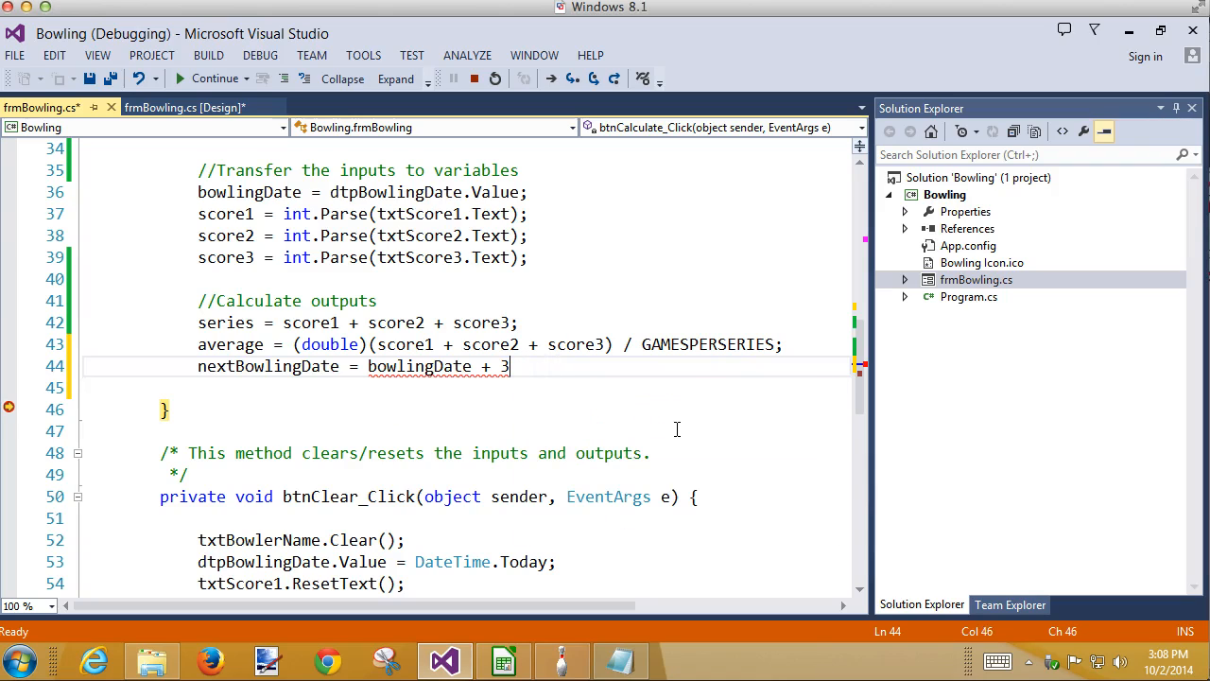
pyautogui.write(';')
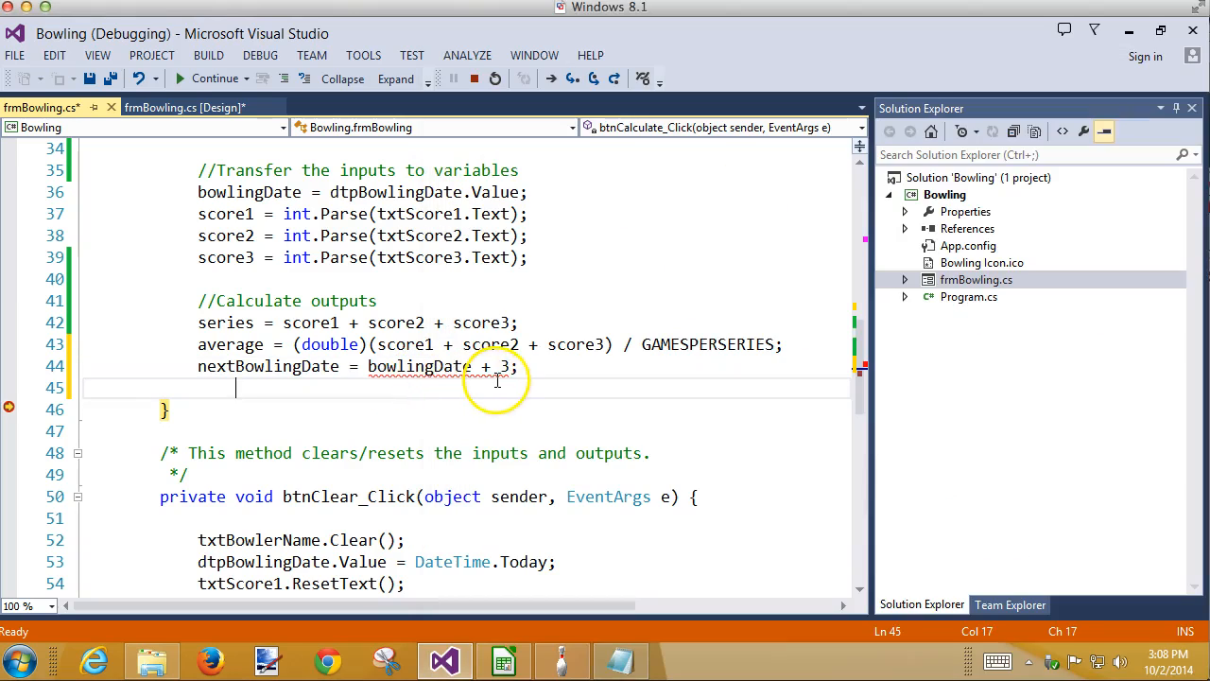
pyautogui.moveTo(562, 411)
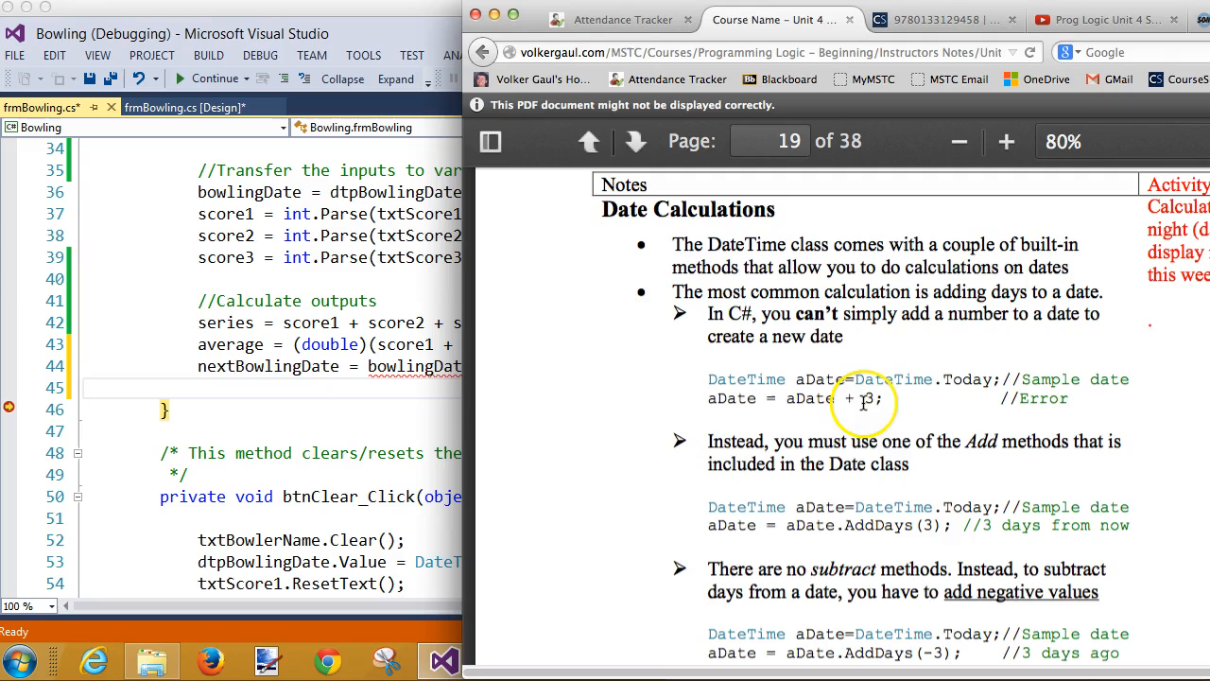
# Step: Read the page 19 AddDays examples for adding and subtracting days, then return to the Bowling code
pyautogui.scroll(-3)
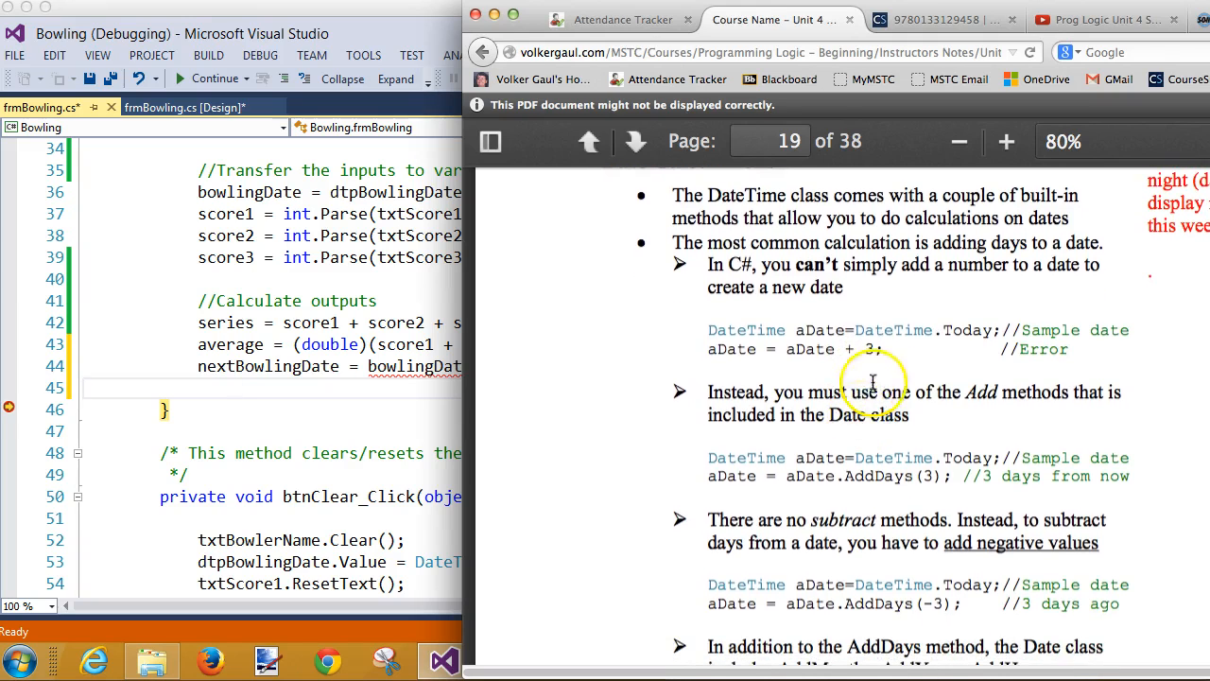
pyautogui.scroll(-3)
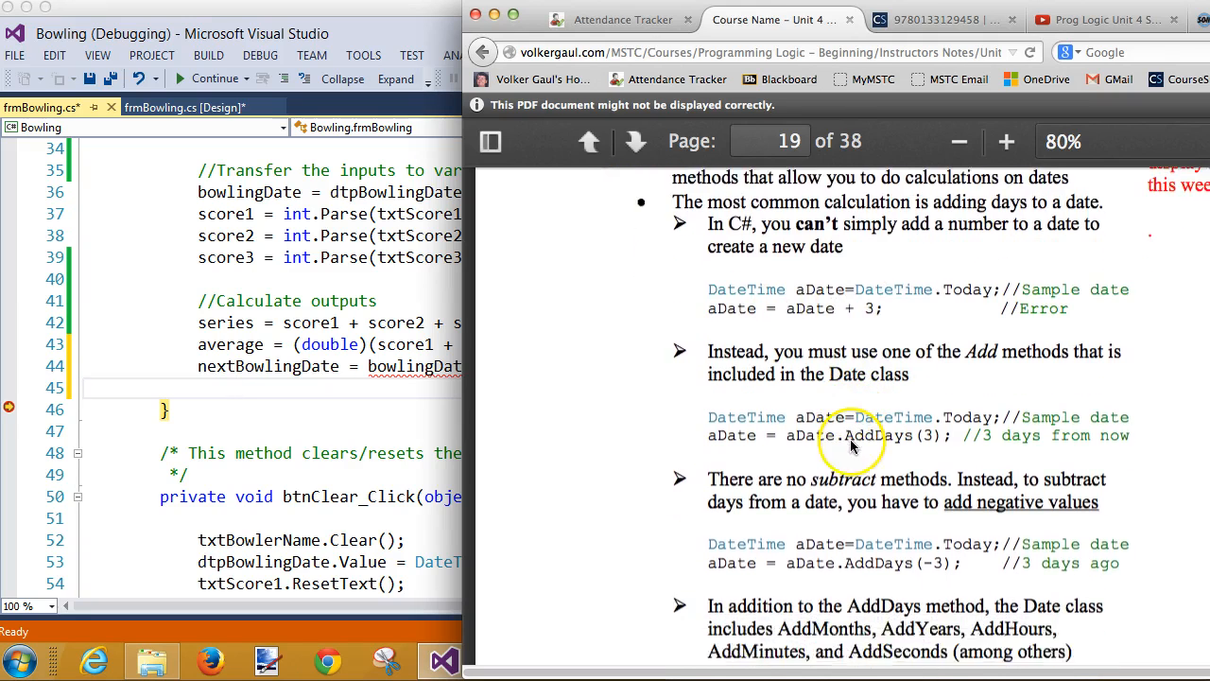
pyautogui.scroll(-3)
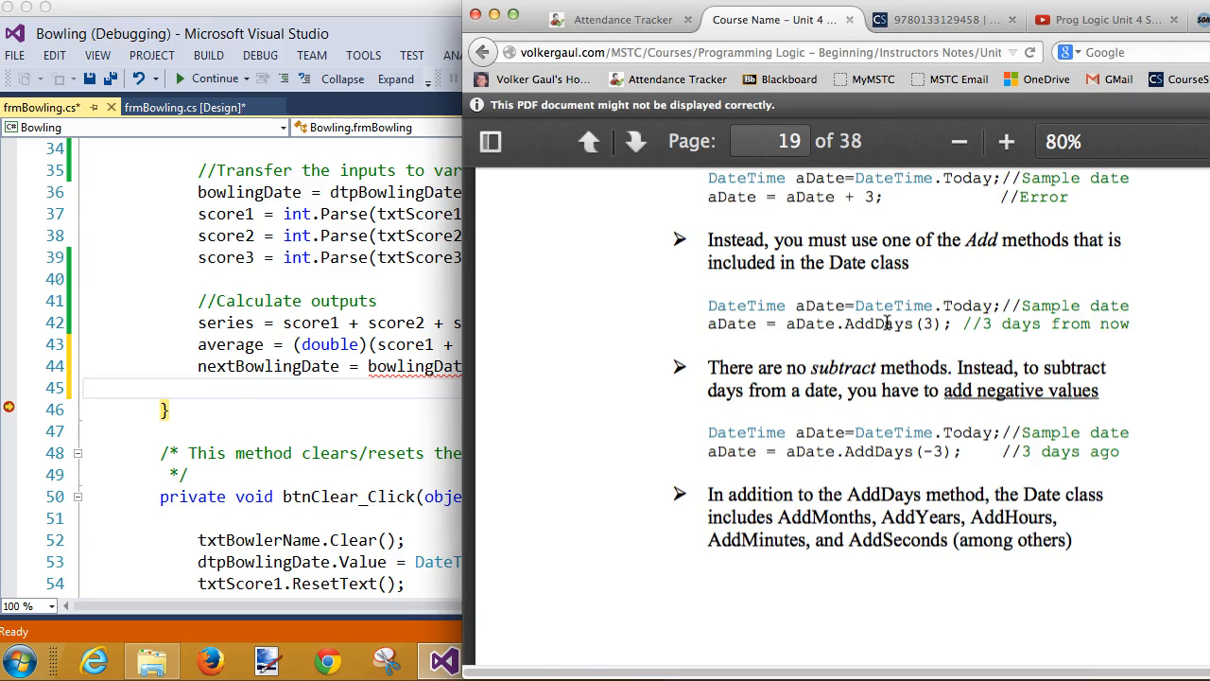
pyautogui.click(235, 387)
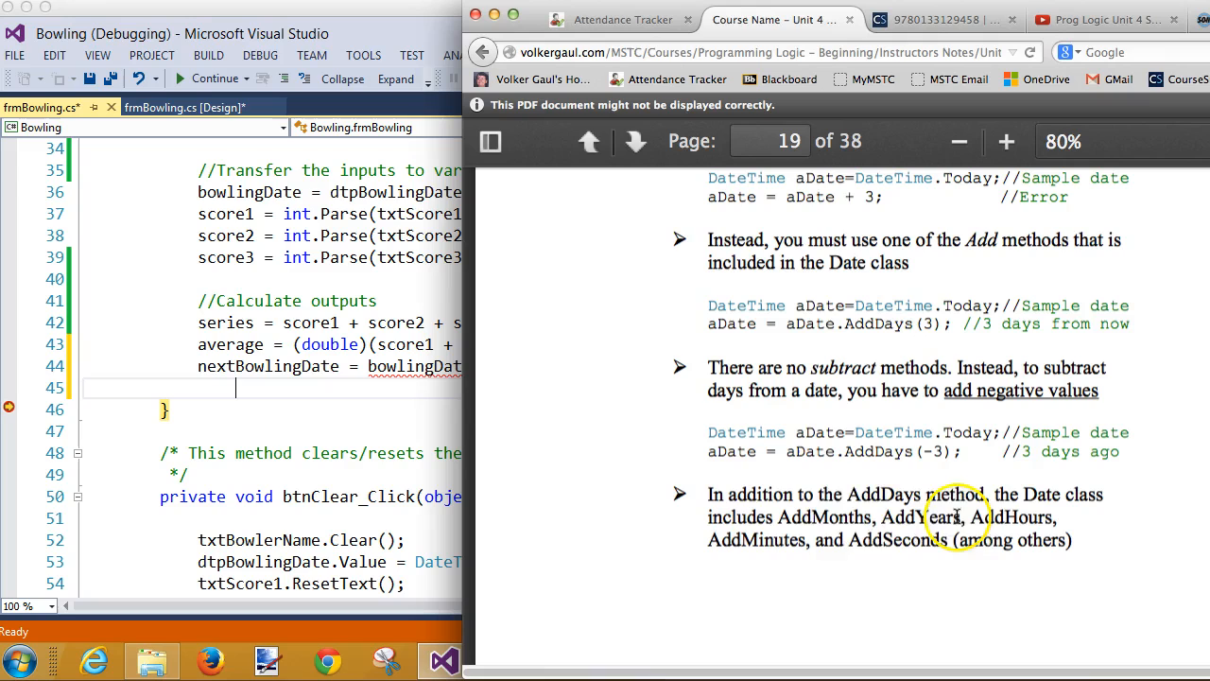
pyautogui.moveTo(917, 540)
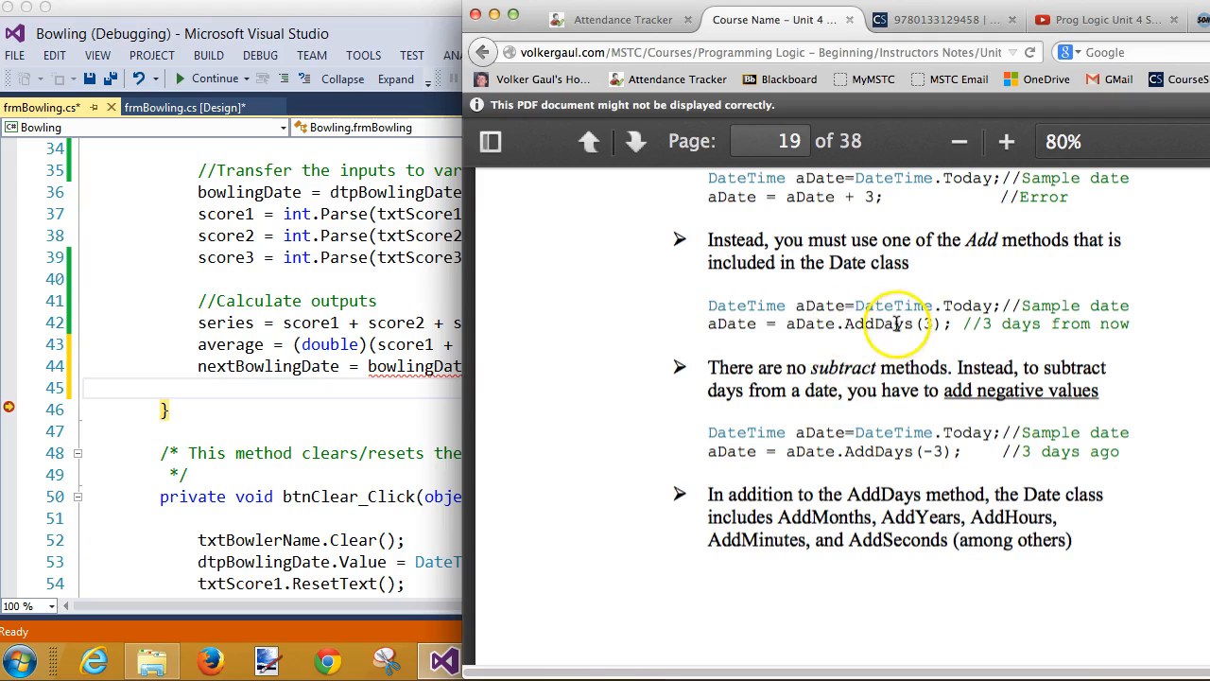
pyautogui.moveTo(660, 443)
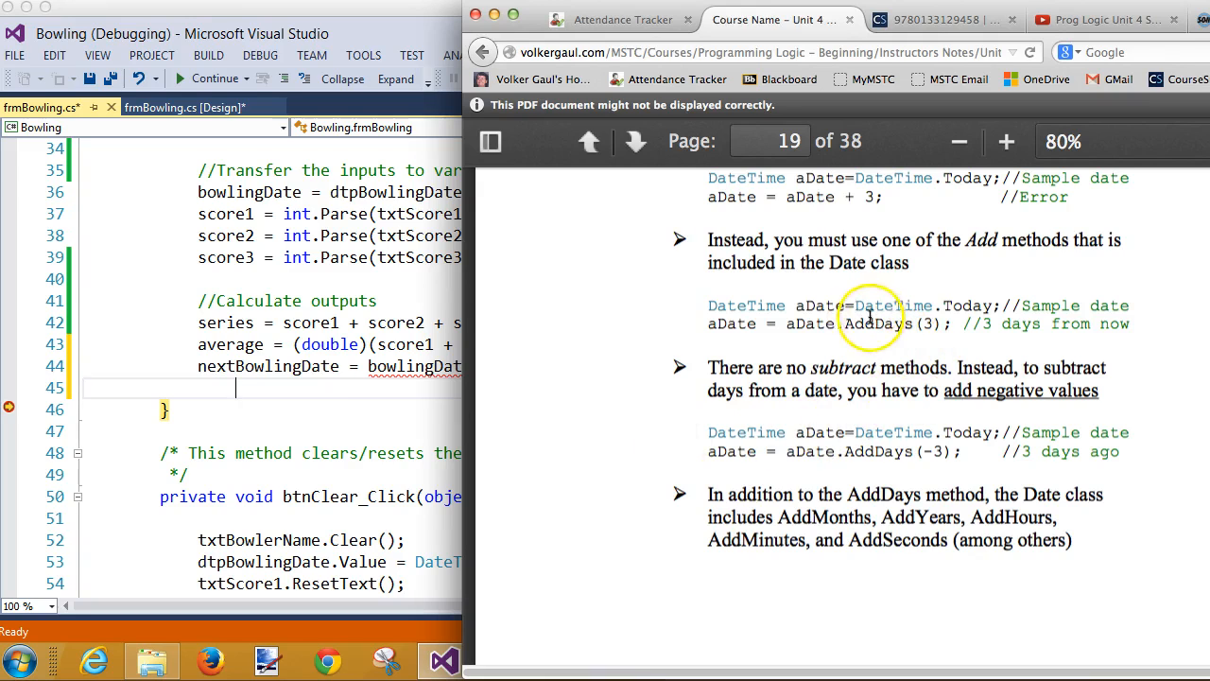
pyautogui.moveTo(991, 391)
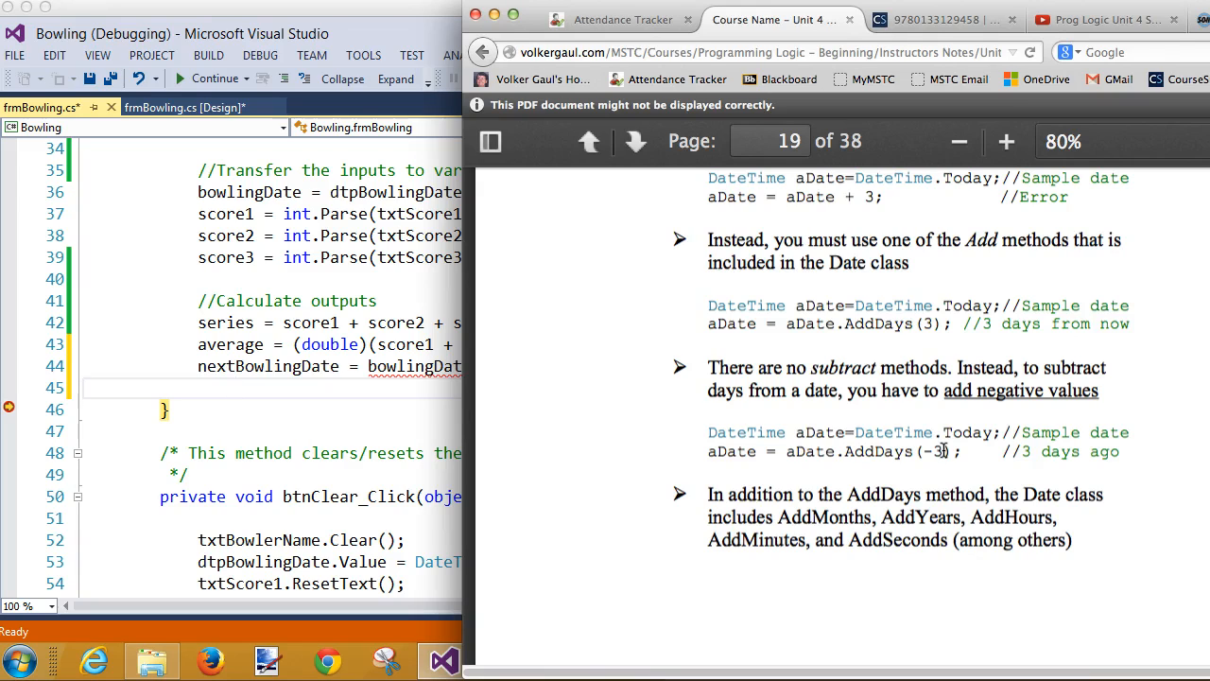
pyautogui.click(440, 660)
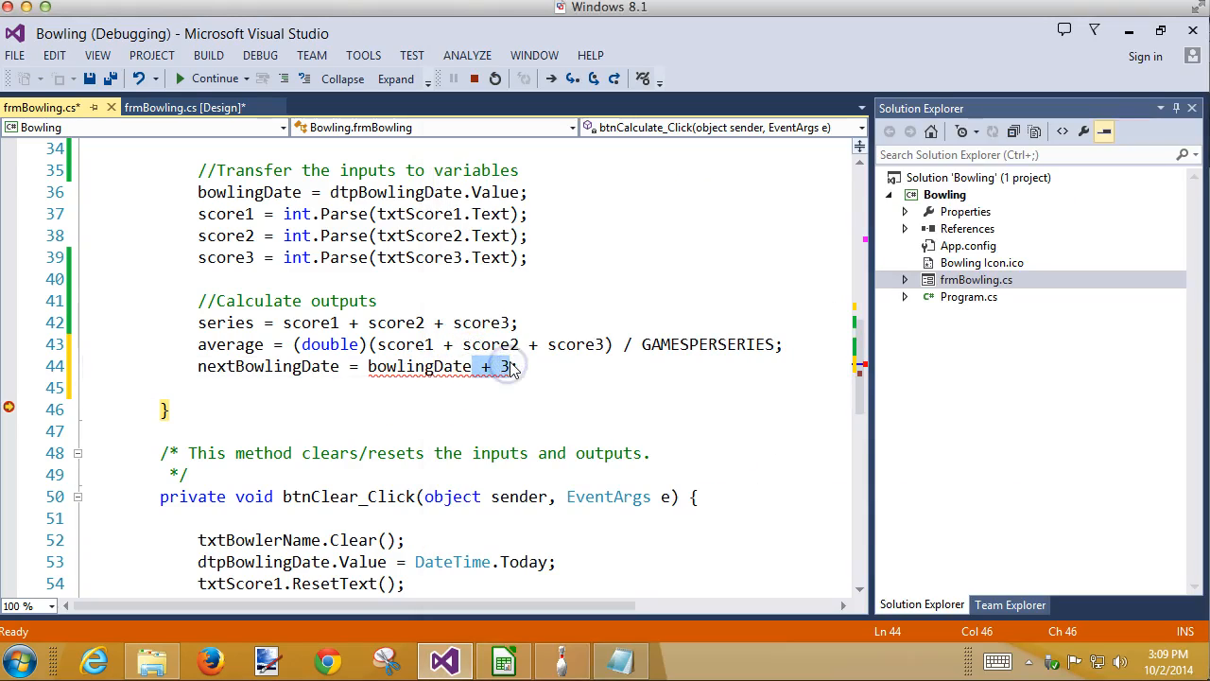
# Step: Change the date line to AddDays(14), apply the edit, and end the debugging session
pyautogui.write('.AddDays(')
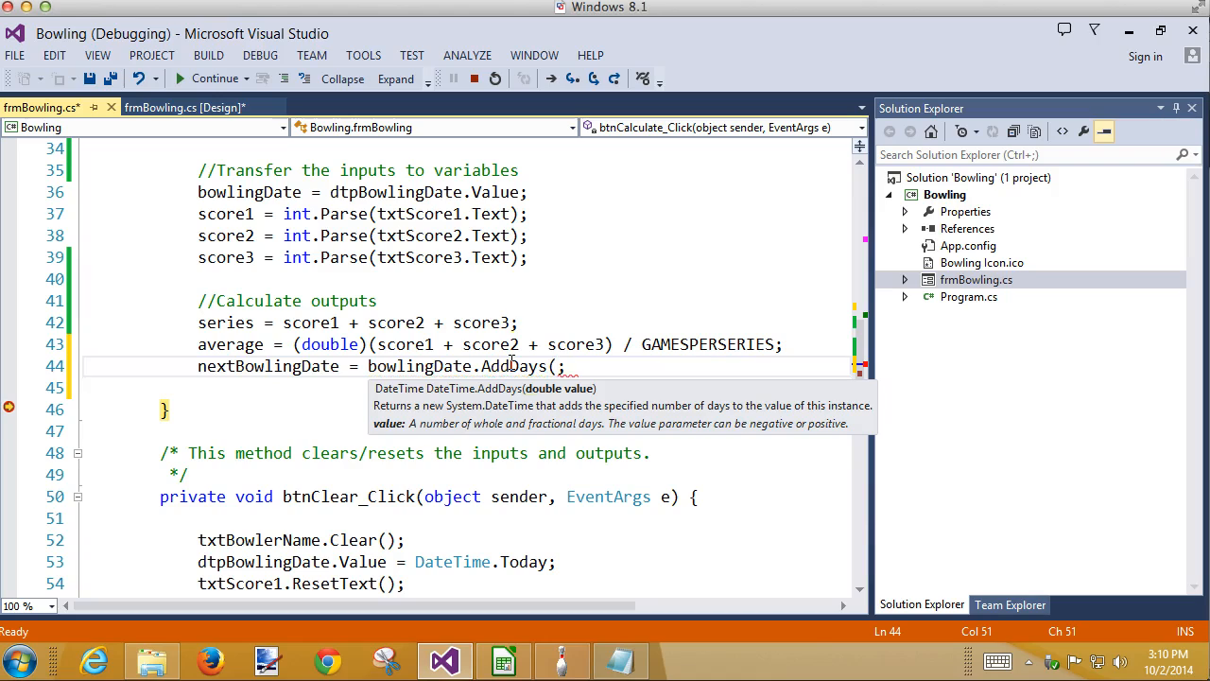
pyautogui.write('14)')
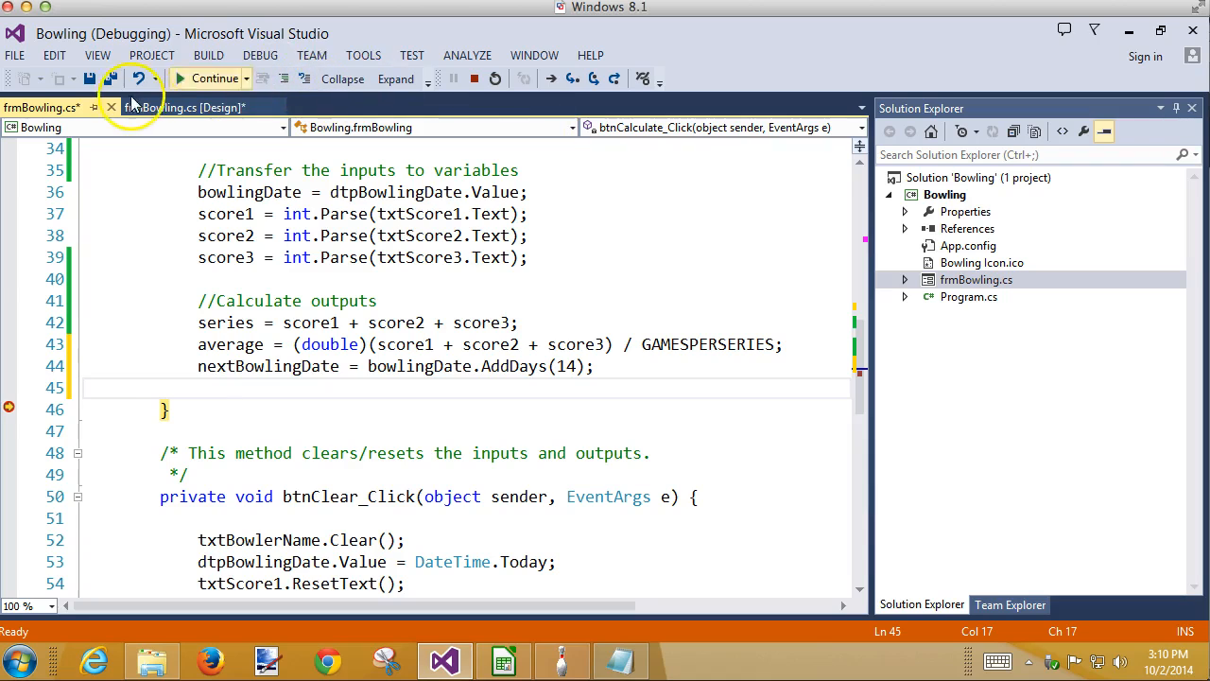
pyautogui.click(179, 78)
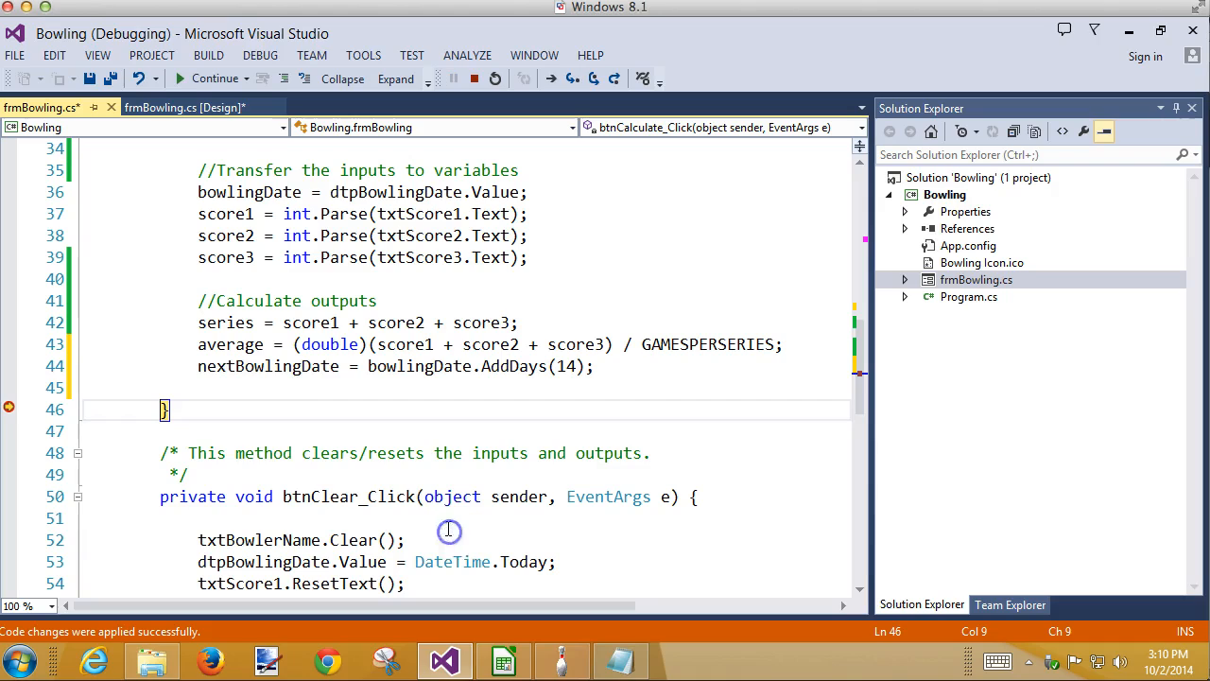
pyautogui.moveTo(260, 366)
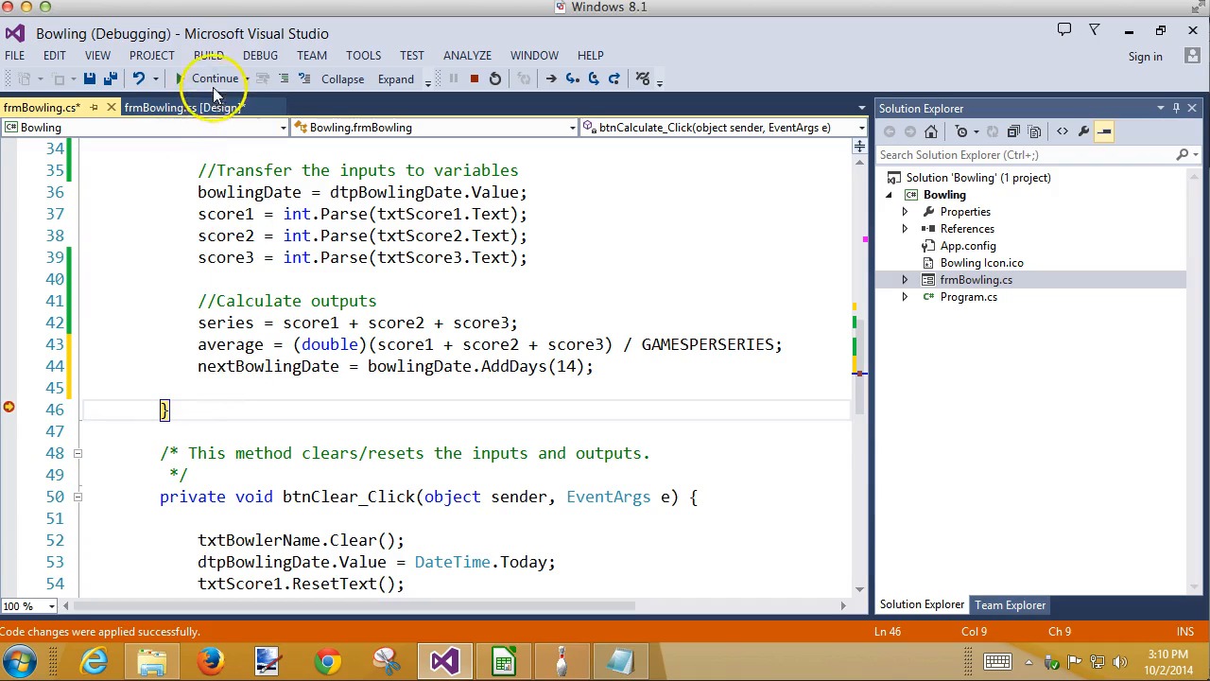
pyautogui.click(215, 78)
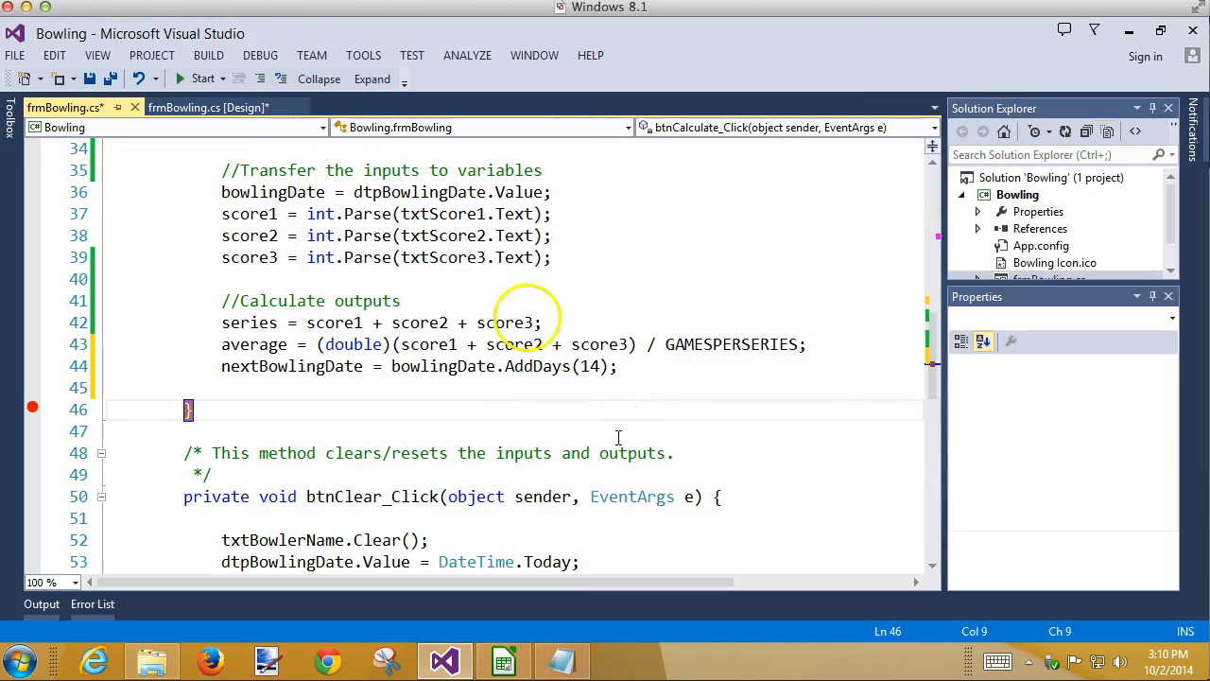
# Step: Reset the dtpBowlingDate Value property to today's date and run the app again
pyautogui.click(206, 107)
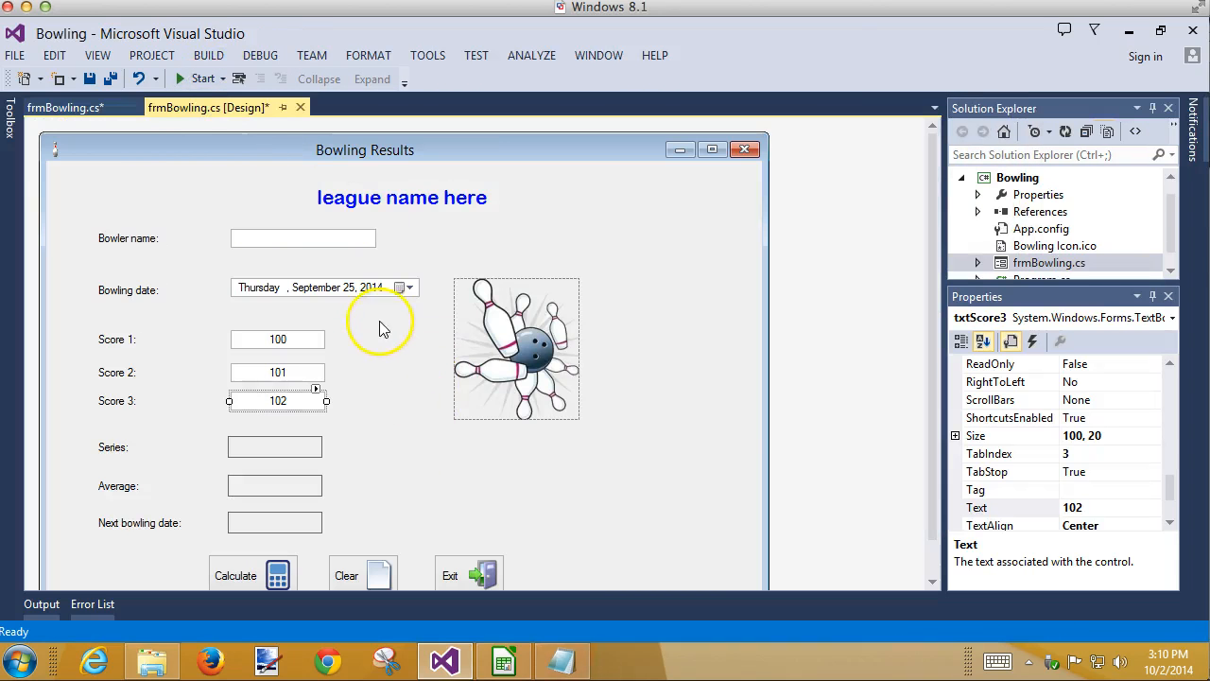
pyautogui.click(321, 287)
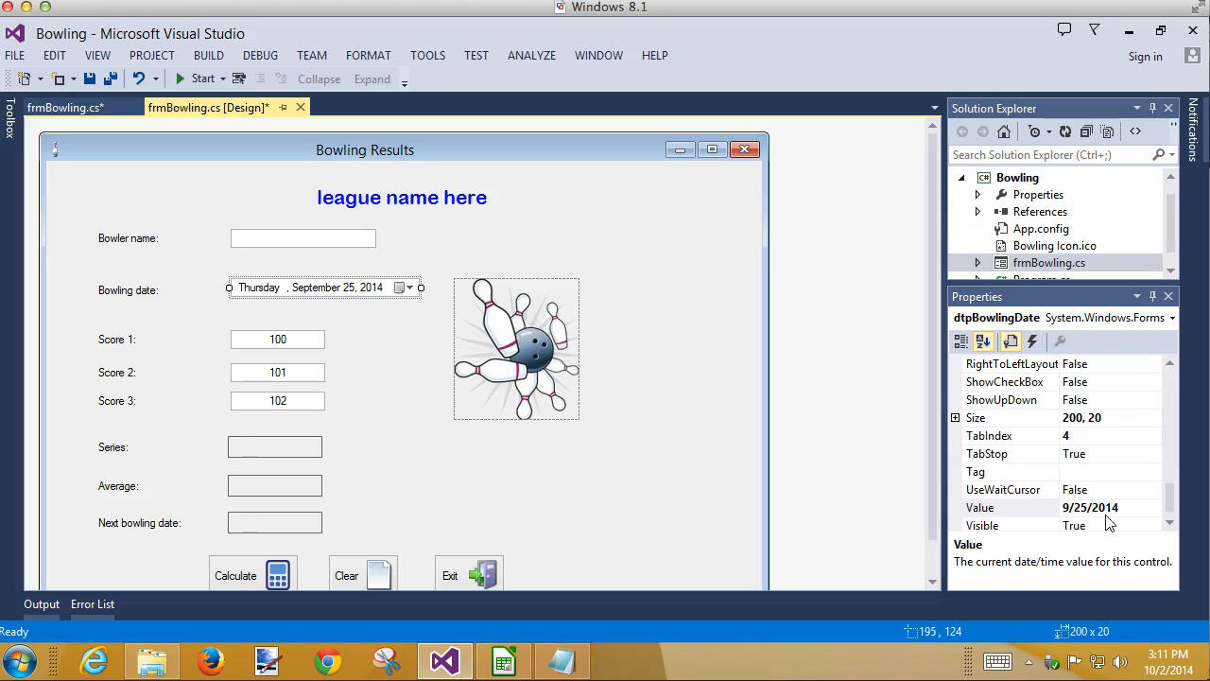
pyautogui.rightClick(997, 508)
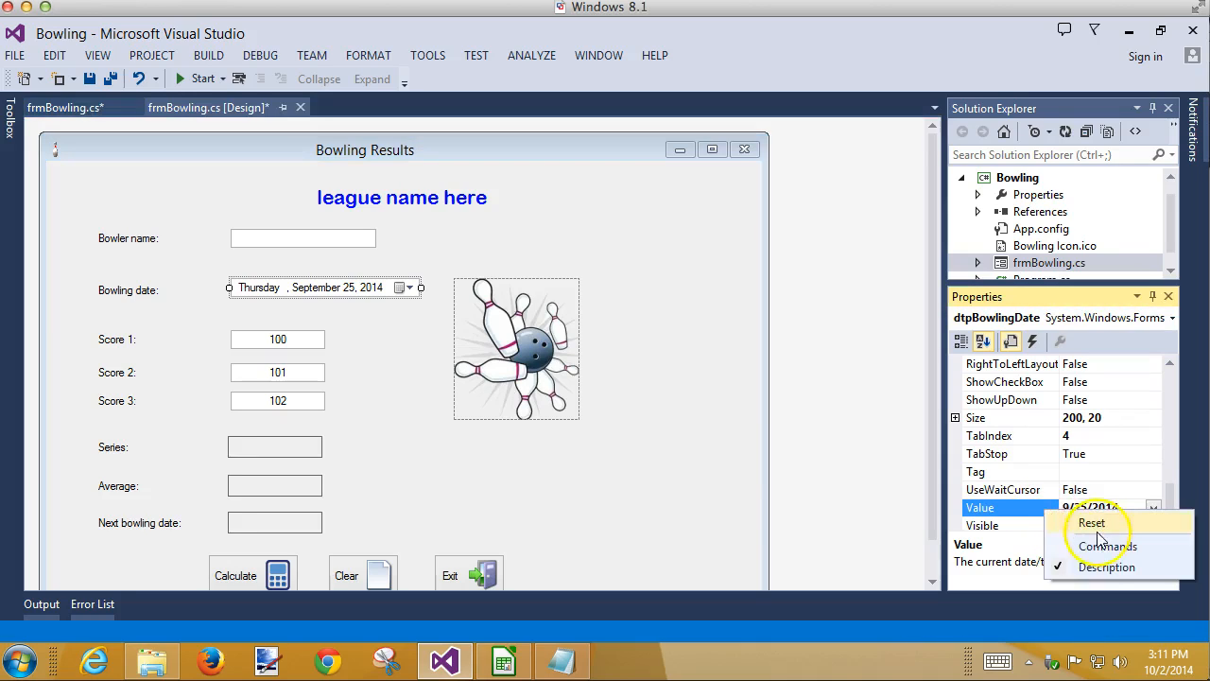
pyautogui.click(1091, 523)
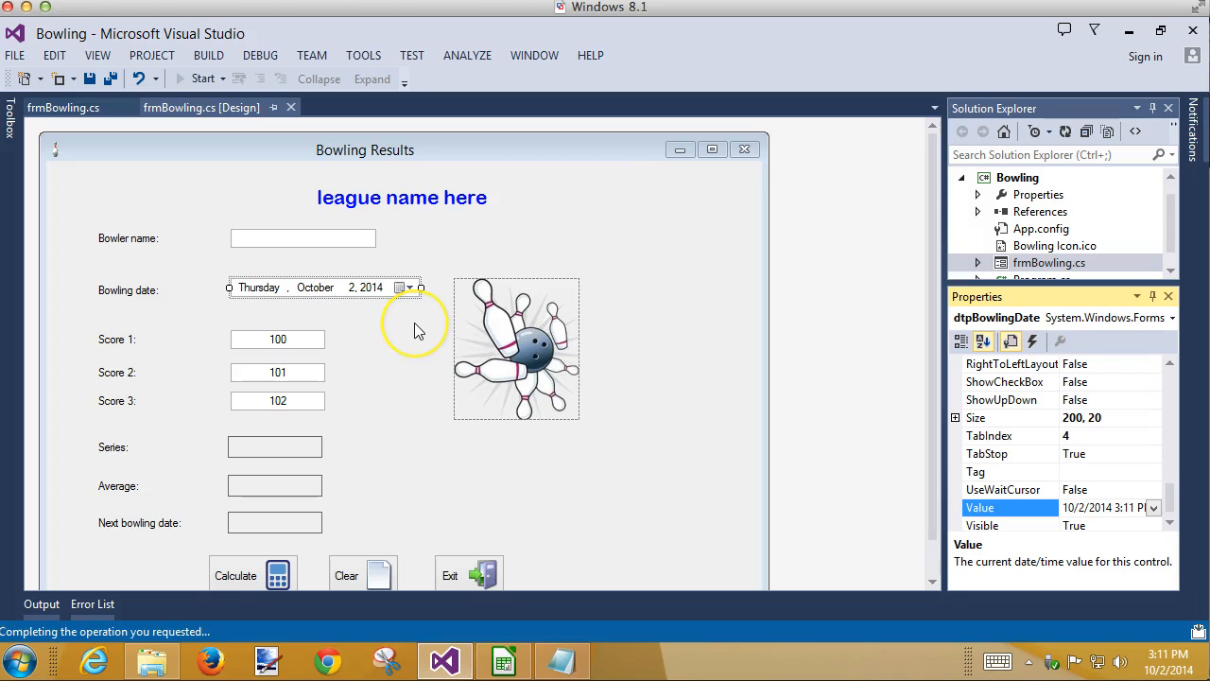
pyautogui.click(202, 78)
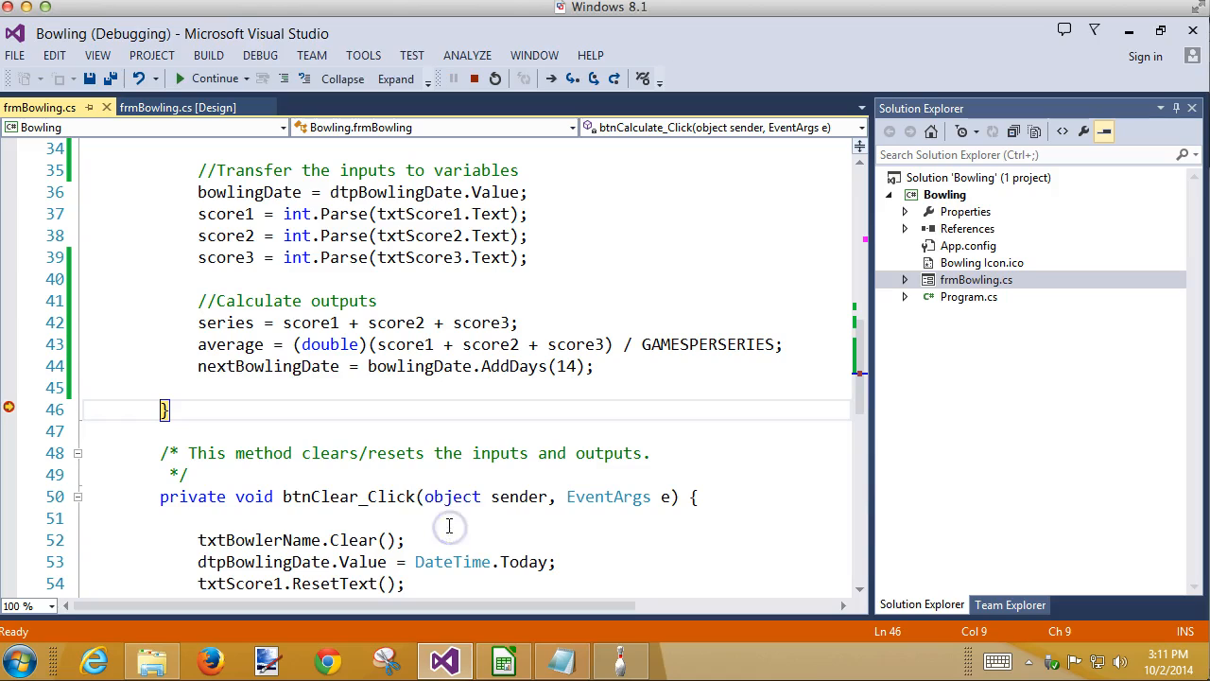
pyautogui.moveTo(256, 366)
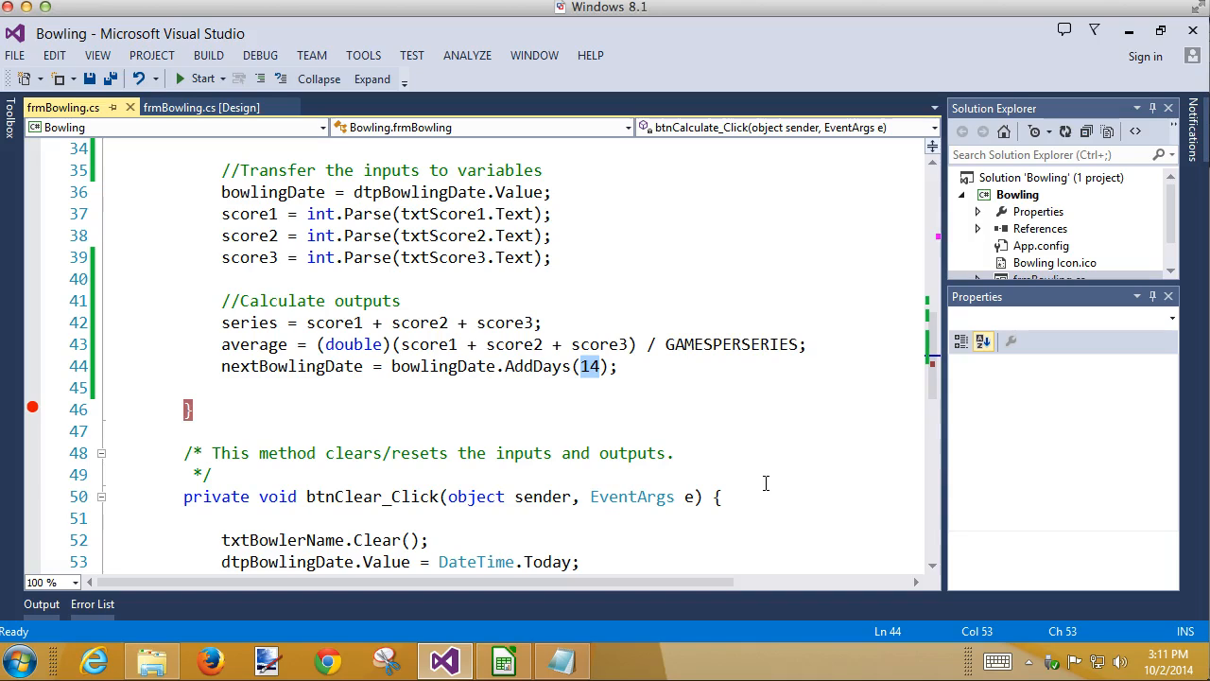
pyautogui.click(596, 366)
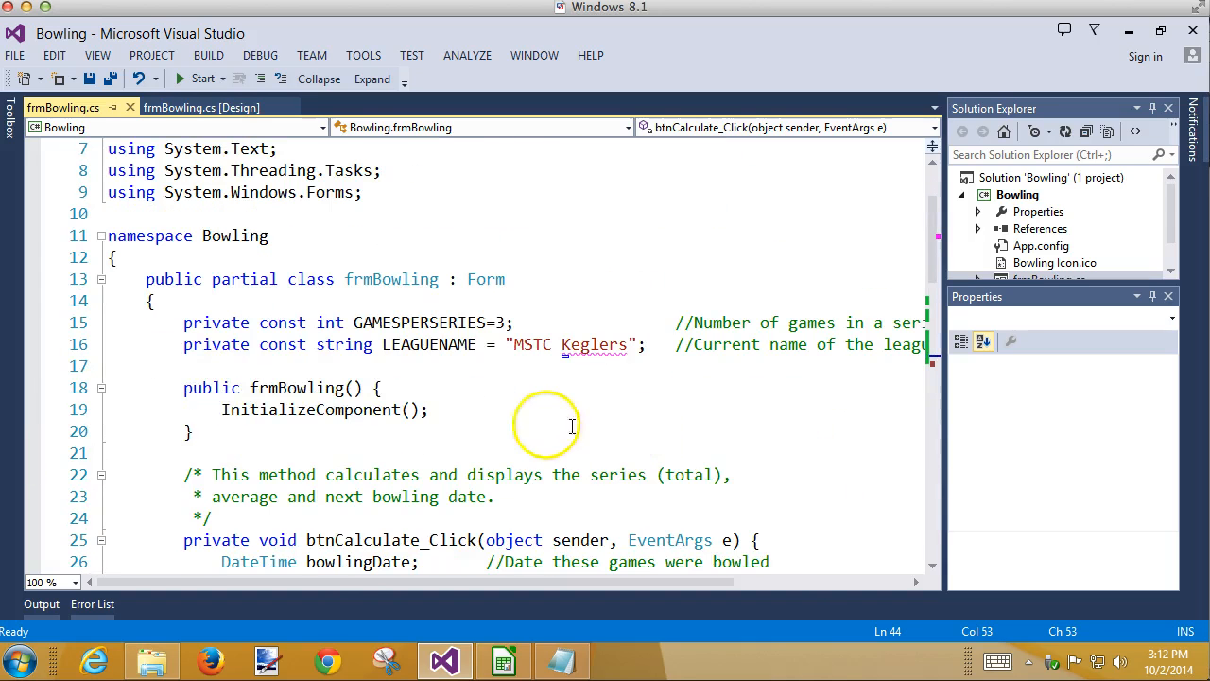
# Step: Declare private const int DAYSBETWEENBOWLING = 14; on line 17 below LEAGUENAME
pyautogui.click(324, 366)
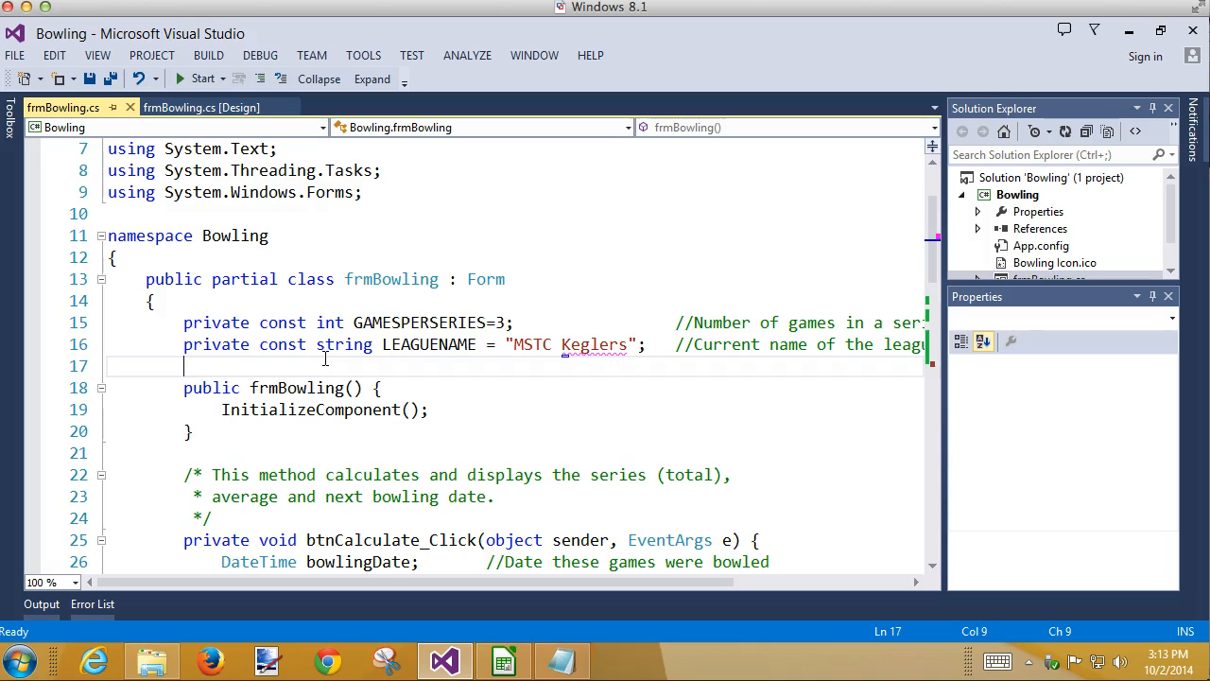
pyautogui.write('pri')
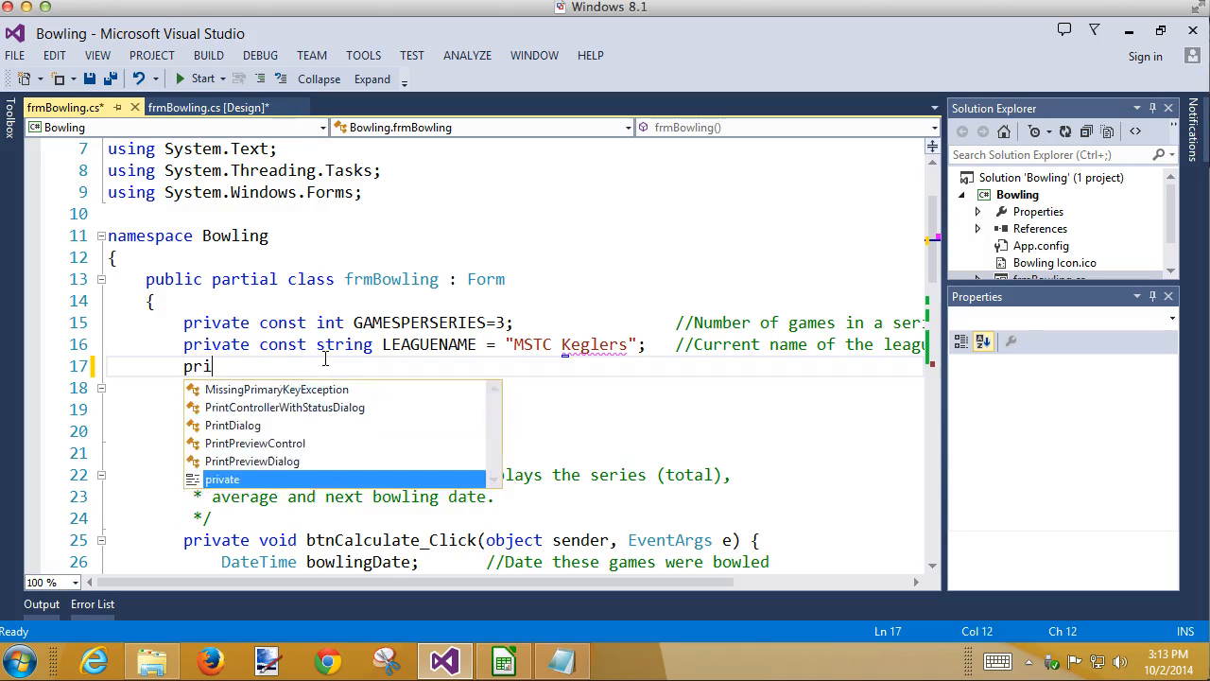
pyautogui.write('vate const')
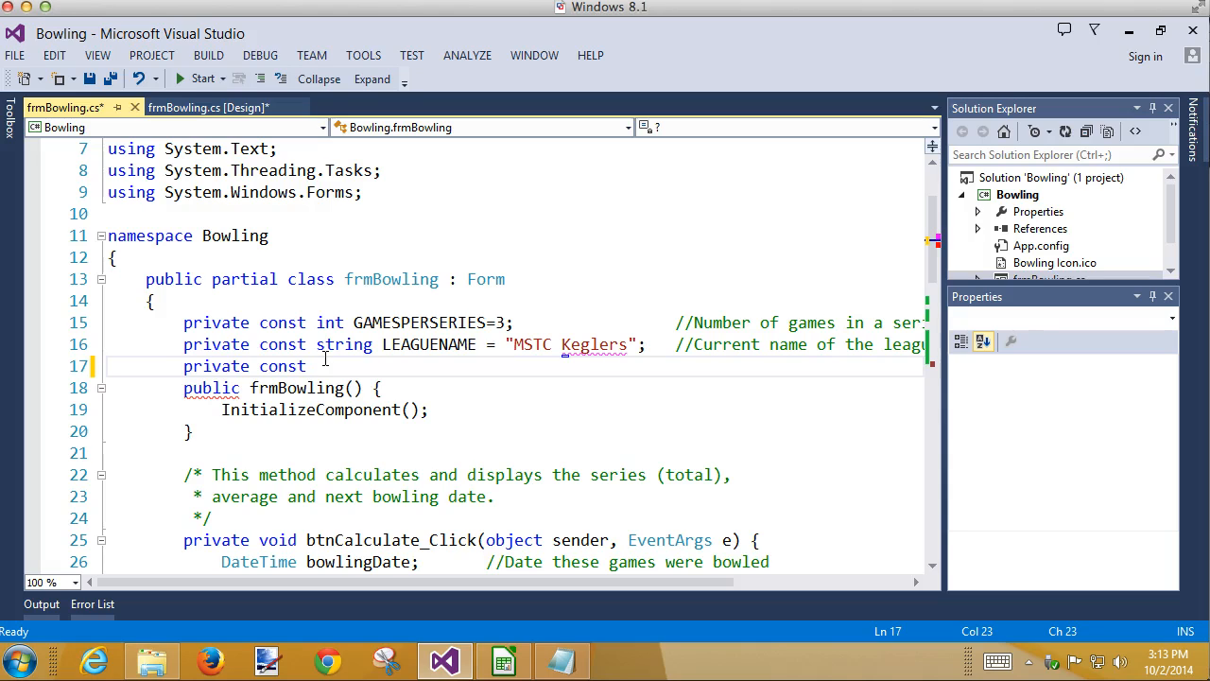
pyautogui.write('int')
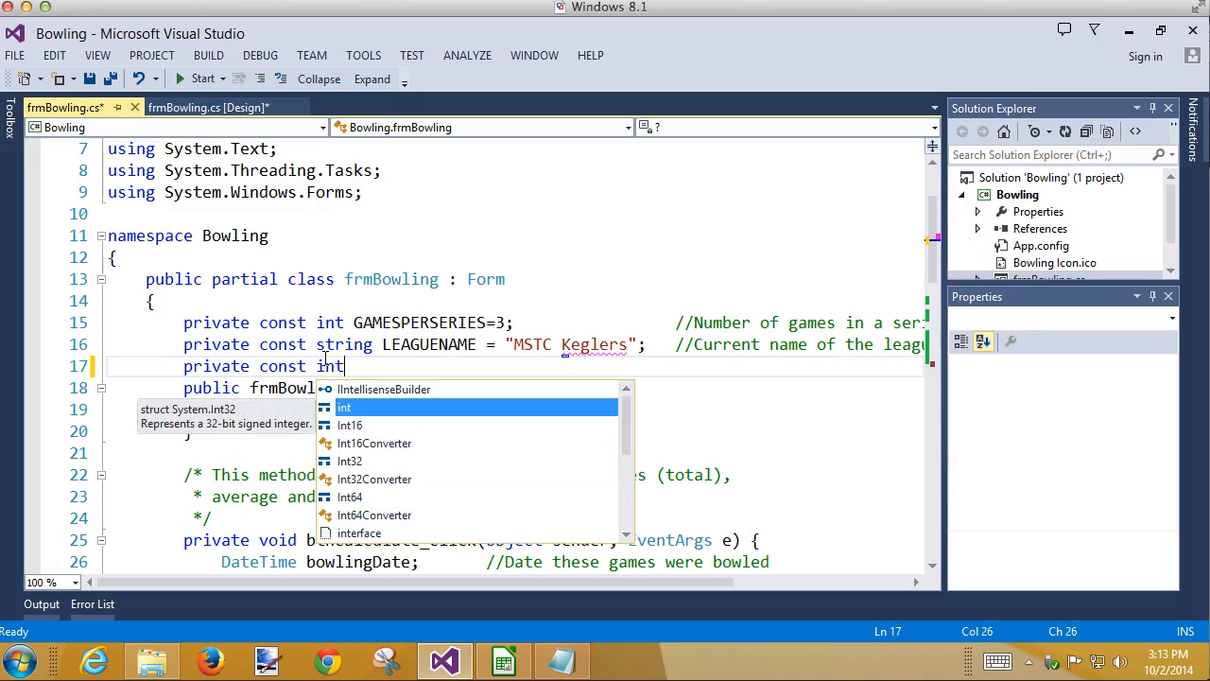
pyautogui.write('D')
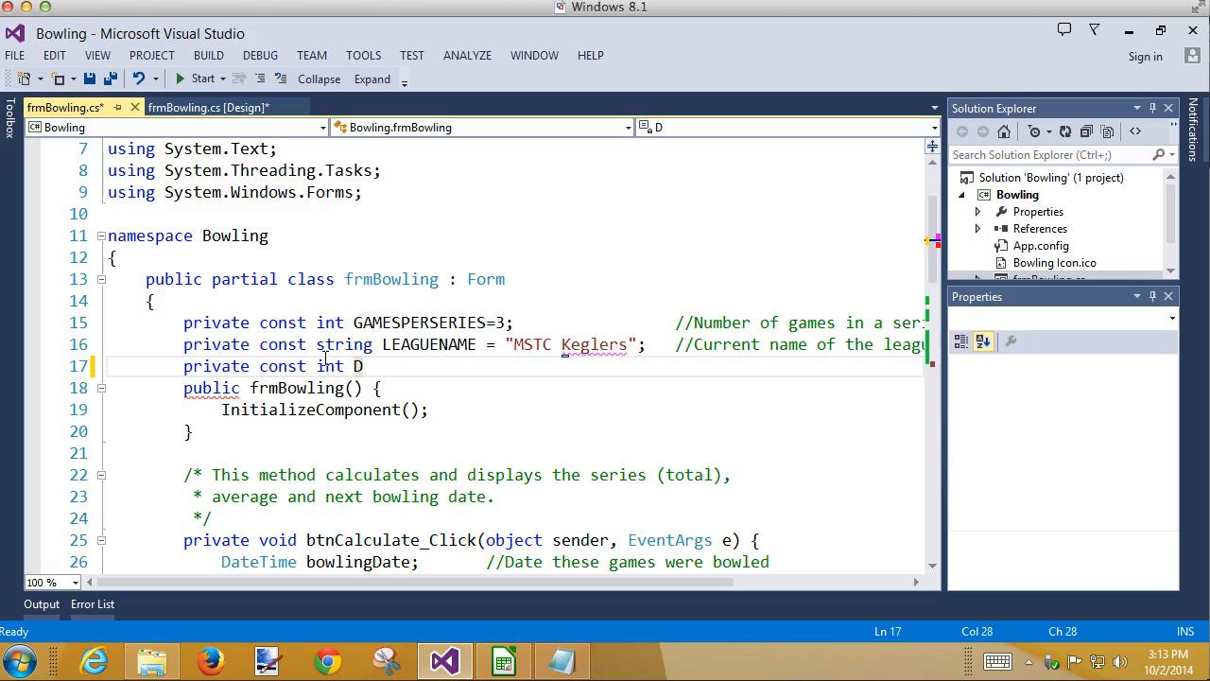
pyautogui.write('AYSBEt')
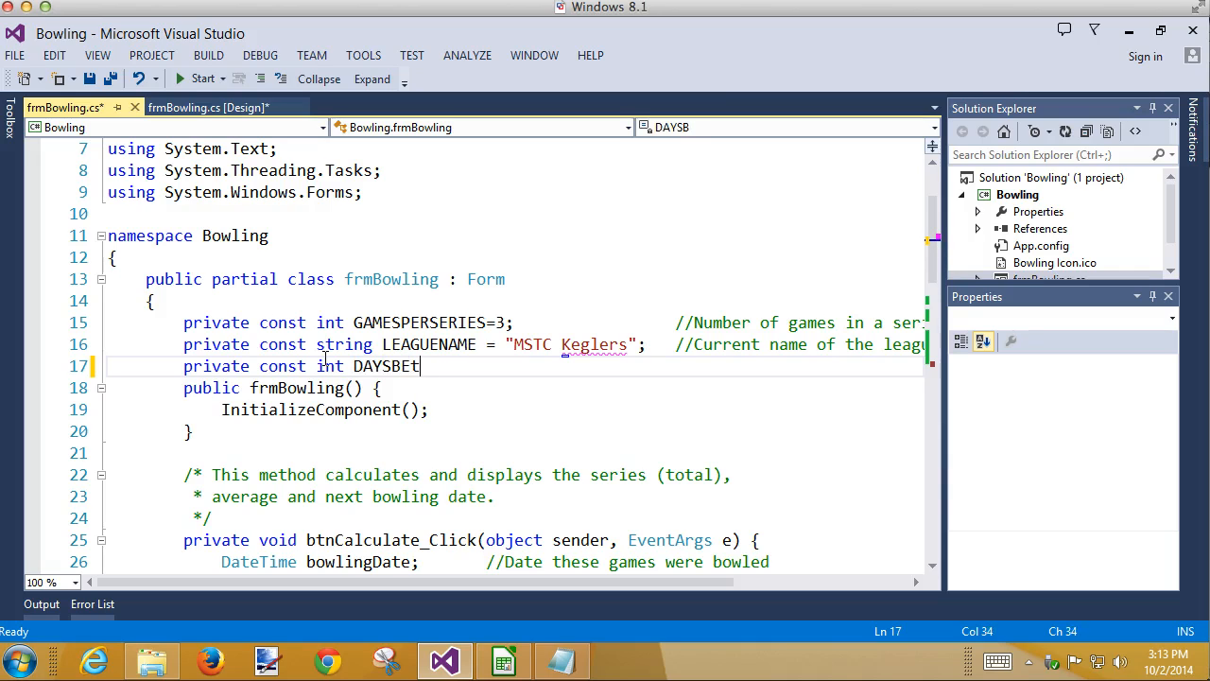
pyautogui.write('WEEN')
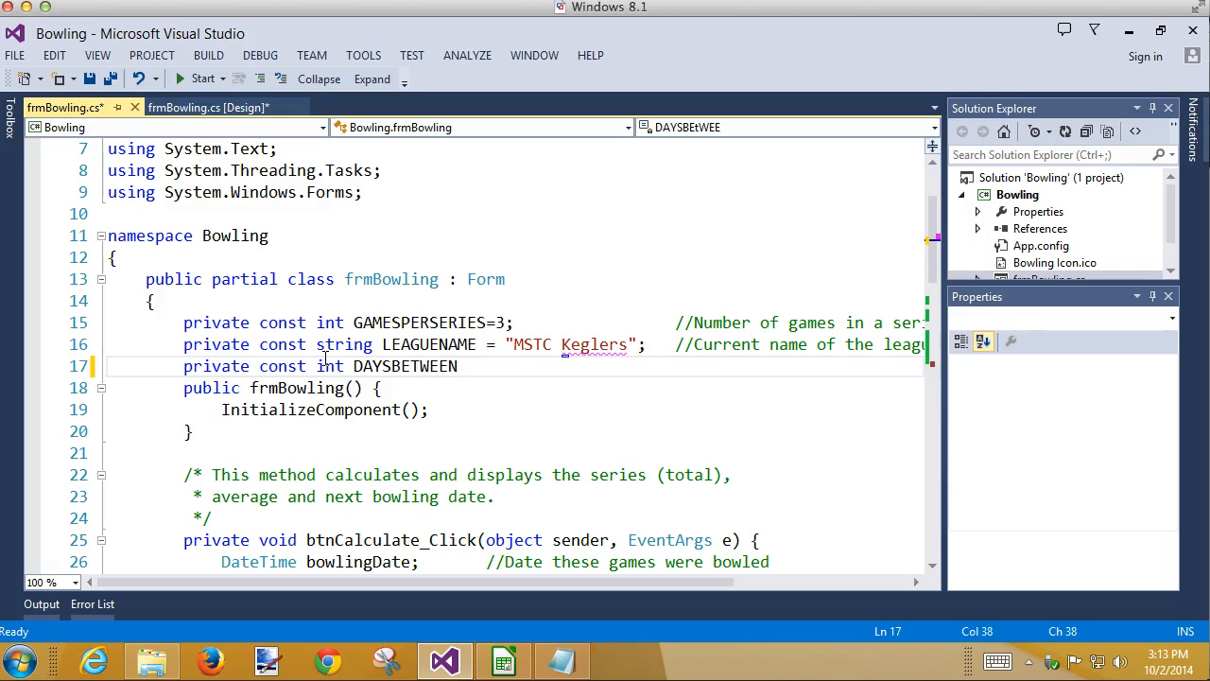
pyautogui.write('BOWLING =')
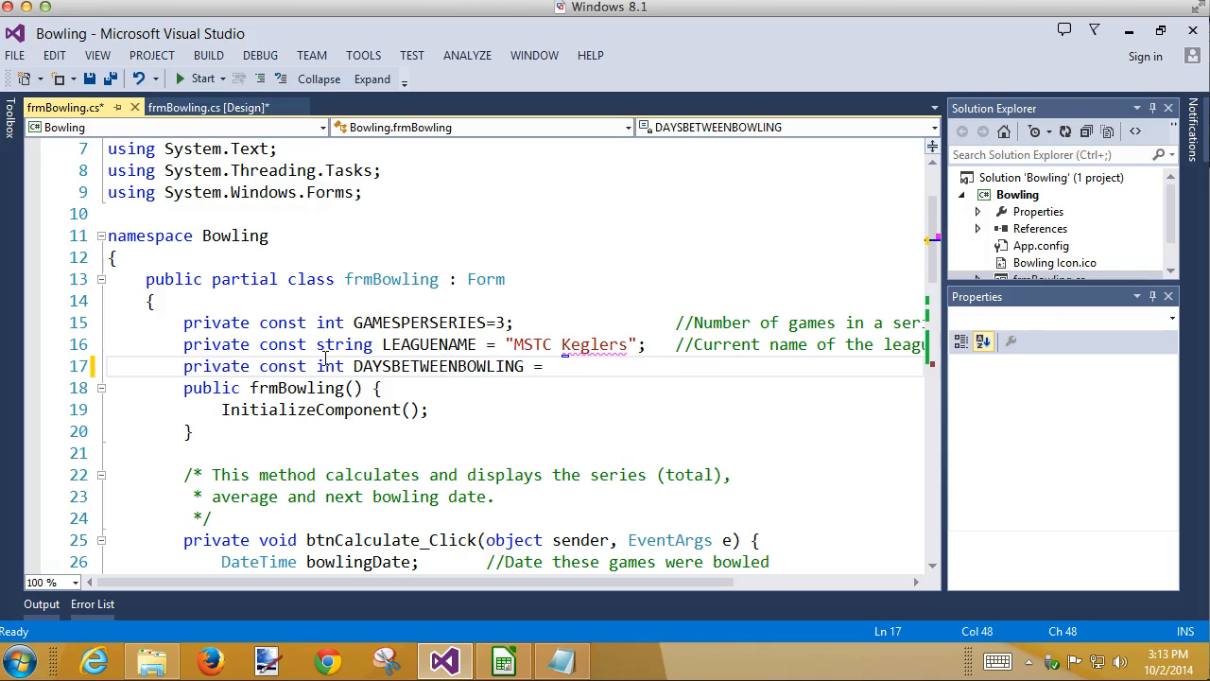
pyautogui.write('14;')
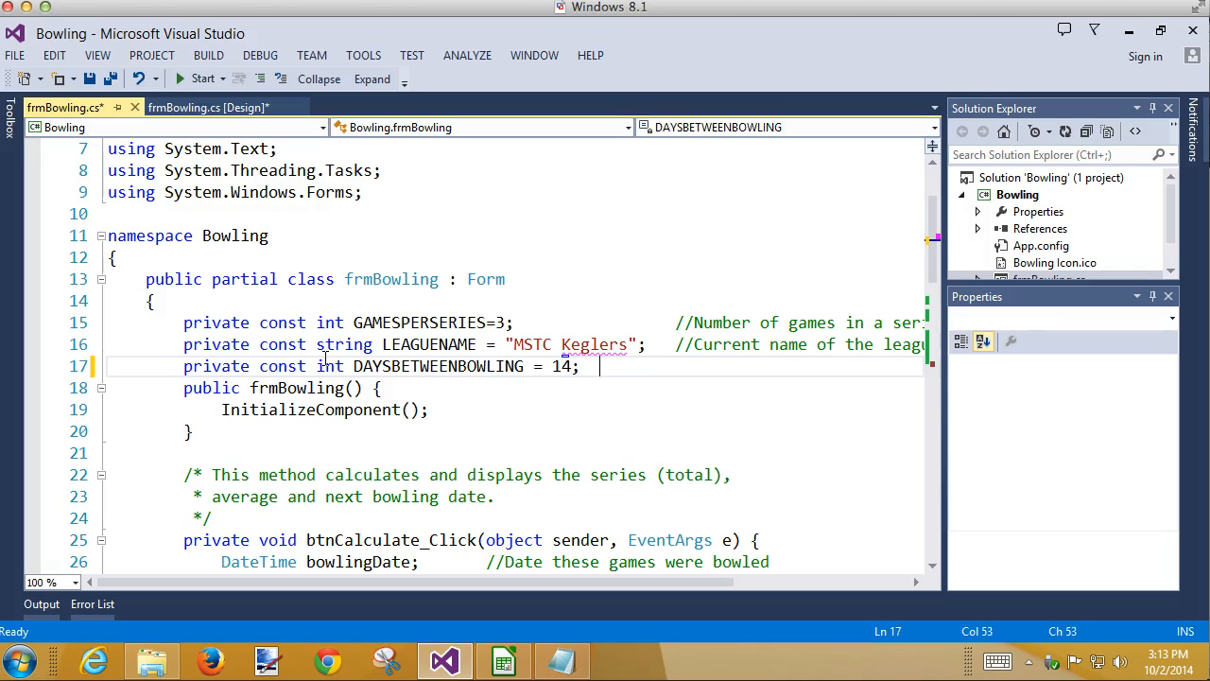
# Step: Add a trailing comment describing the number of days between bowling nights
pyautogui.write('//Number of days f')
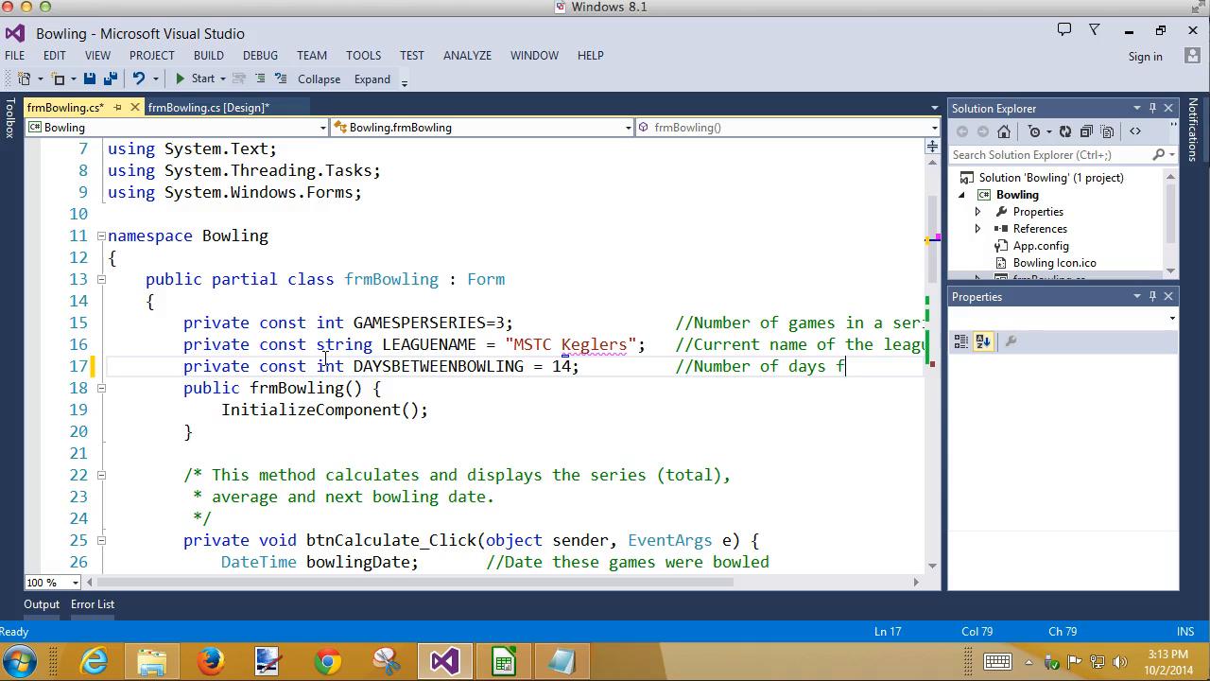
pyautogui.write('rom one bowling nai')
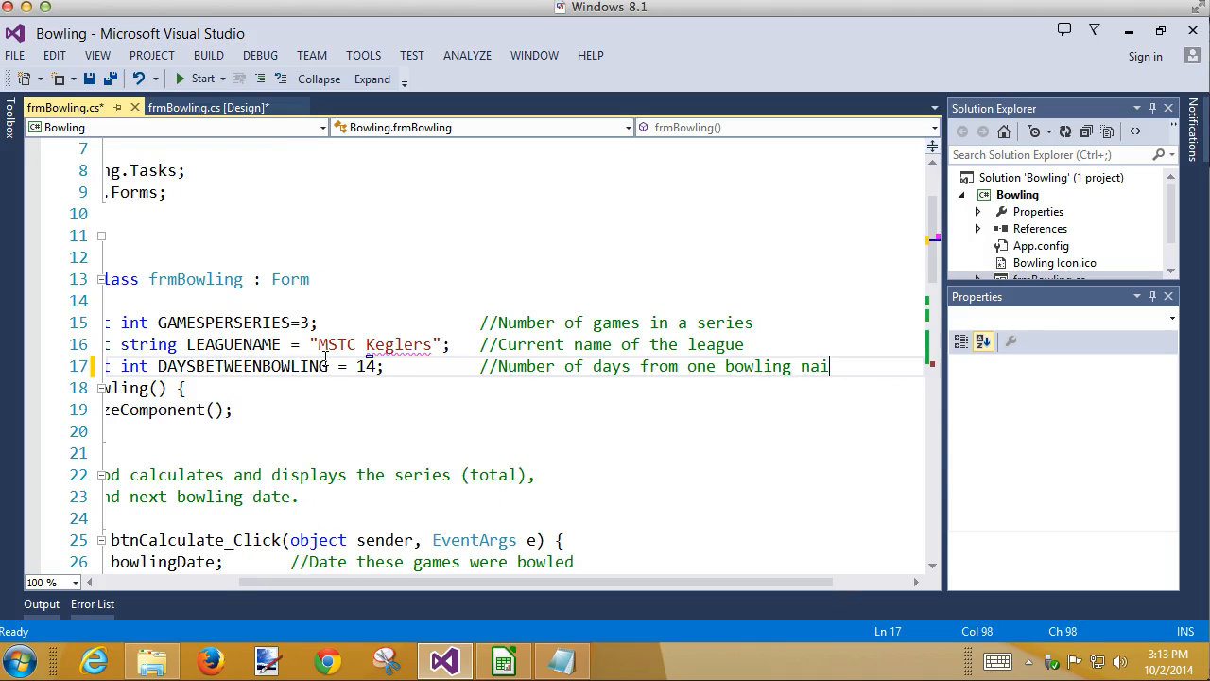
pyautogui.press('BackSpace')
pyautogui.write('ght to the next')
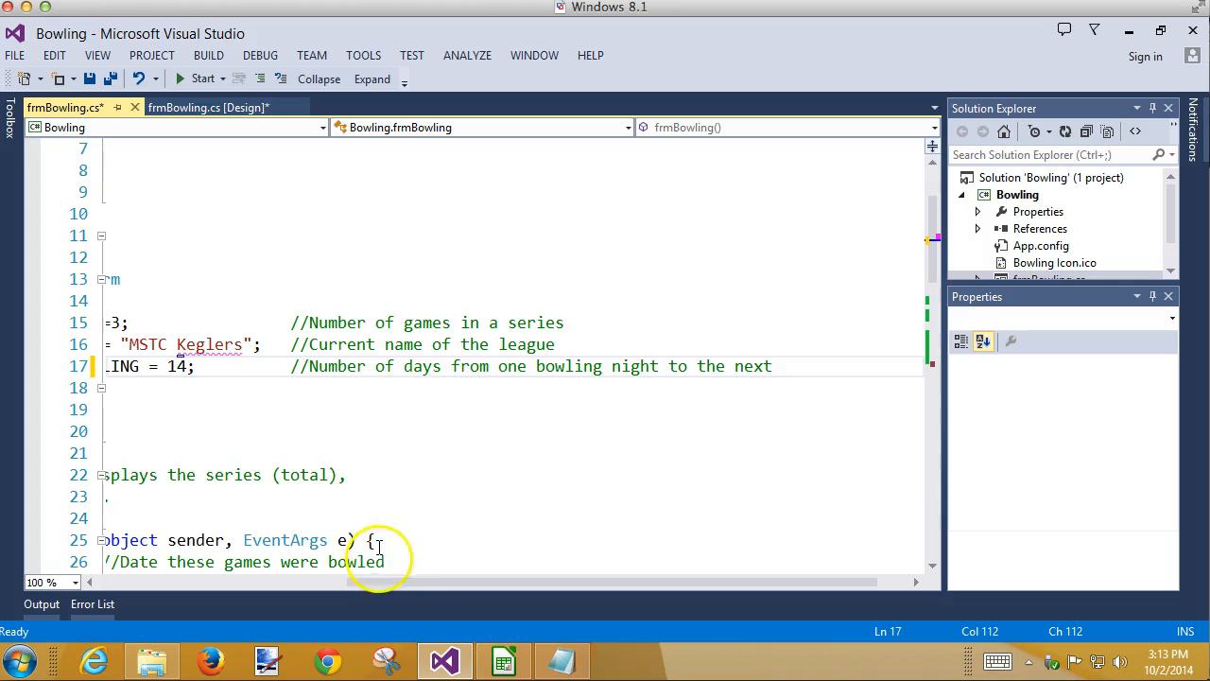
pyautogui.moveTo(378, 584); pyautogui.dragTo(274, 584)
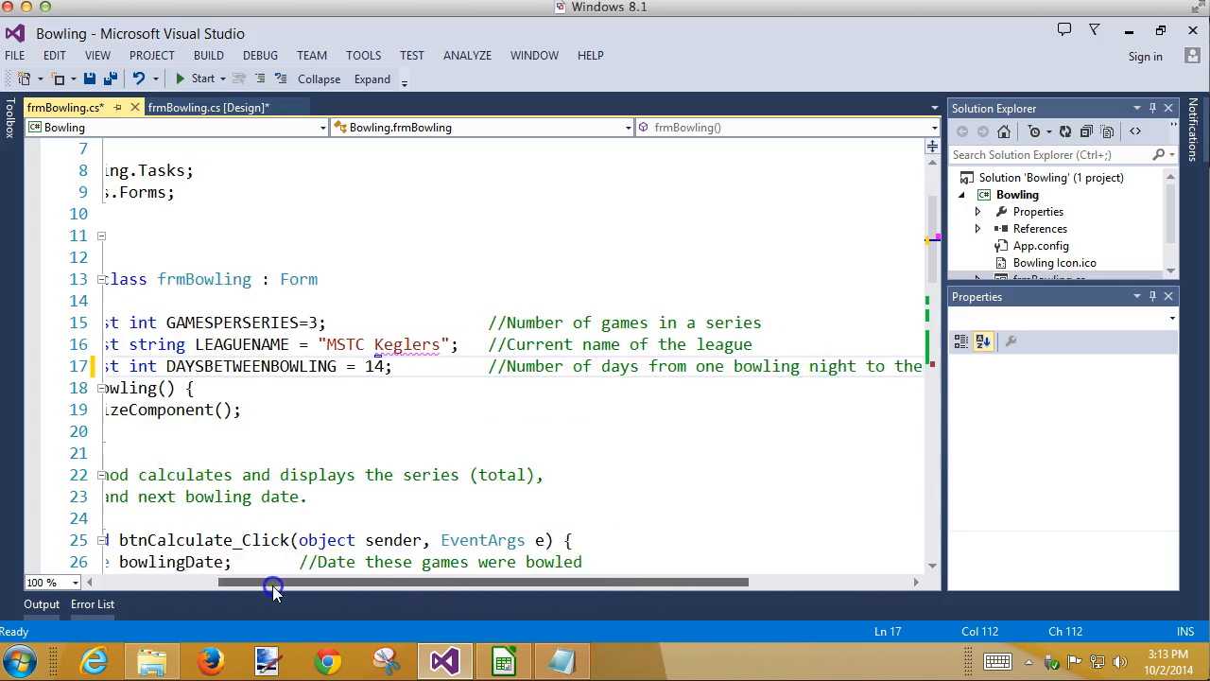
pyautogui.moveTo(274, 583); pyautogui.dragTo(233, 583)
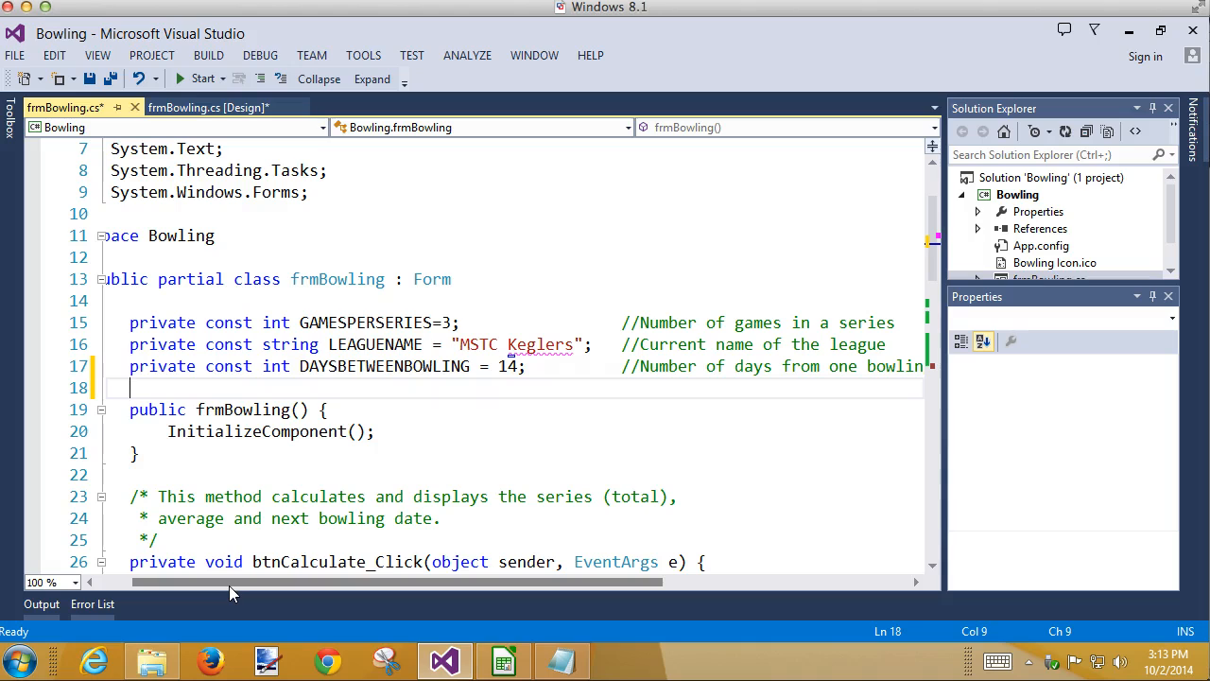
# Step: Replace the hard-coded 14 in AddDays on line 45 with DAYSBETWEENBOWLING
pyautogui.click(403, 366)
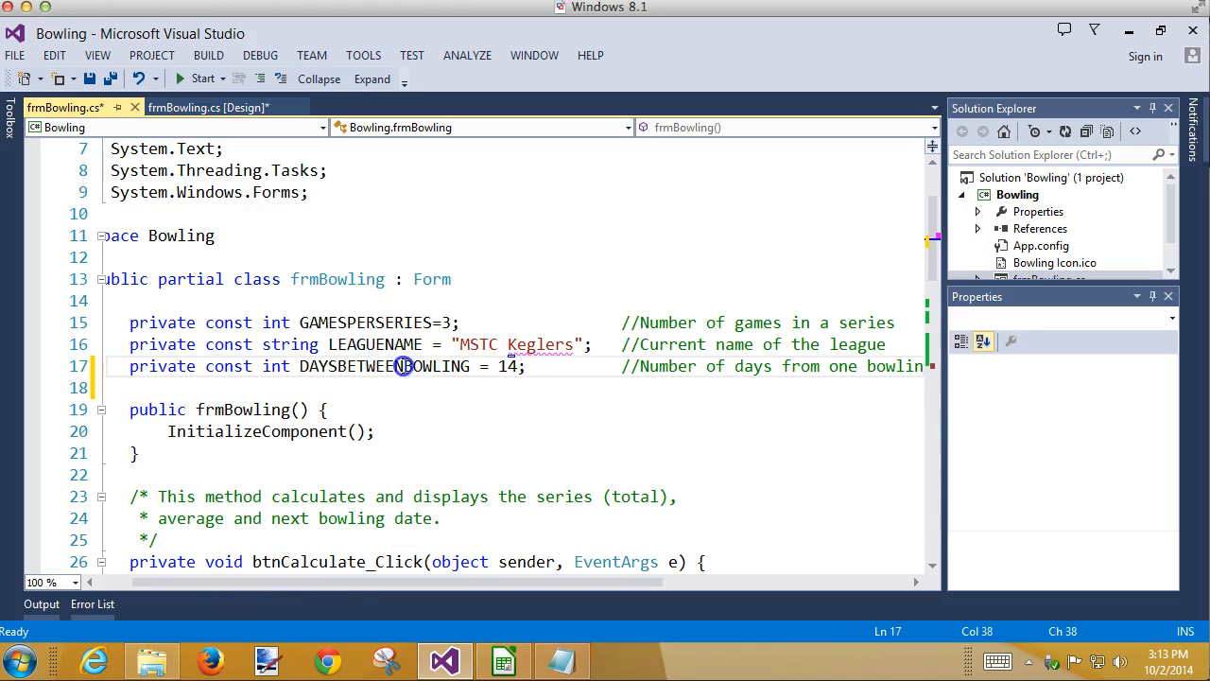
pyautogui.doubleClick(383, 366)
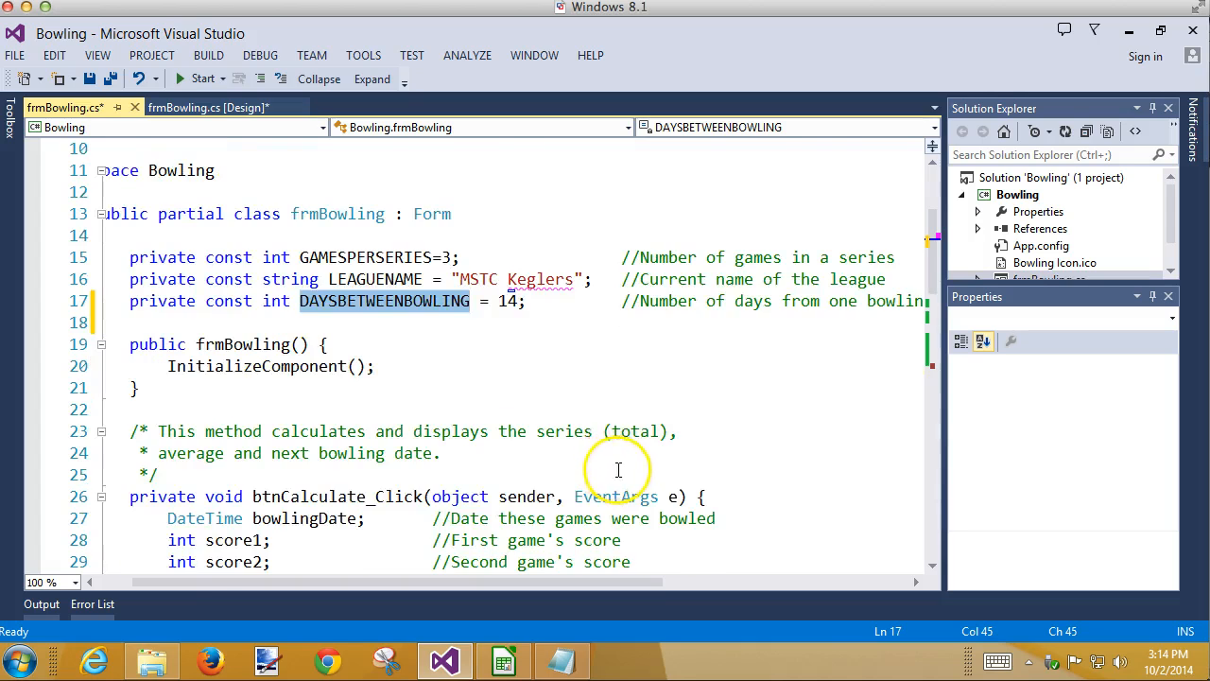
pyautogui.scroll(-3)
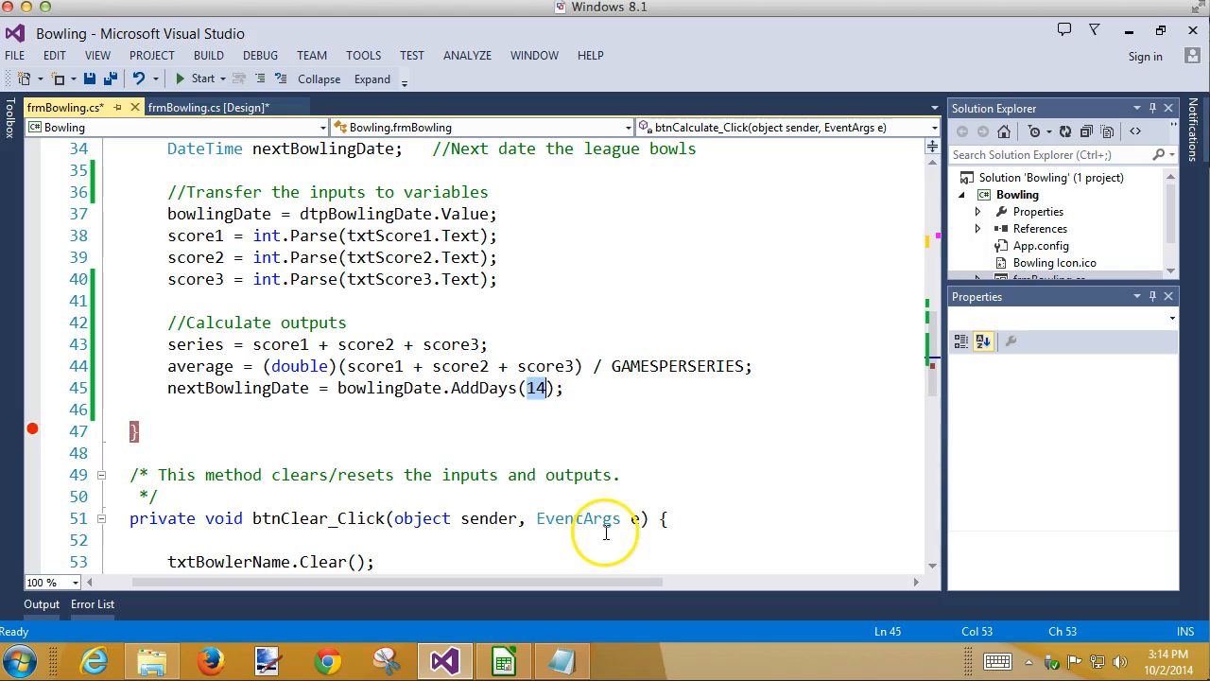
pyautogui.write('DAYSBETWEENBOWLING')
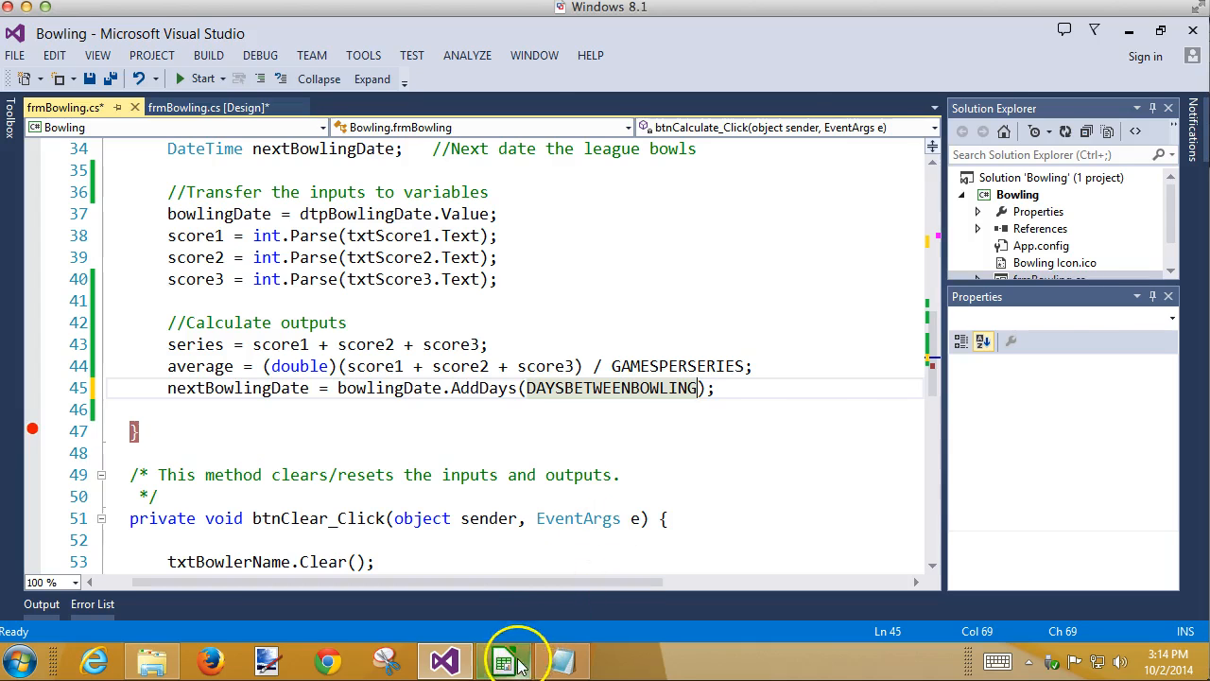
# Step: Switch to the Bowling Design pseudocode sheet in LibreOffice Calc
pyautogui.click(514, 659)
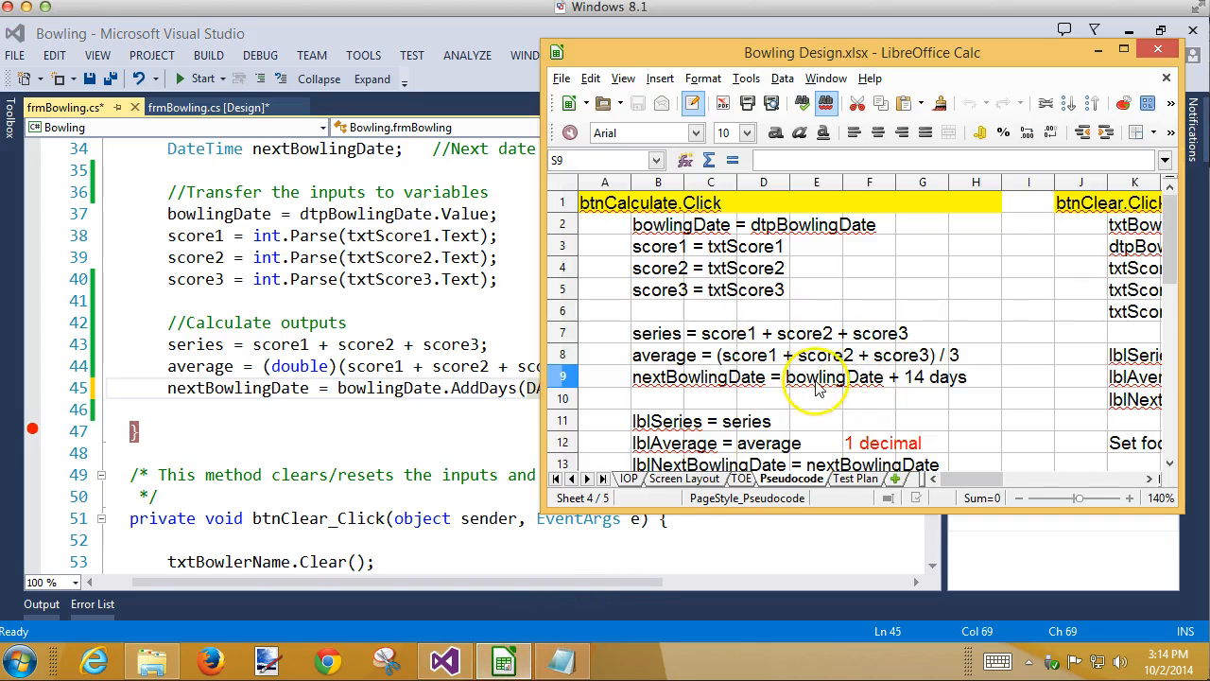
pyautogui.moveTo(501, 388)
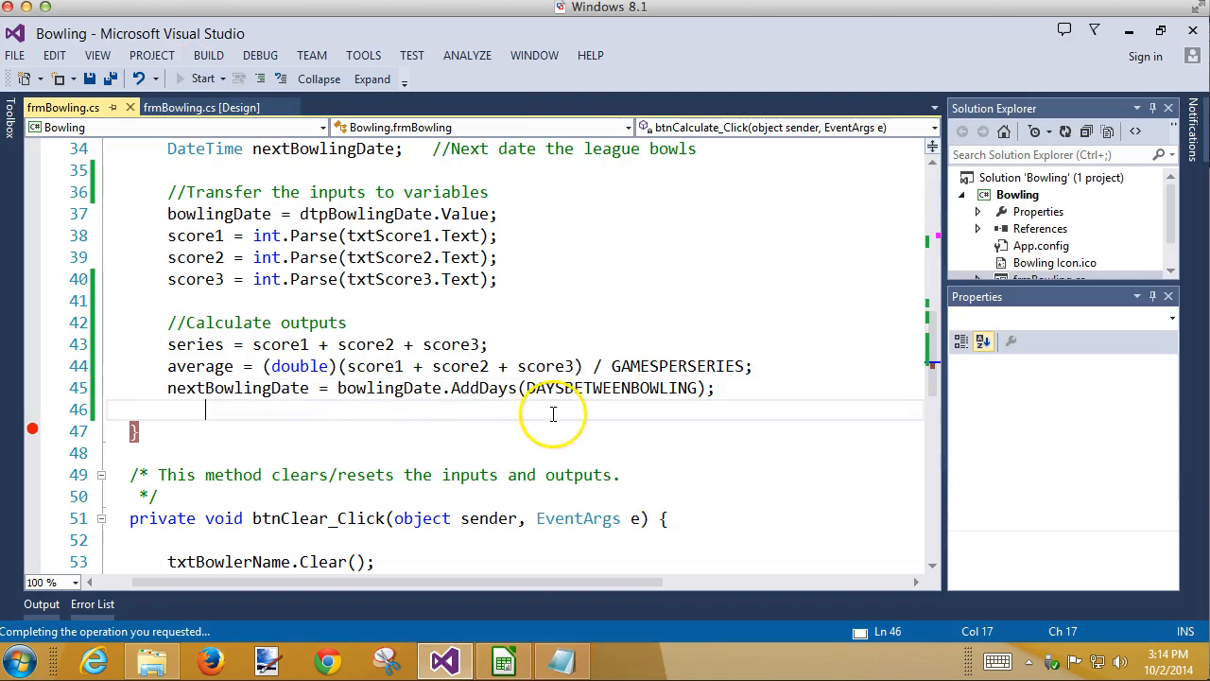
pyautogui.click(202, 79)
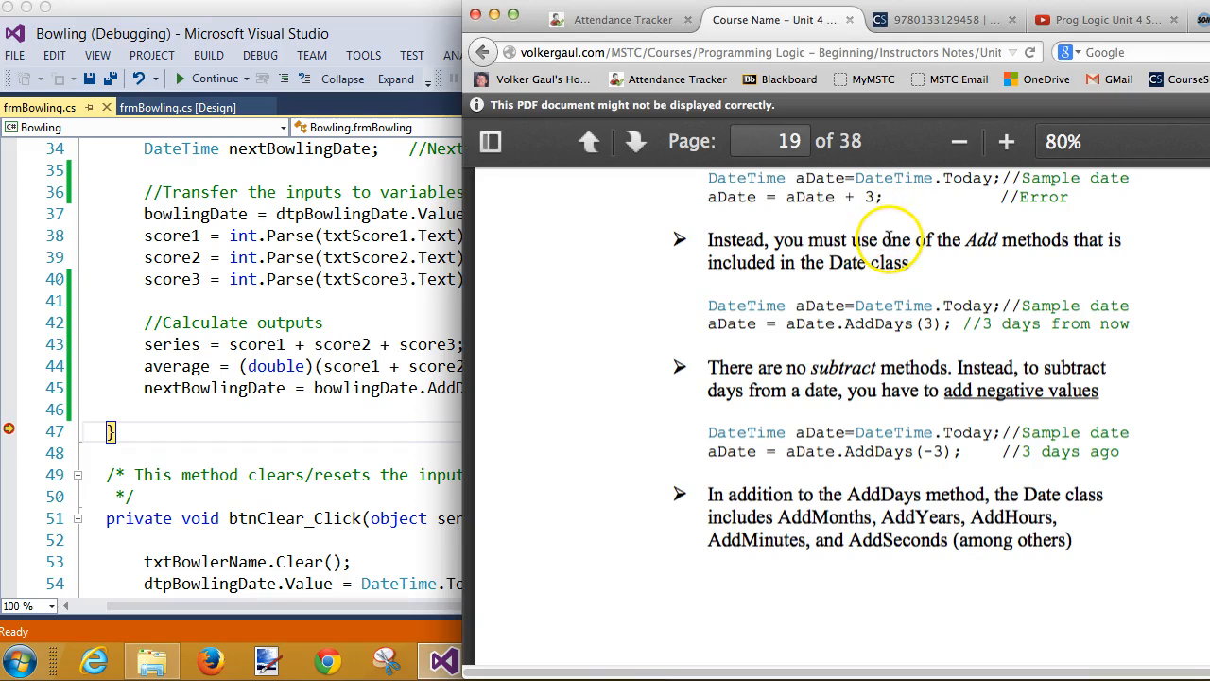
pyautogui.moveTo(884, 241)
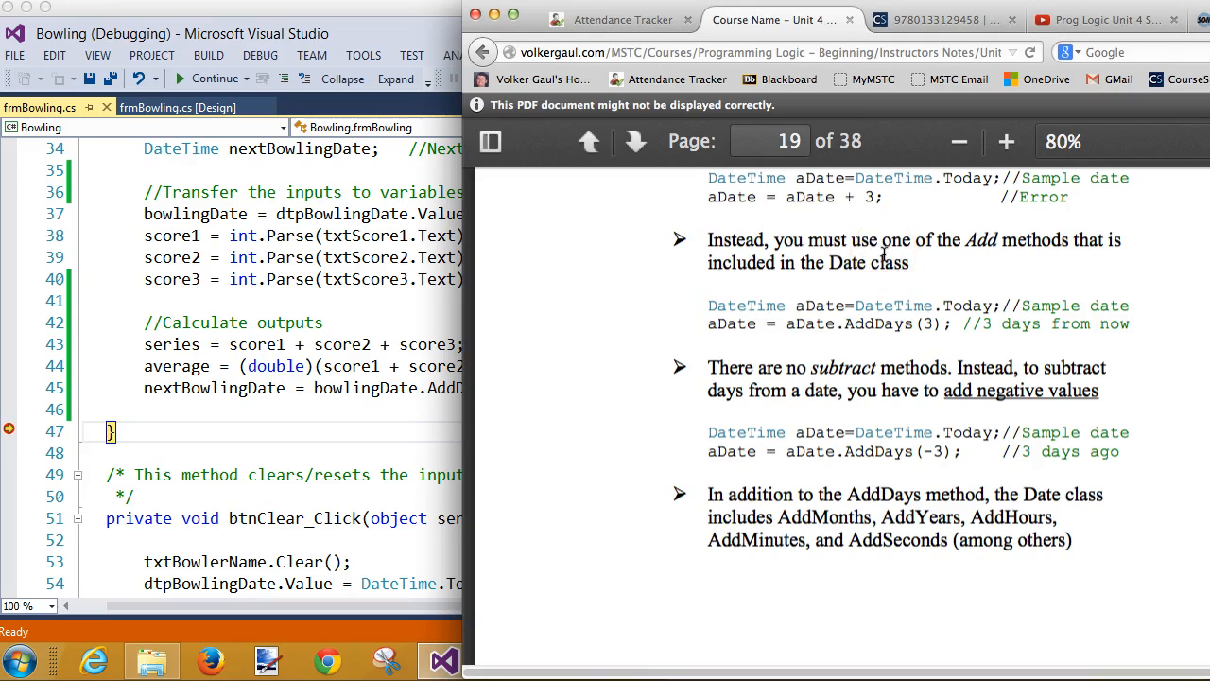
pyautogui.moveTo(708, 178); pyautogui.dragTo(909, 197)
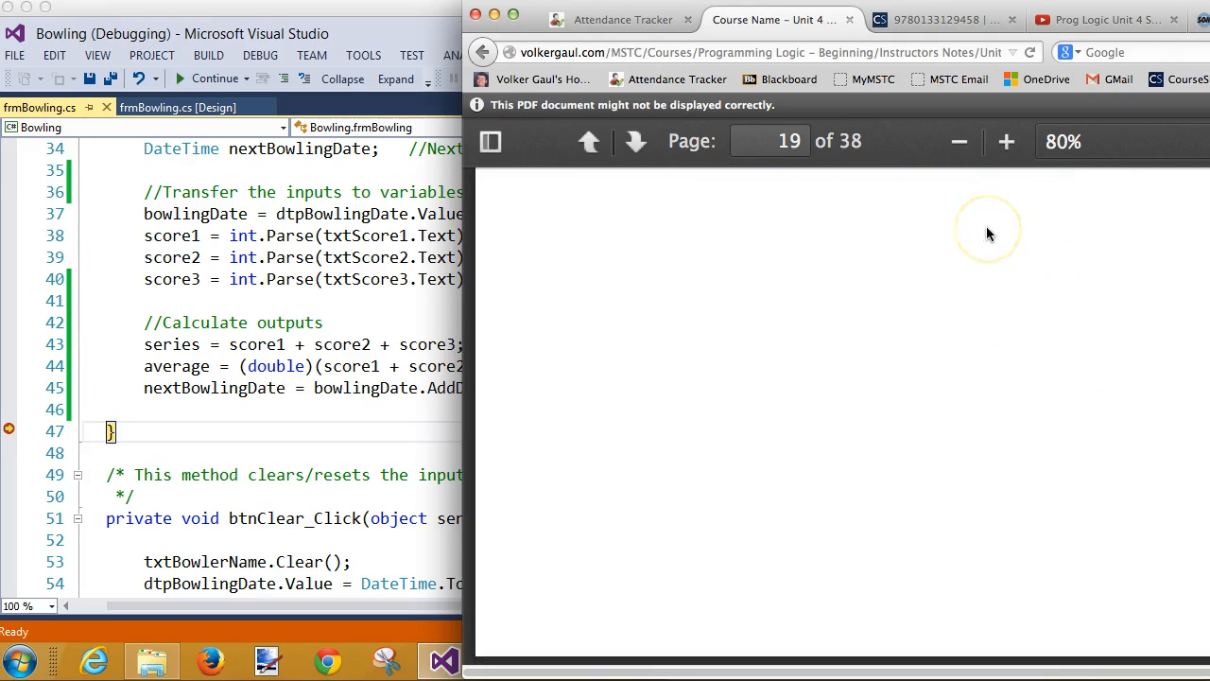
# Step: Move to page 20 of the notes and read the String Processing concatenation examples
pyautogui.click(636, 141)
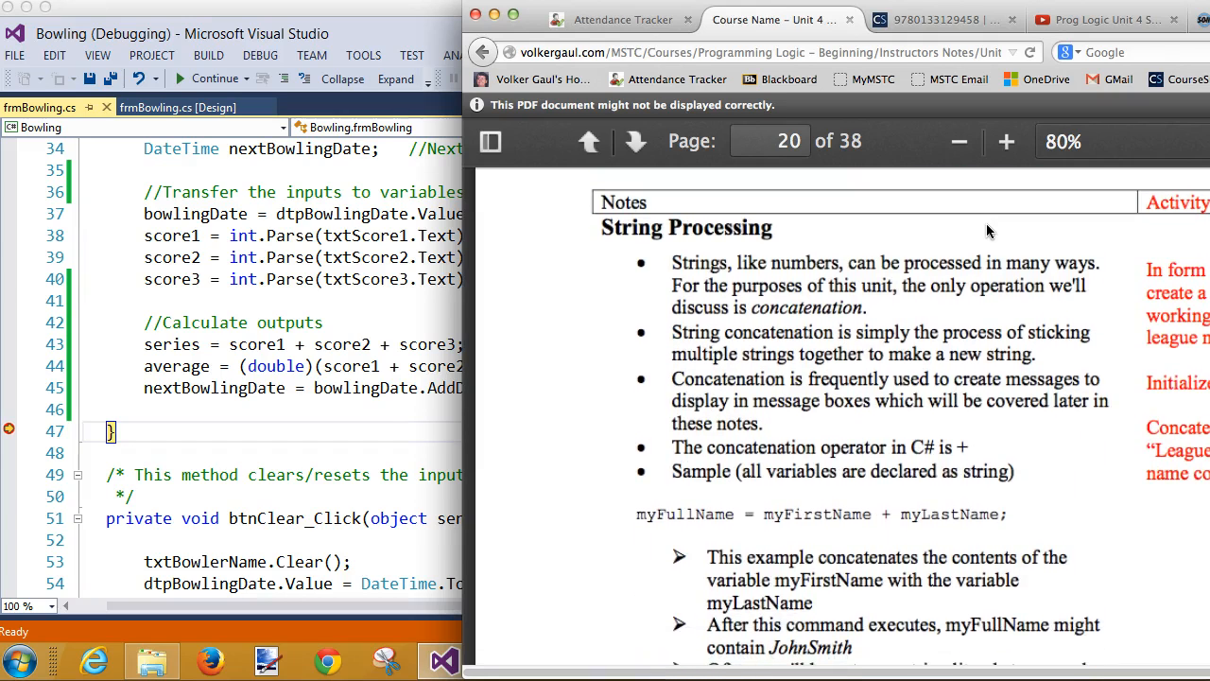
pyautogui.scroll(-3)
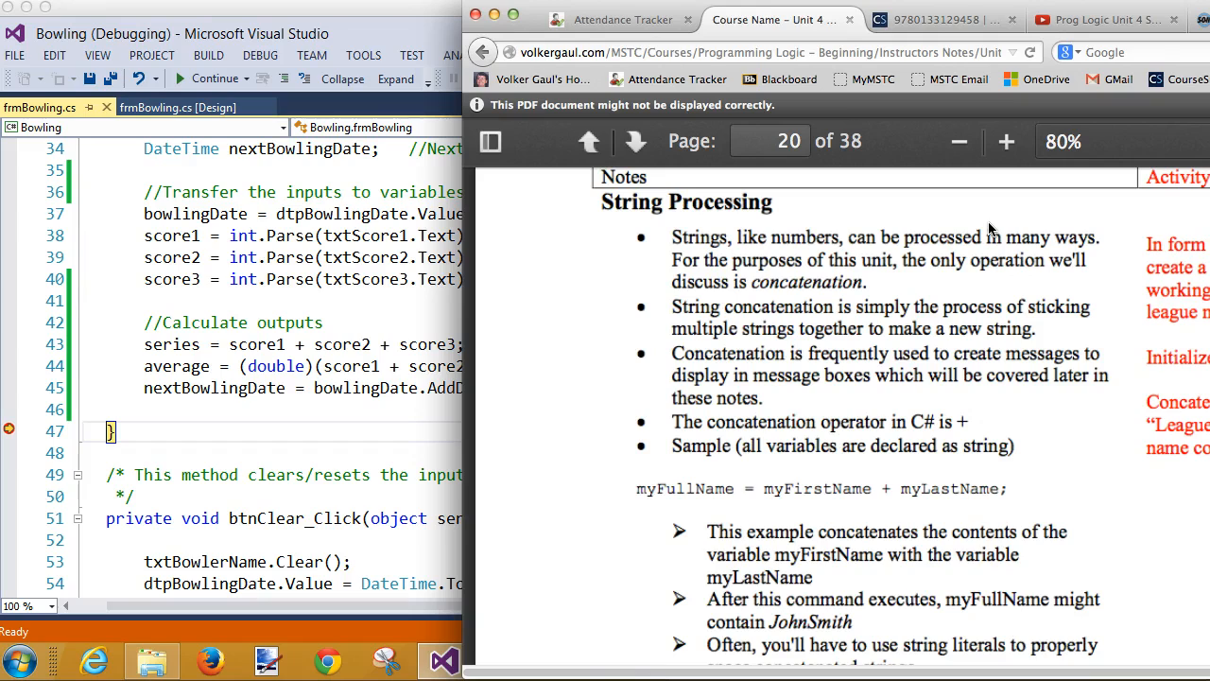
pyautogui.moveTo(1005, 265)
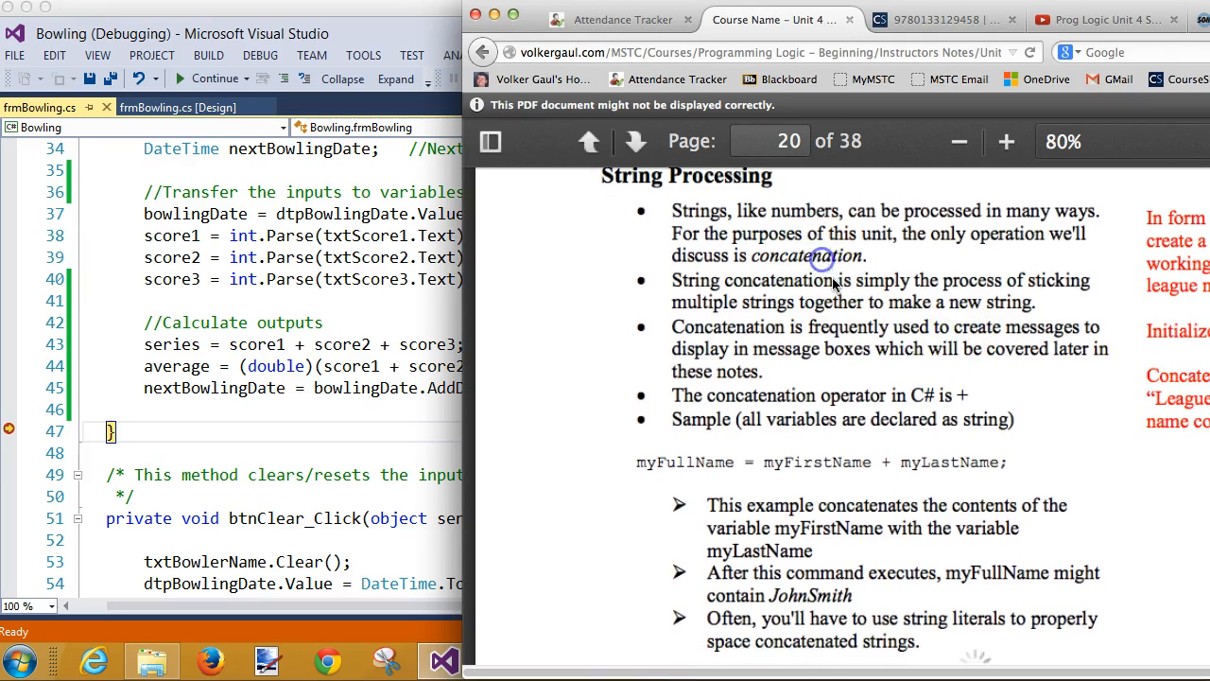
pyautogui.moveTo(855, 294)
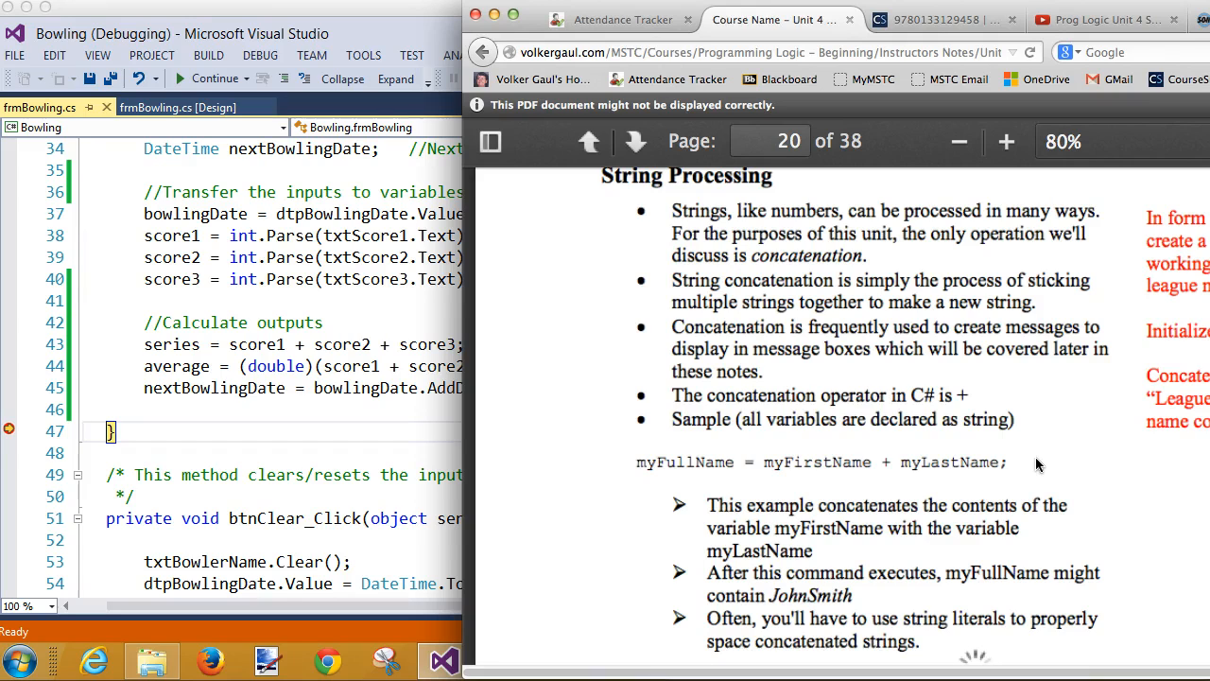
pyautogui.scroll(-3)
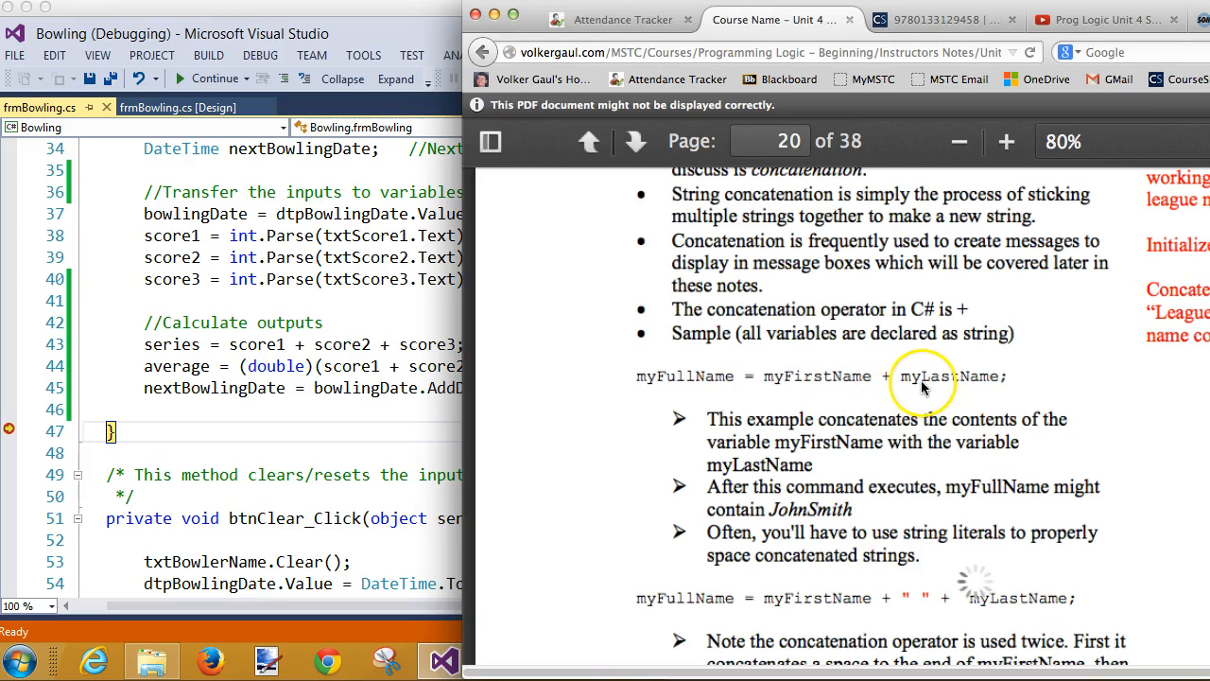
pyautogui.moveTo(887, 383)
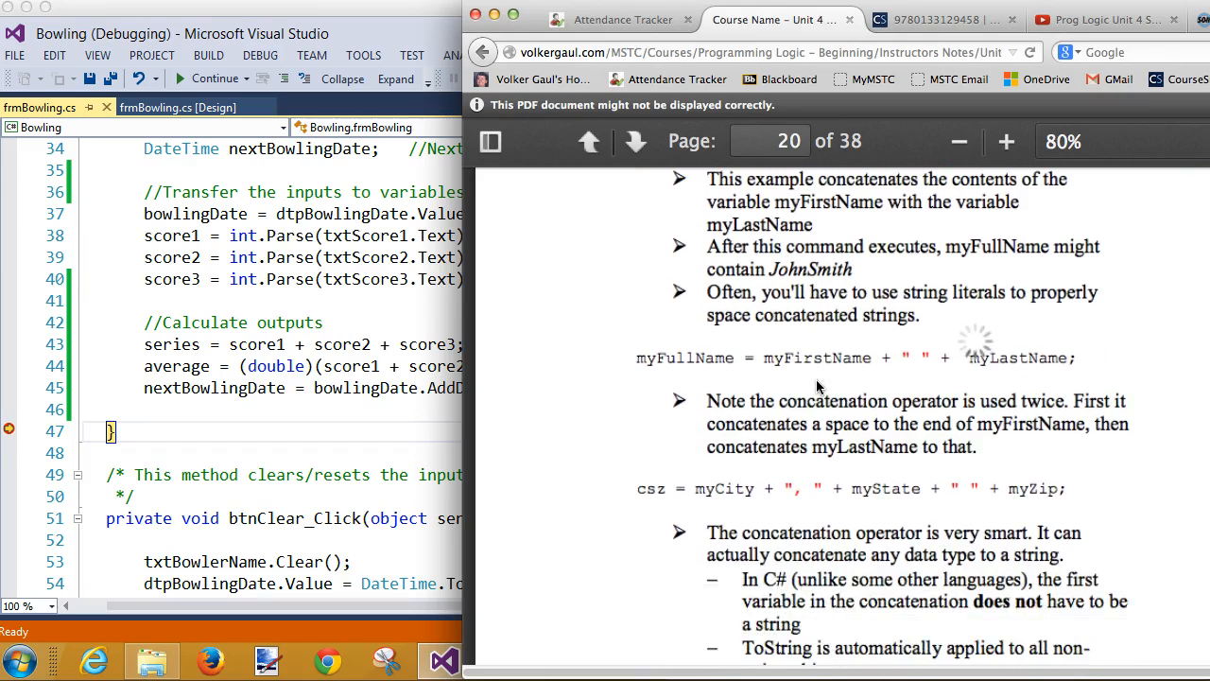
pyautogui.scroll(-3)
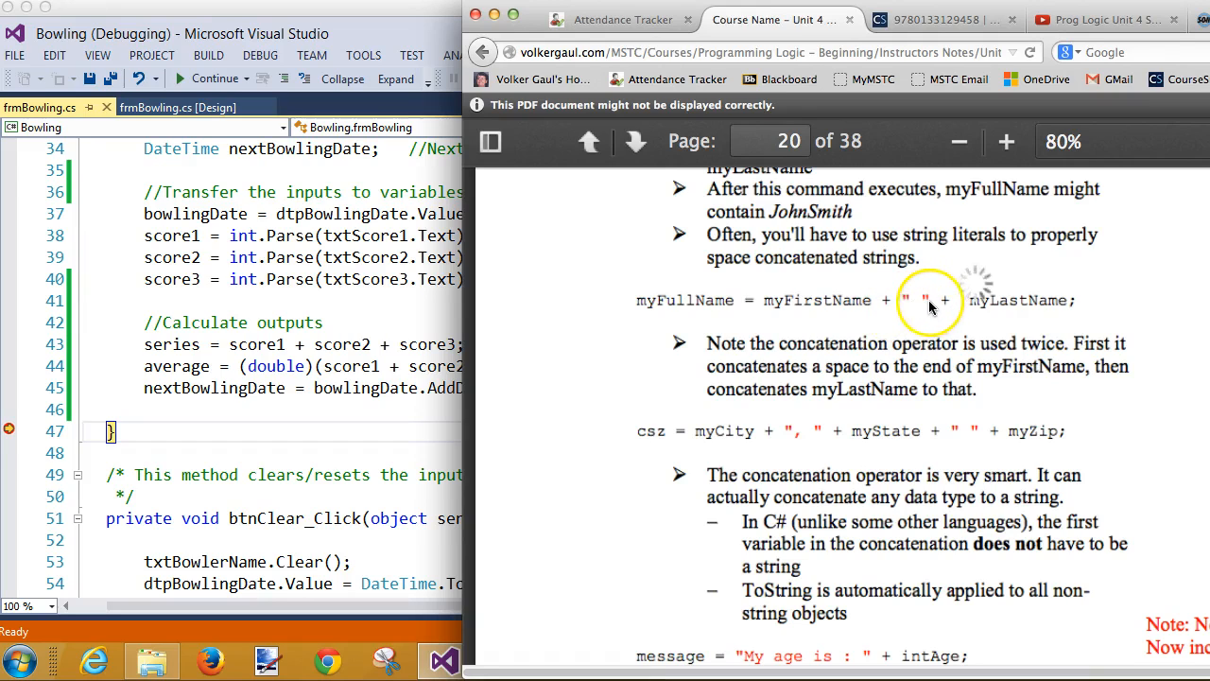
pyautogui.moveTo(922, 307)
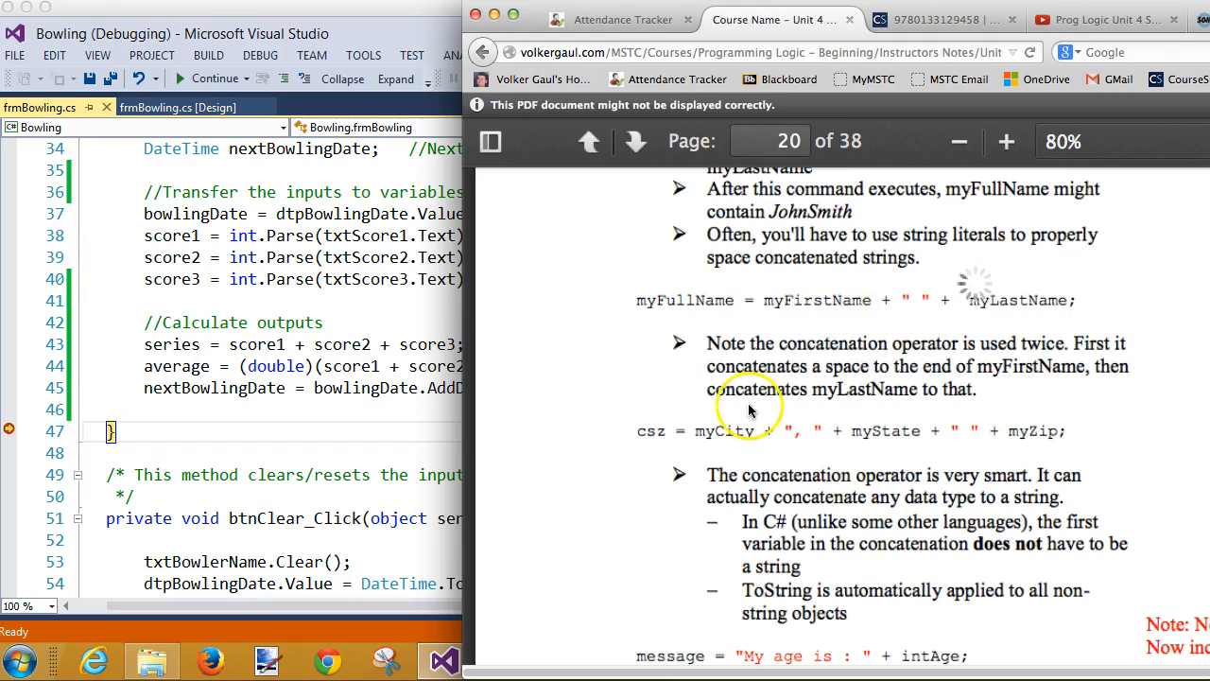
pyautogui.scroll(-3)
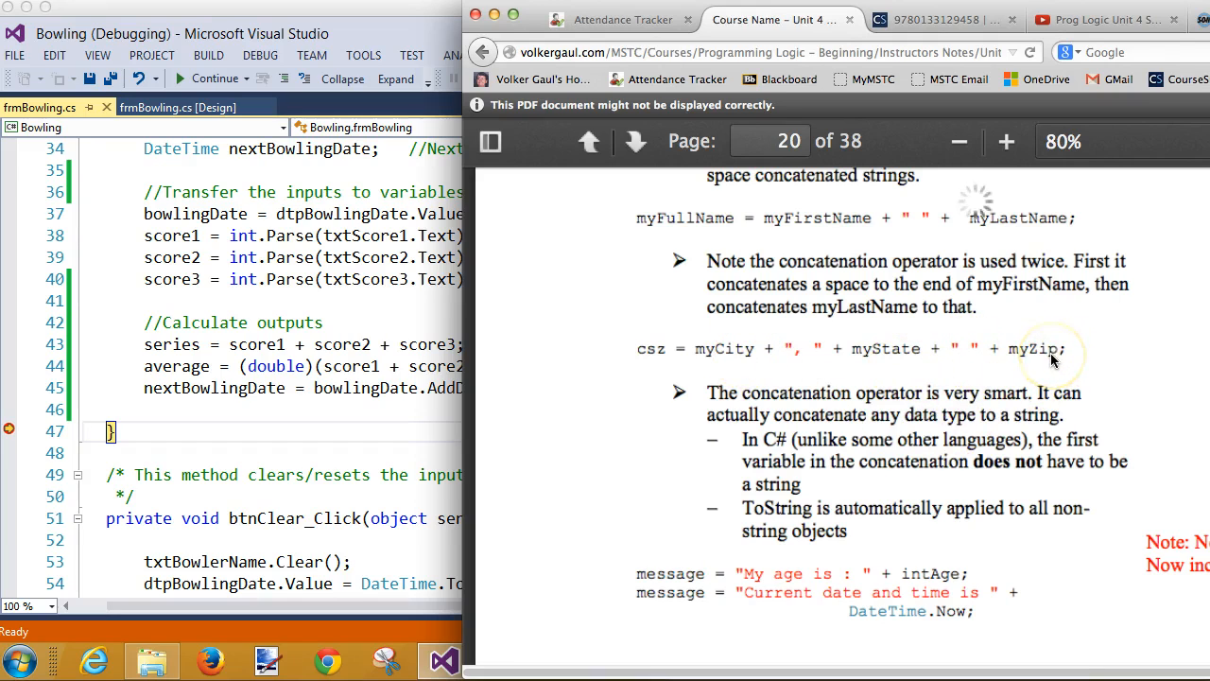
pyautogui.moveTo(742, 359)
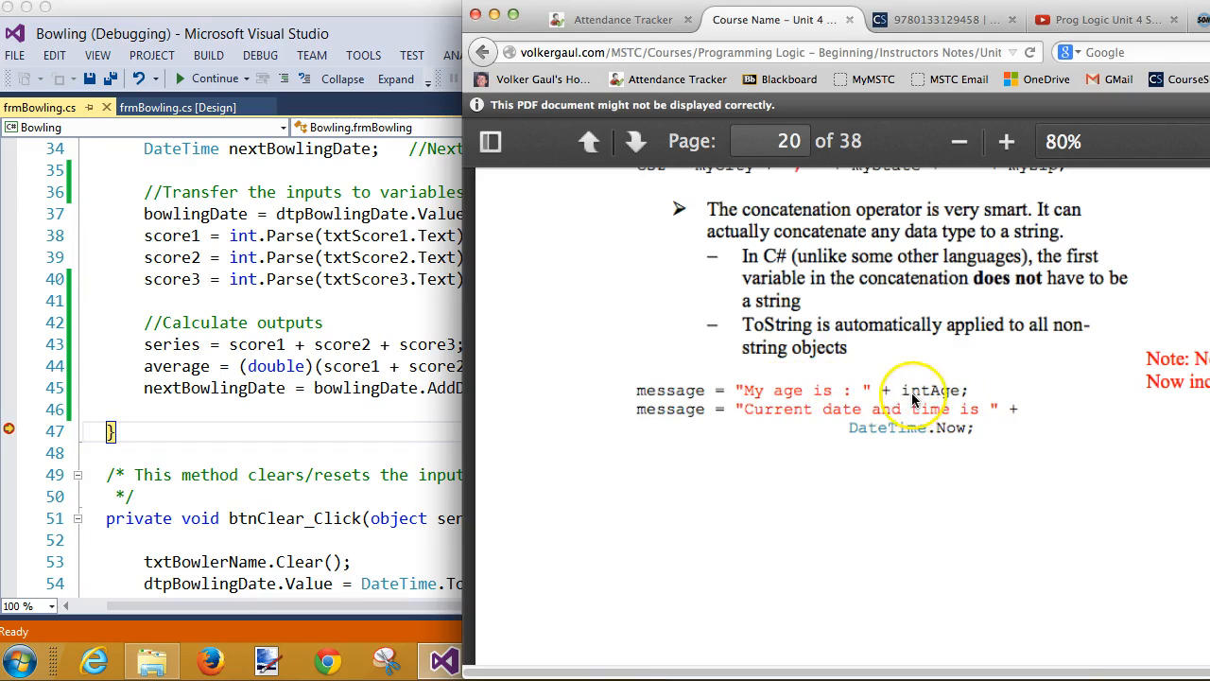
pyautogui.moveTo(865, 397)
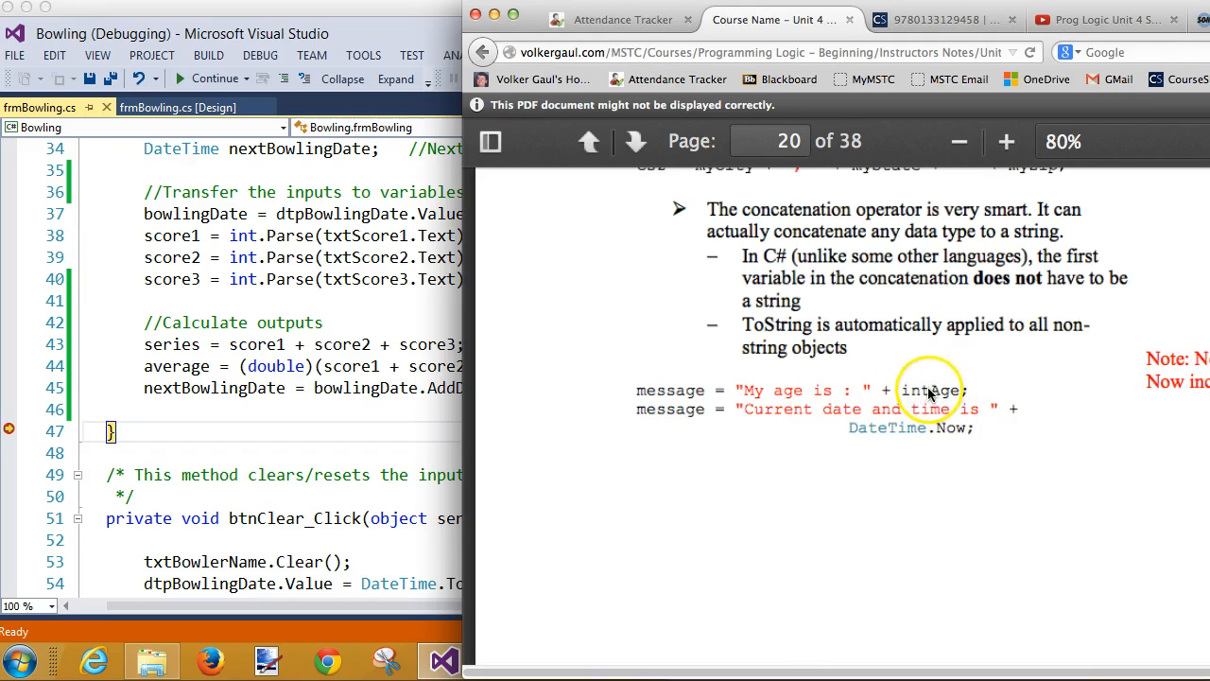
pyautogui.moveTo(842, 511)
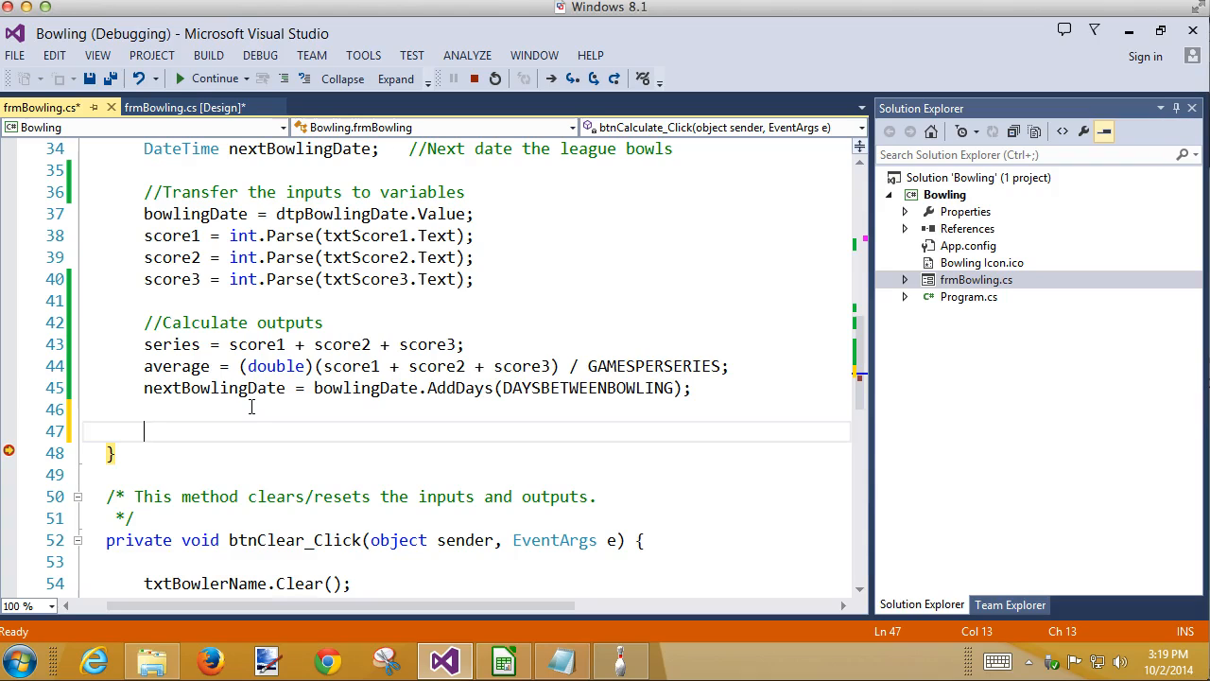
# Step: Add string test = "Current date and time is : " + DateTime.Now(); in btnCalculate_Click
pyautogui.write('string te')
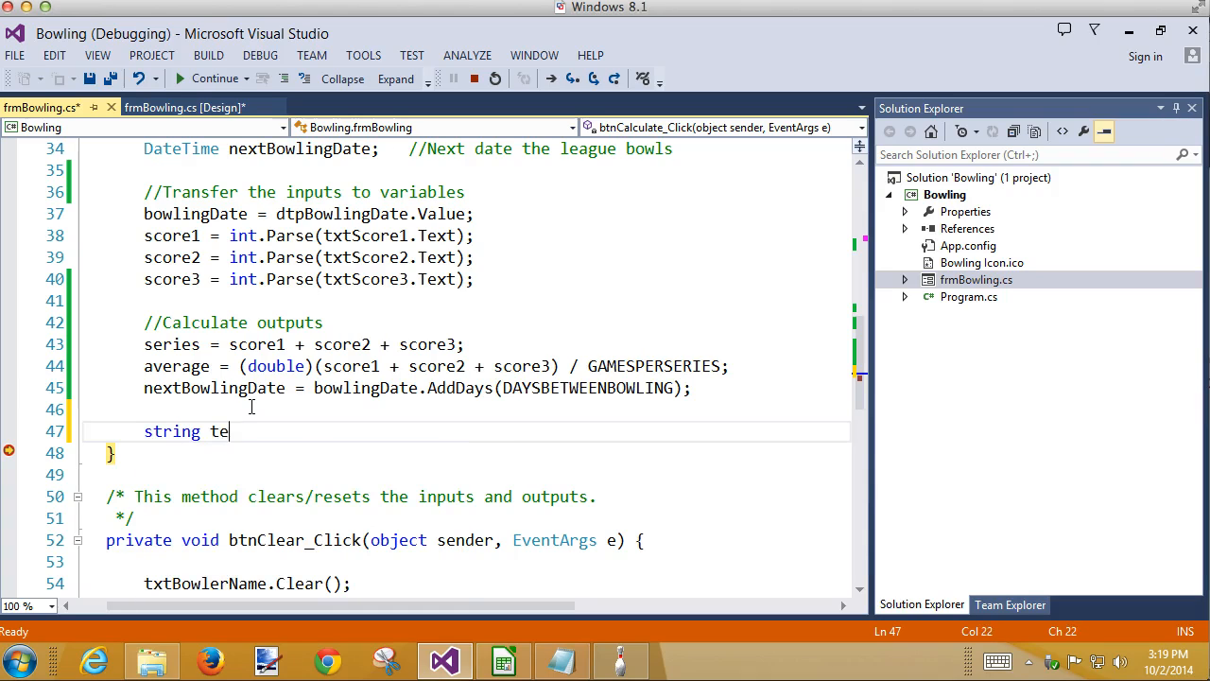
pyautogui.write('st =')
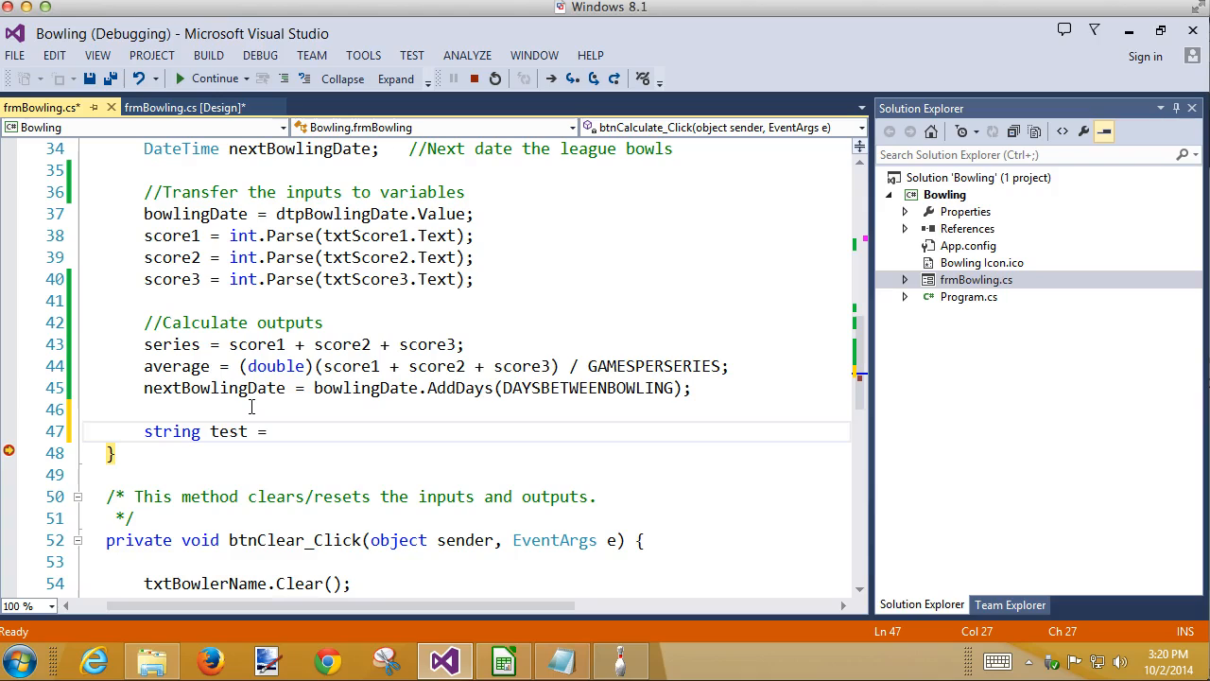
pyautogui.write('"Current "')
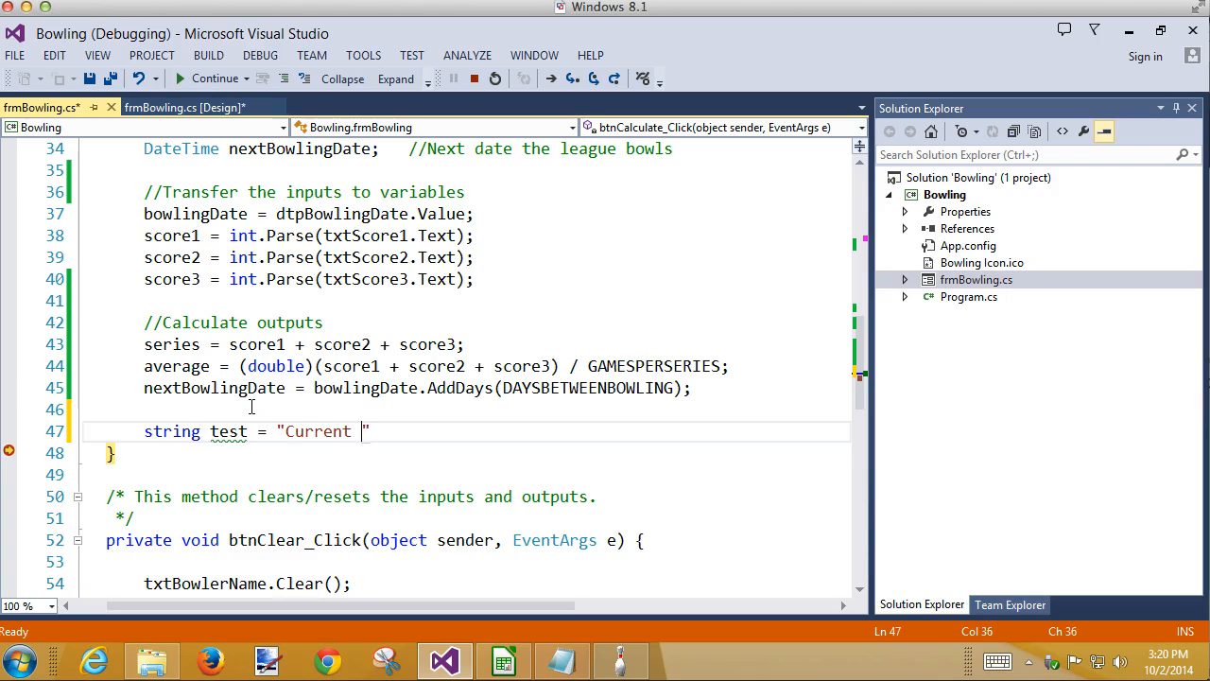
pyautogui.write('date and time is')
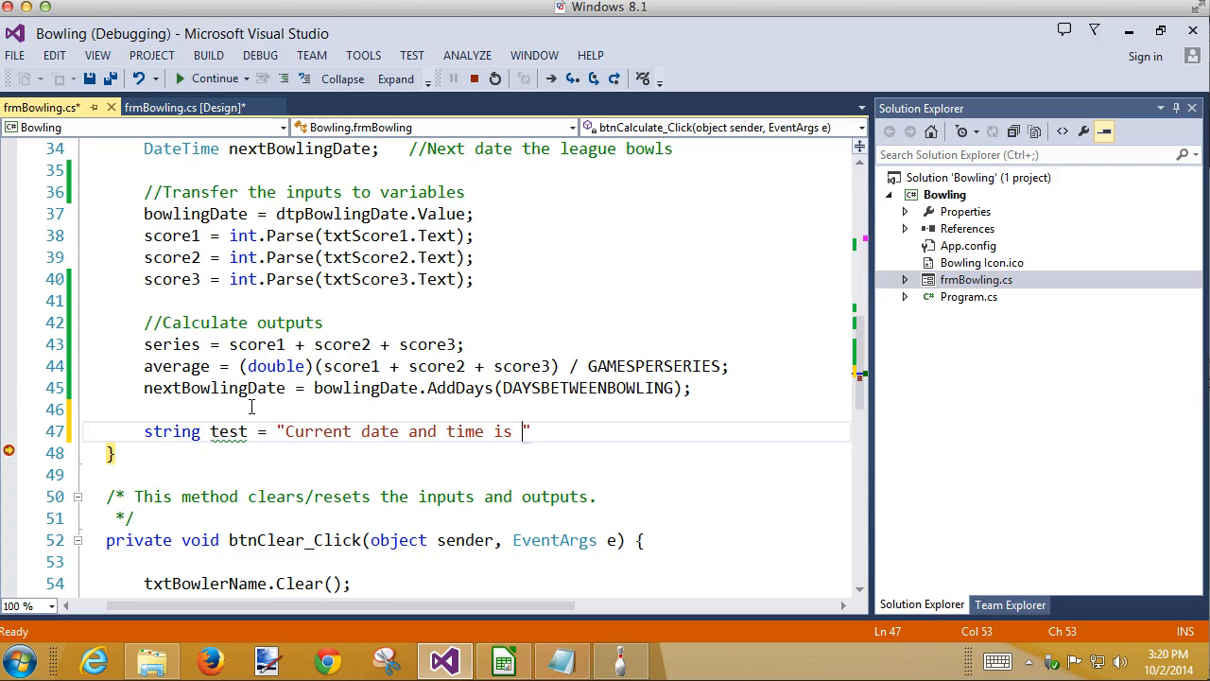
pyautogui.write(': " +')
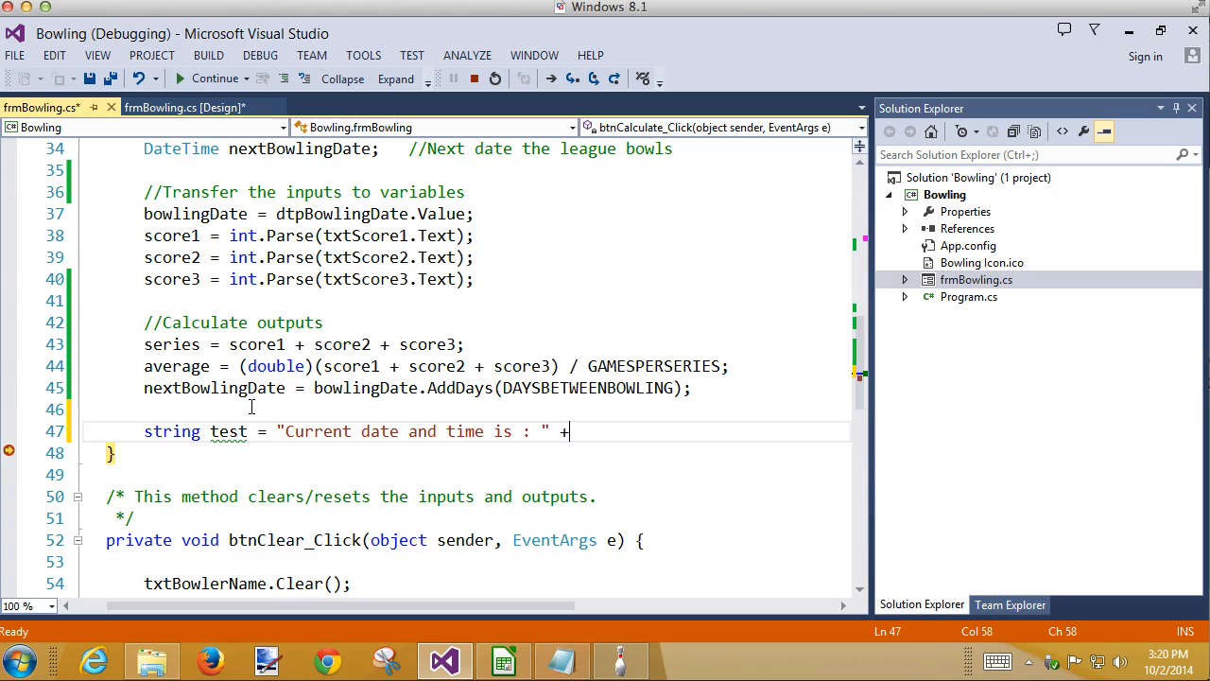
pyautogui.write('" "')
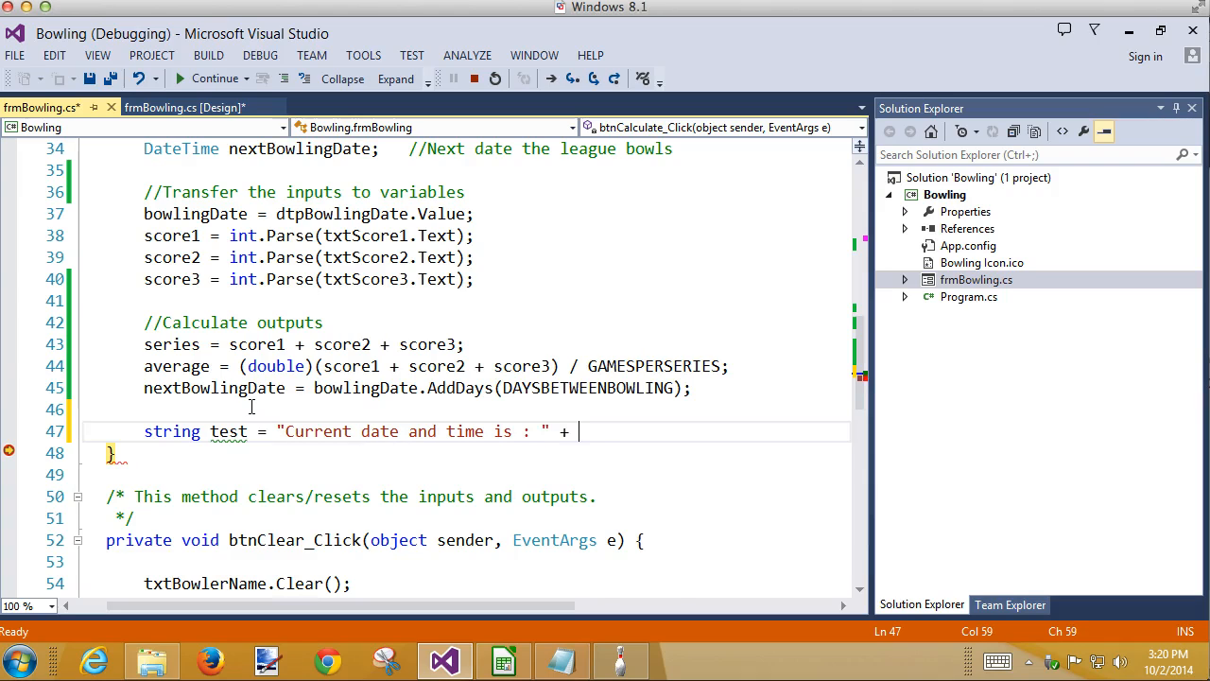
pyautogui.write('DateTime')
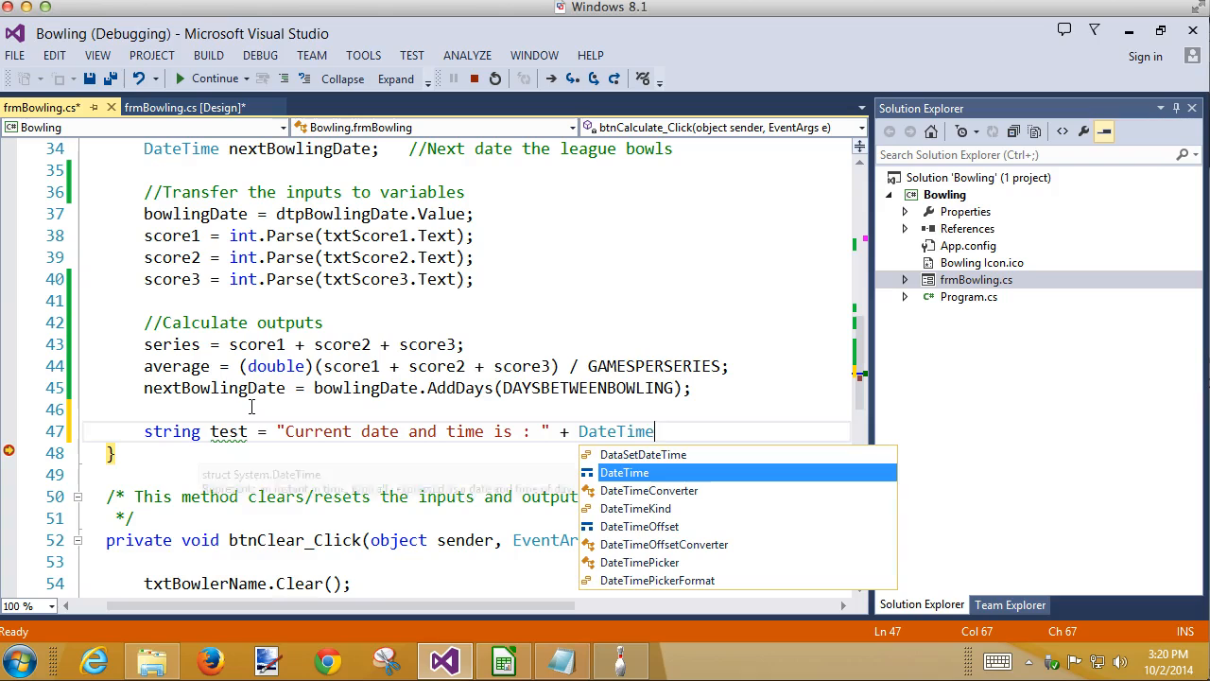
pyautogui.write('.N')
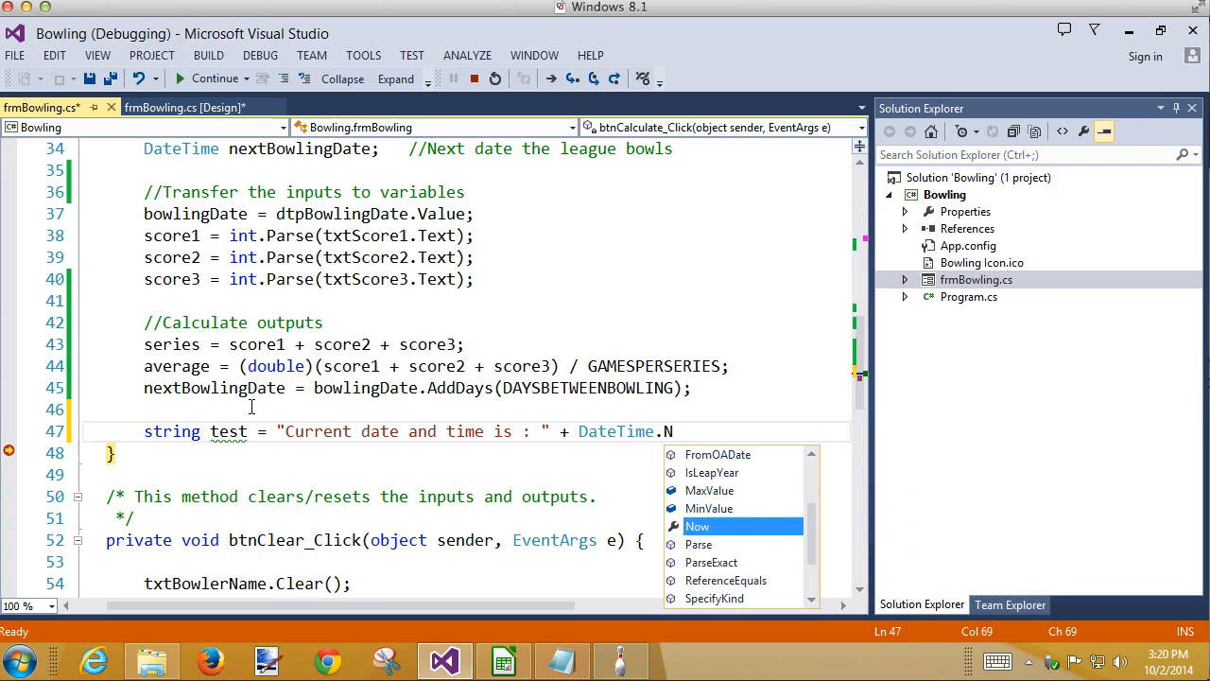
pyautogui.write('ow')
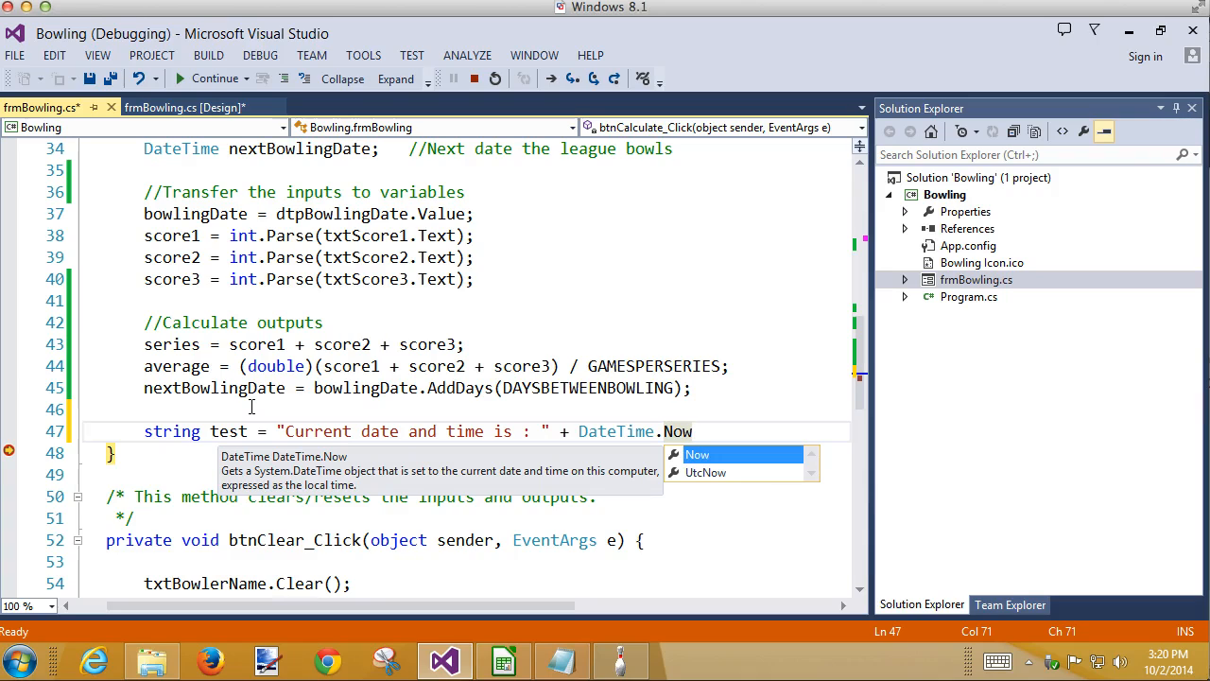
pyautogui.write('();')
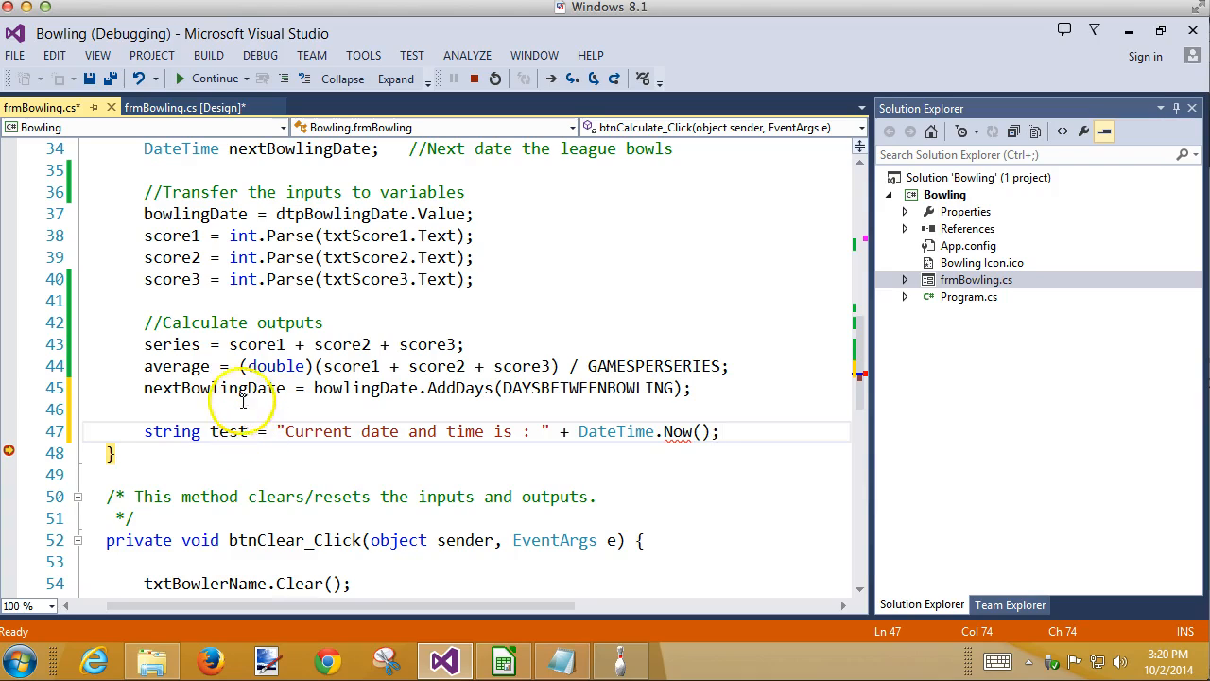
pyautogui.moveTo(1158, 667)
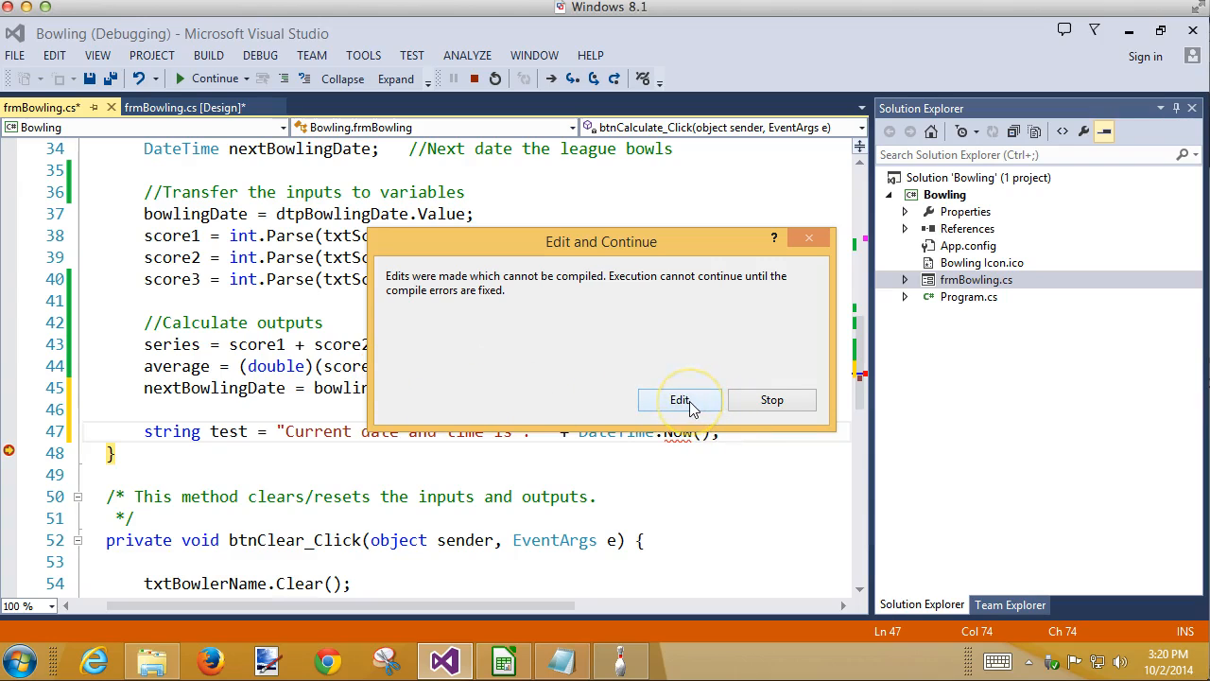
# Step: Remove the parentheses after DateTime.Now on the test line and resume debugging
pyautogui.click(679, 399)
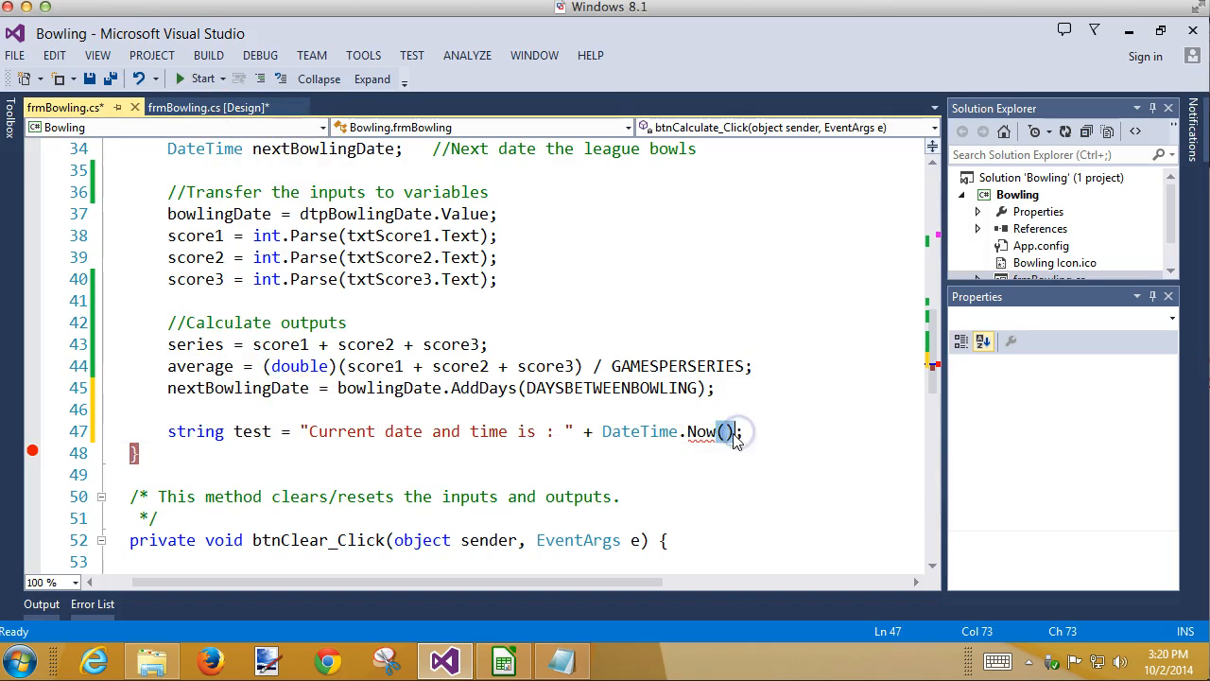
pyautogui.press('BackSpace')
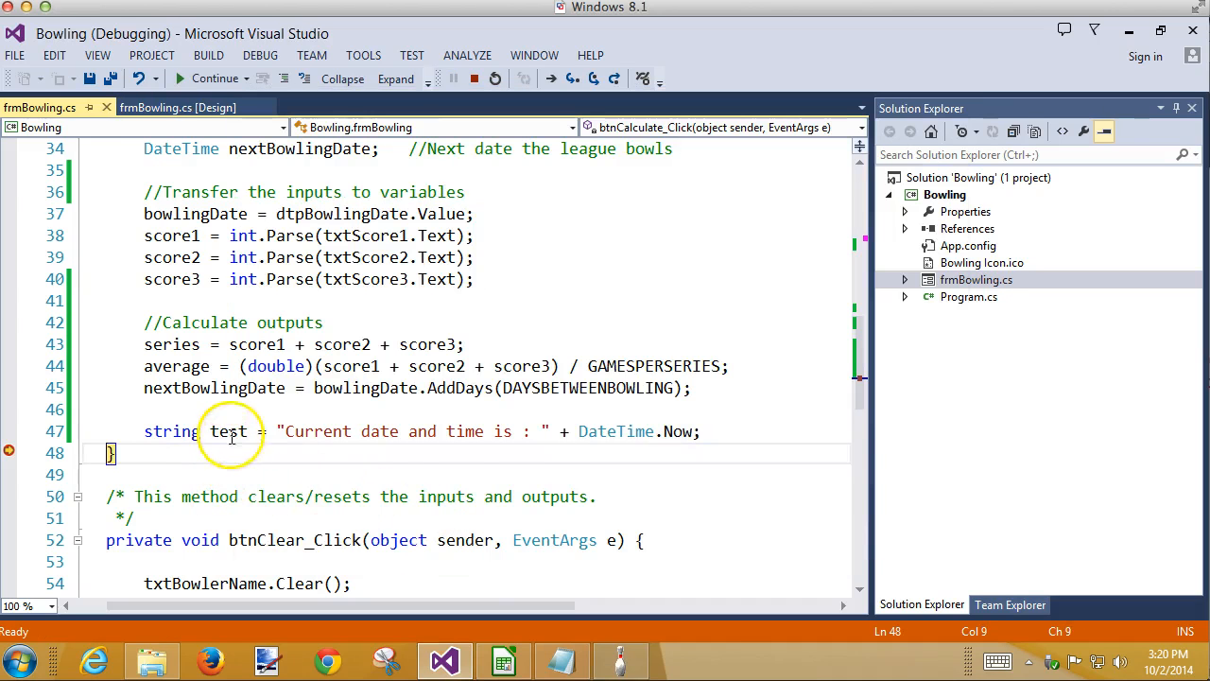
pyautogui.moveTo(229, 431)
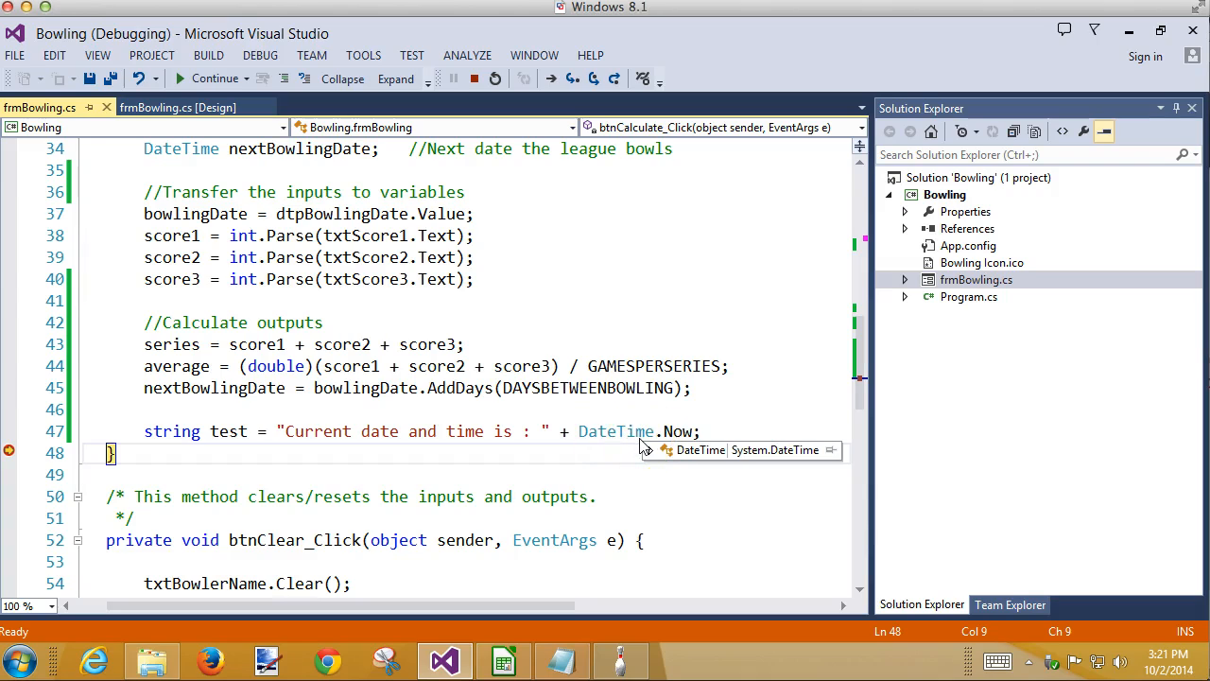
# Step: Replace DateTime.Now on the test line with the decimal 13.25m
pyautogui.doubleClick(614, 431)
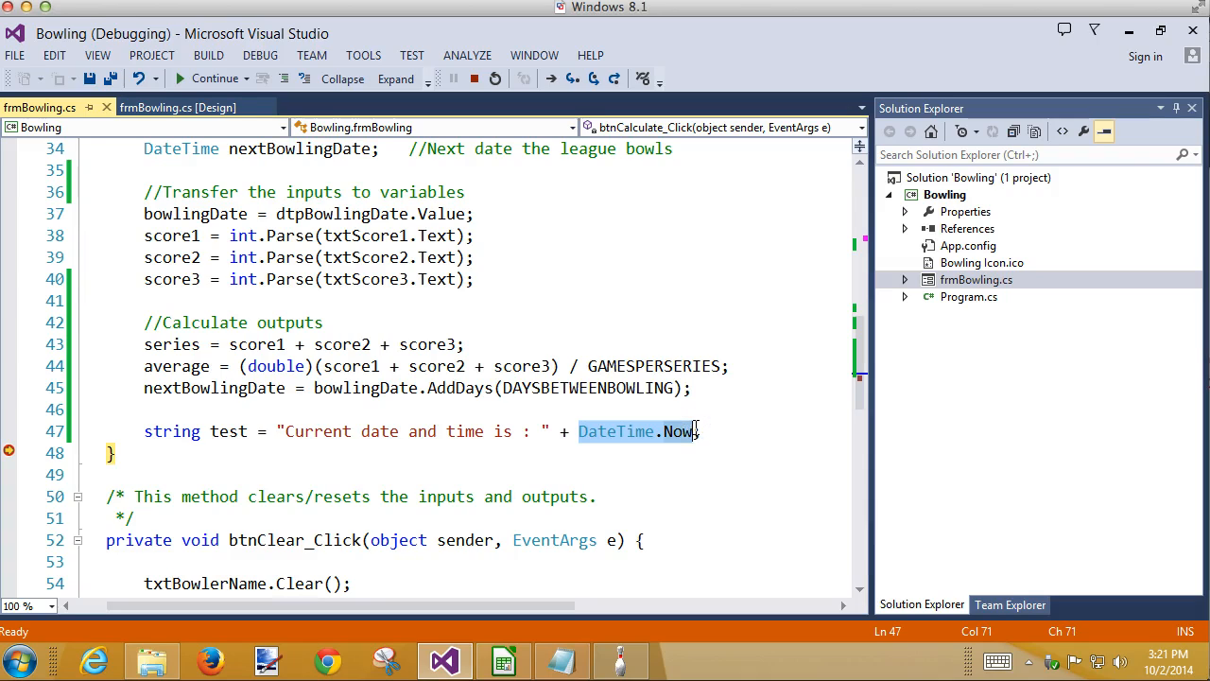
pyautogui.write('13.25m')
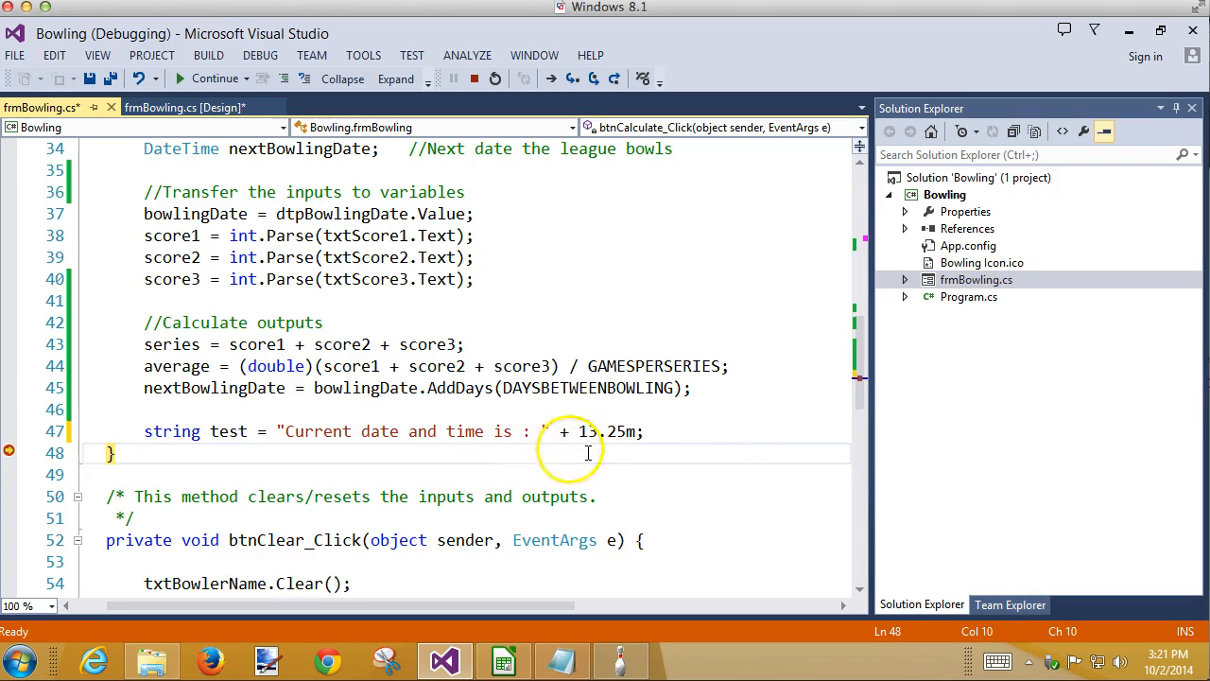
pyautogui.moveTo(605, 432)
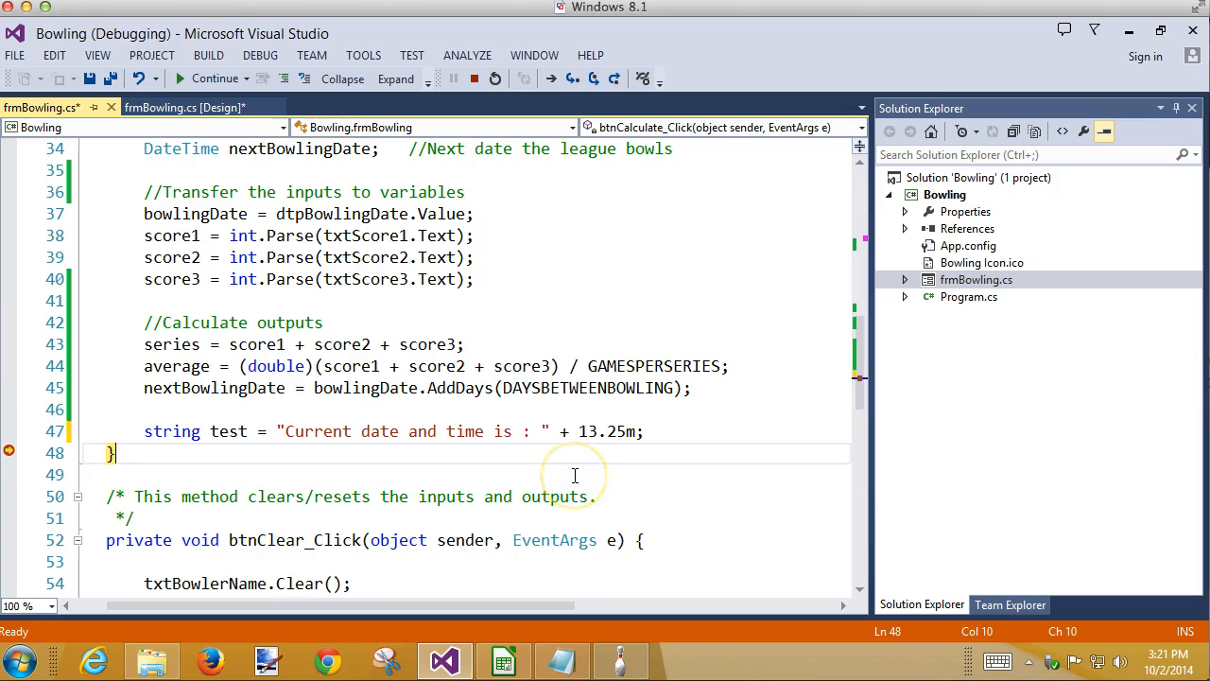
pyautogui.moveTo(615, 431)
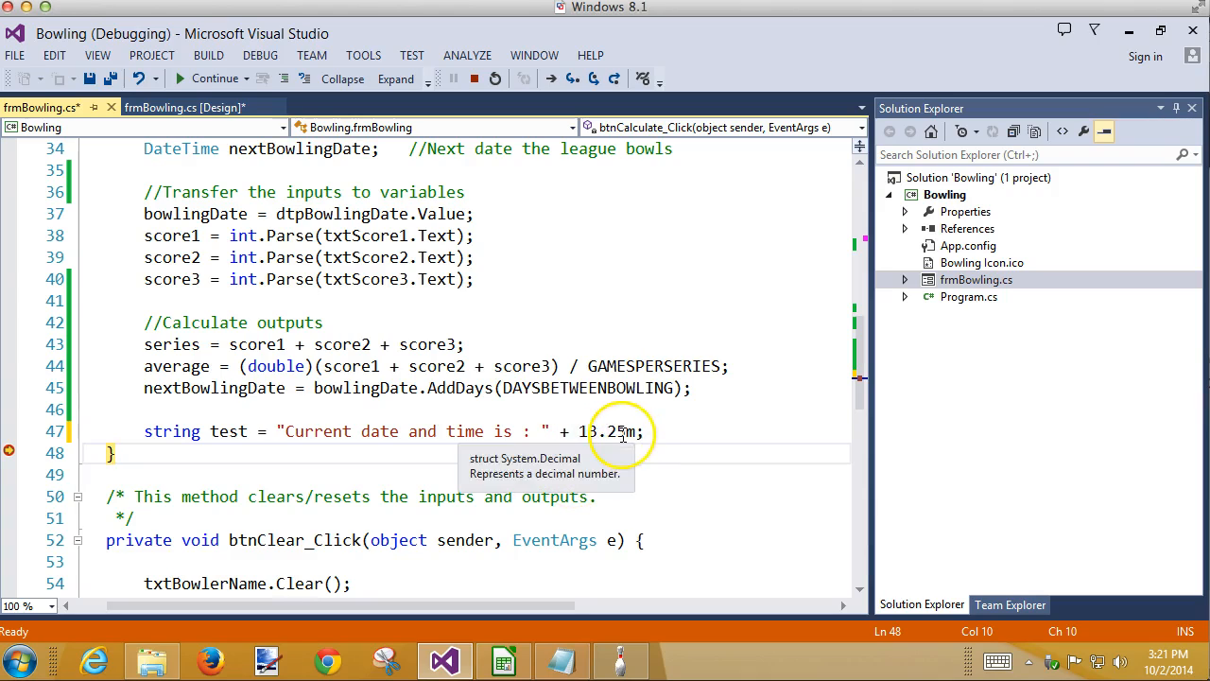
pyautogui.moveTo(589, 458)
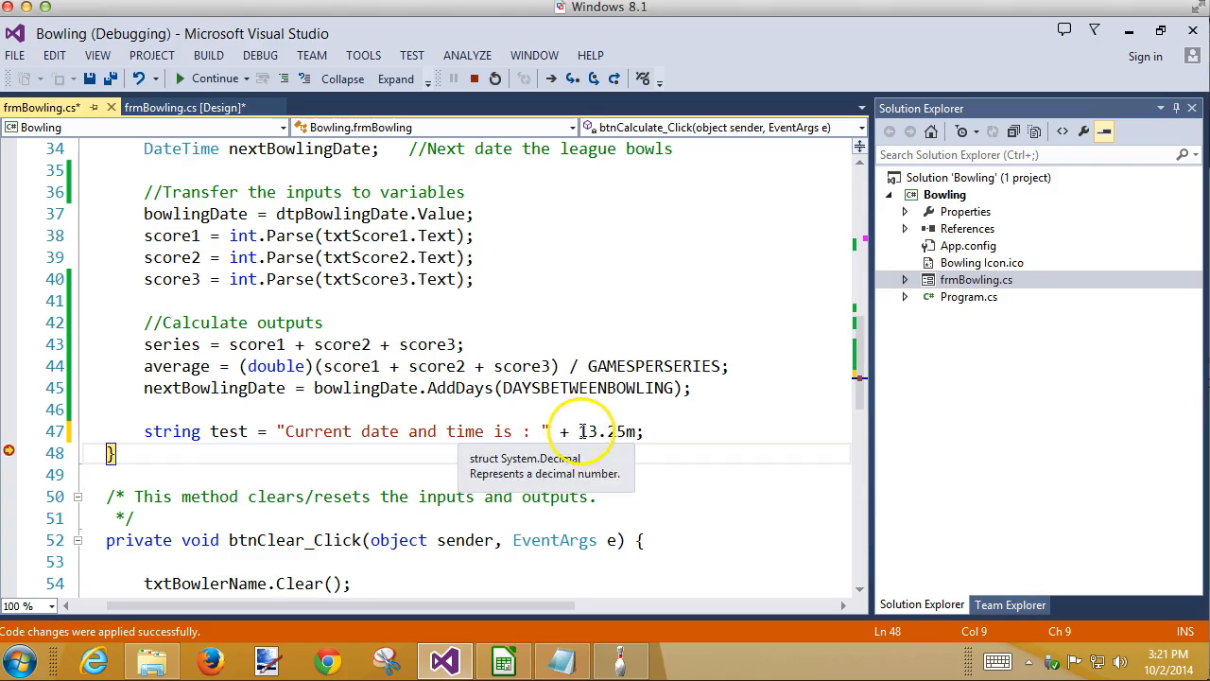
pyautogui.doubleClick(606, 431)
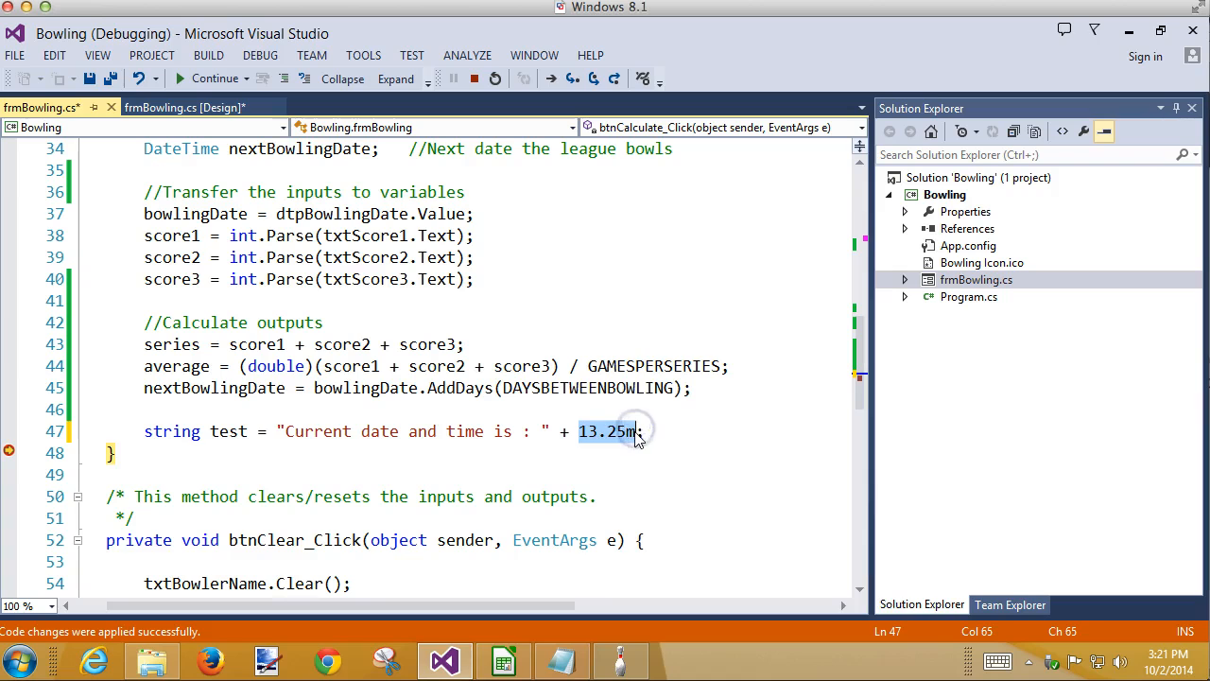
# Step: Replace 13.25m on the test line with true
pyautogui.write('true')
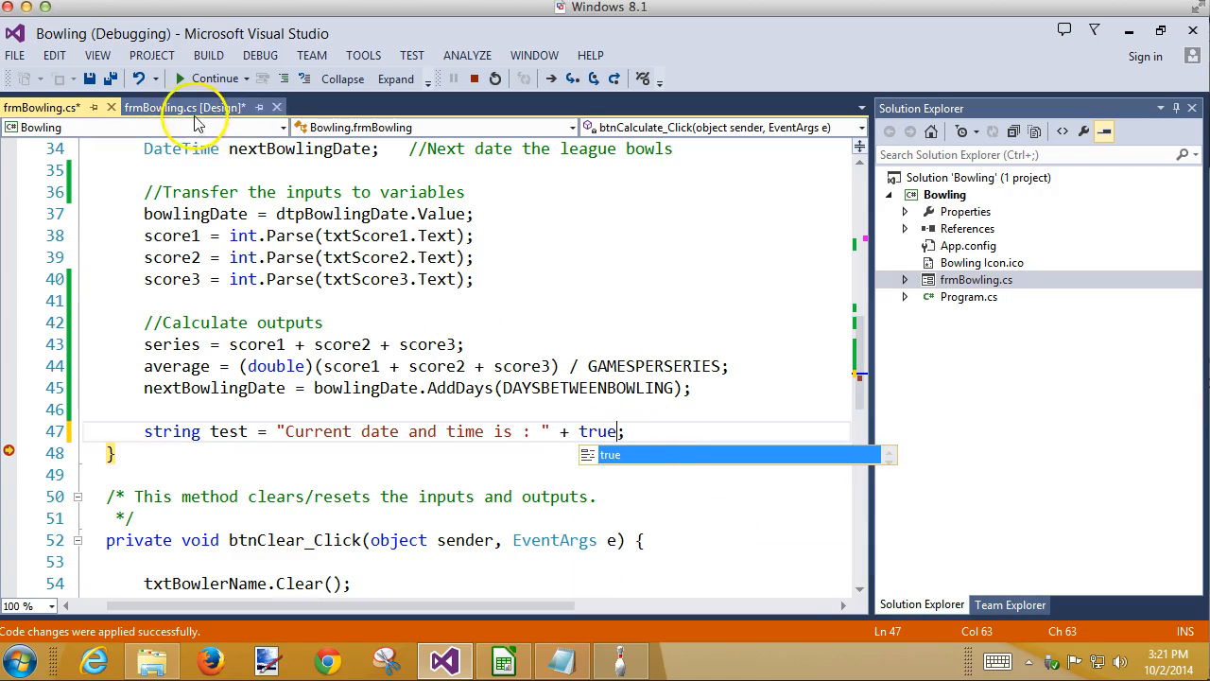
pyautogui.click(179, 79)
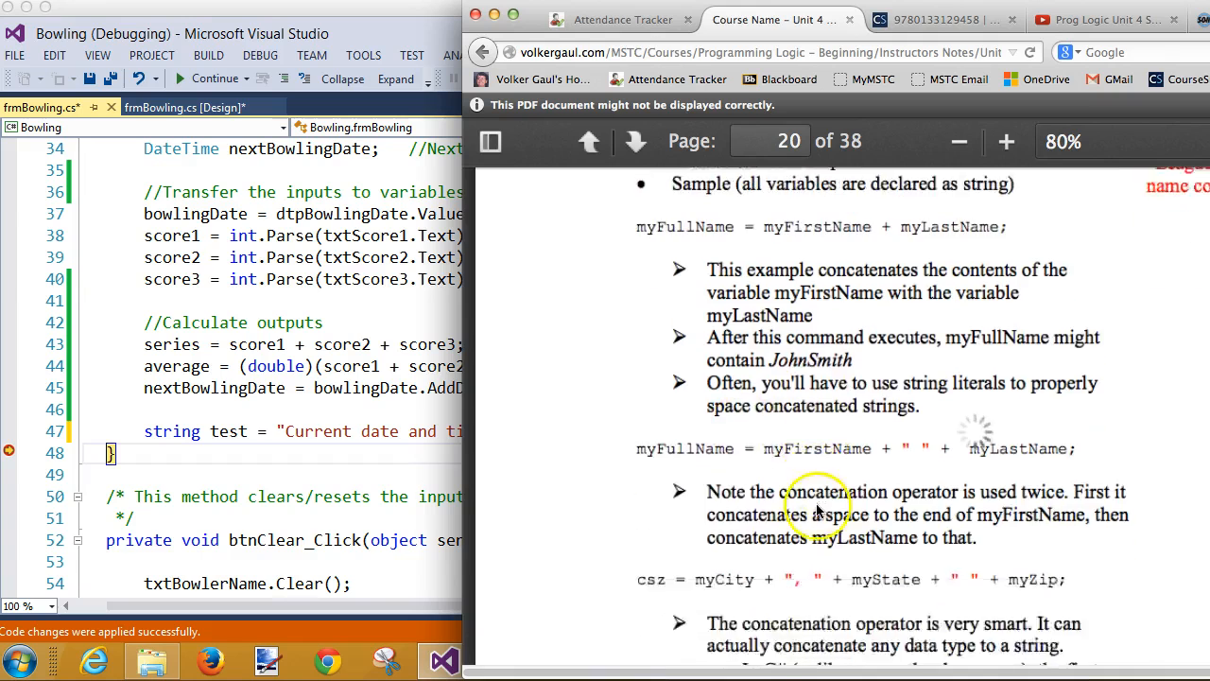
# Step: Scroll the Chrome course notes to page 20's myFullName and csz concatenation examples
pyautogui.scroll(-3)
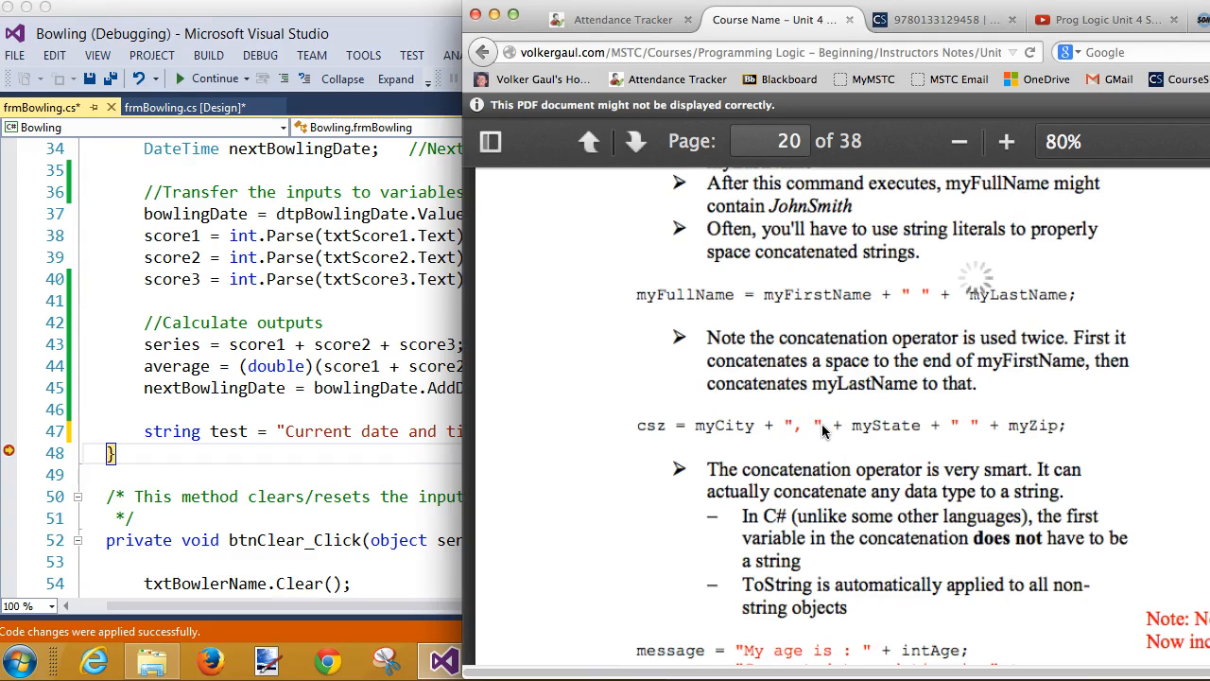
pyautogui.click(813, 426)
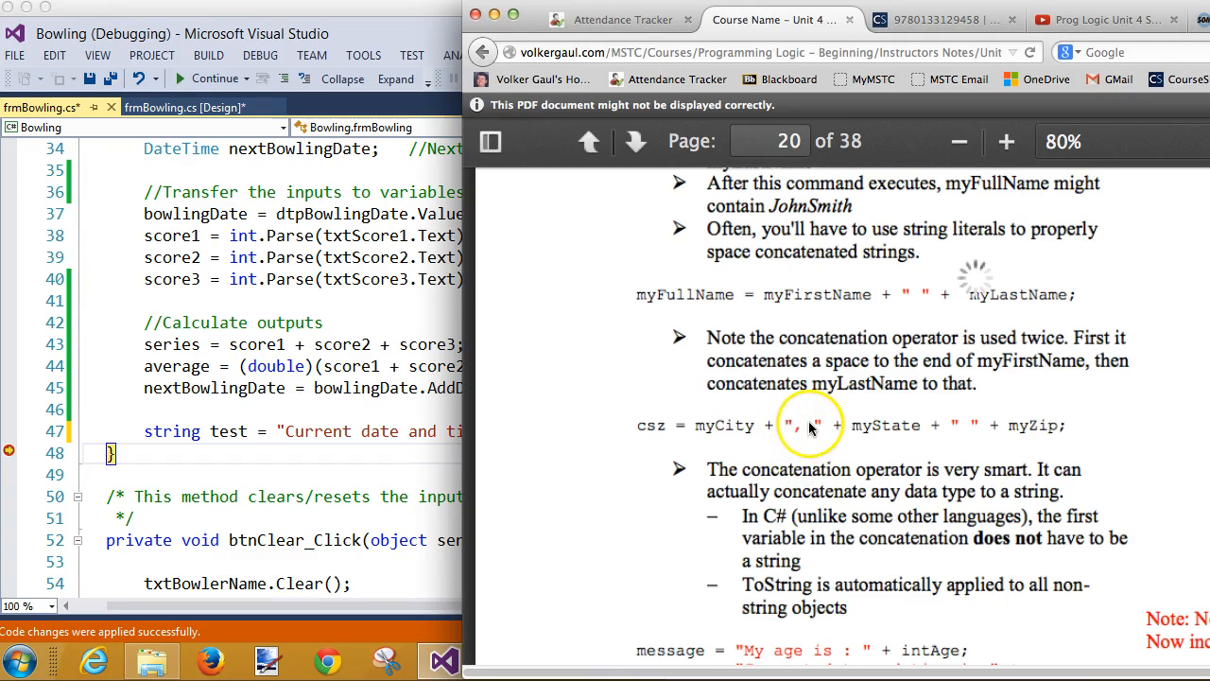
pyautogui.moveTo(897, 432)
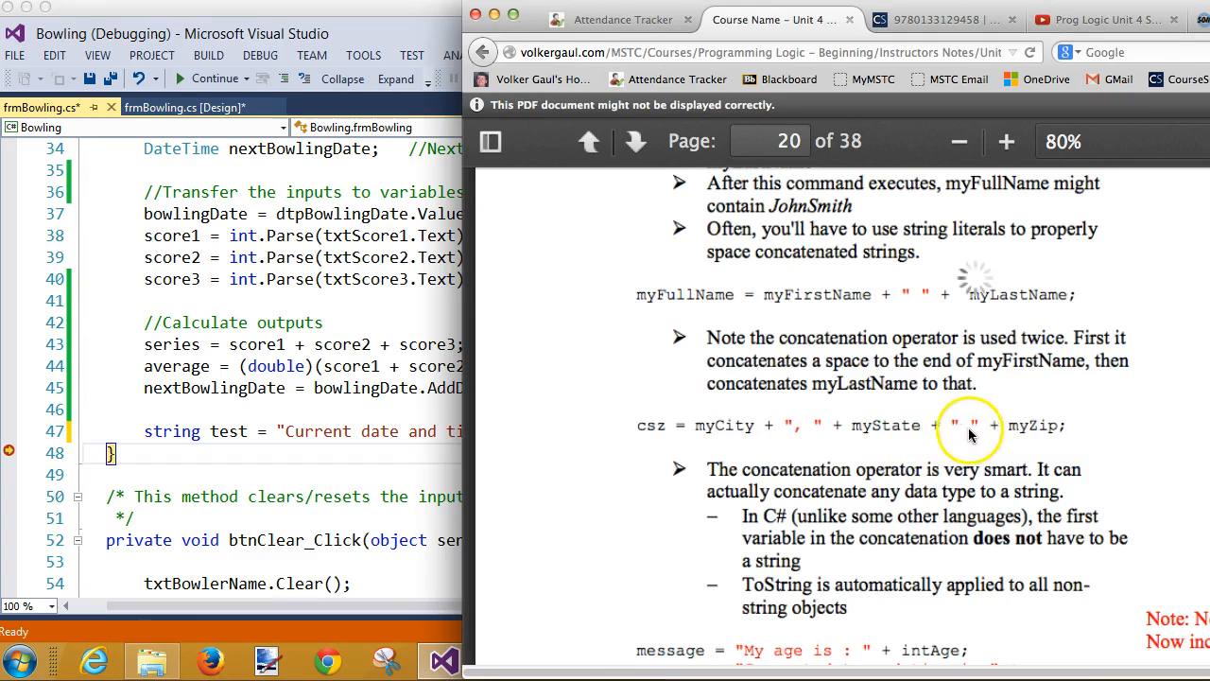
pyautogui.moveTo(1047, 430)
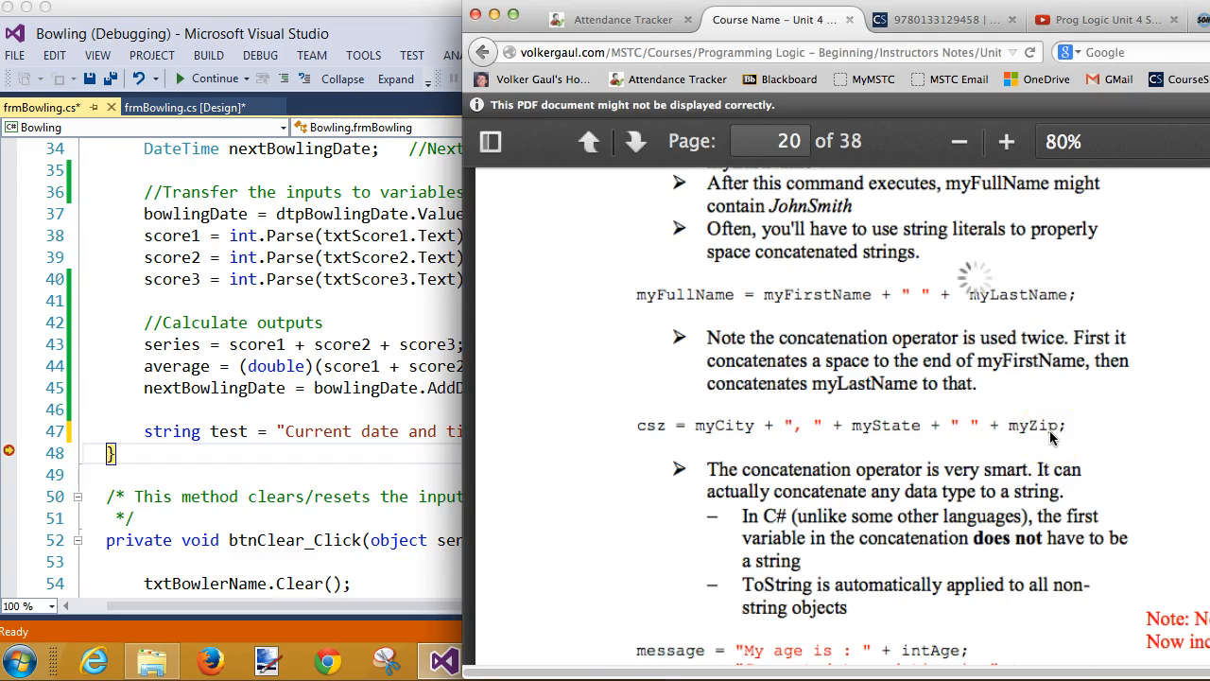
pyautogui.scroll(-3)
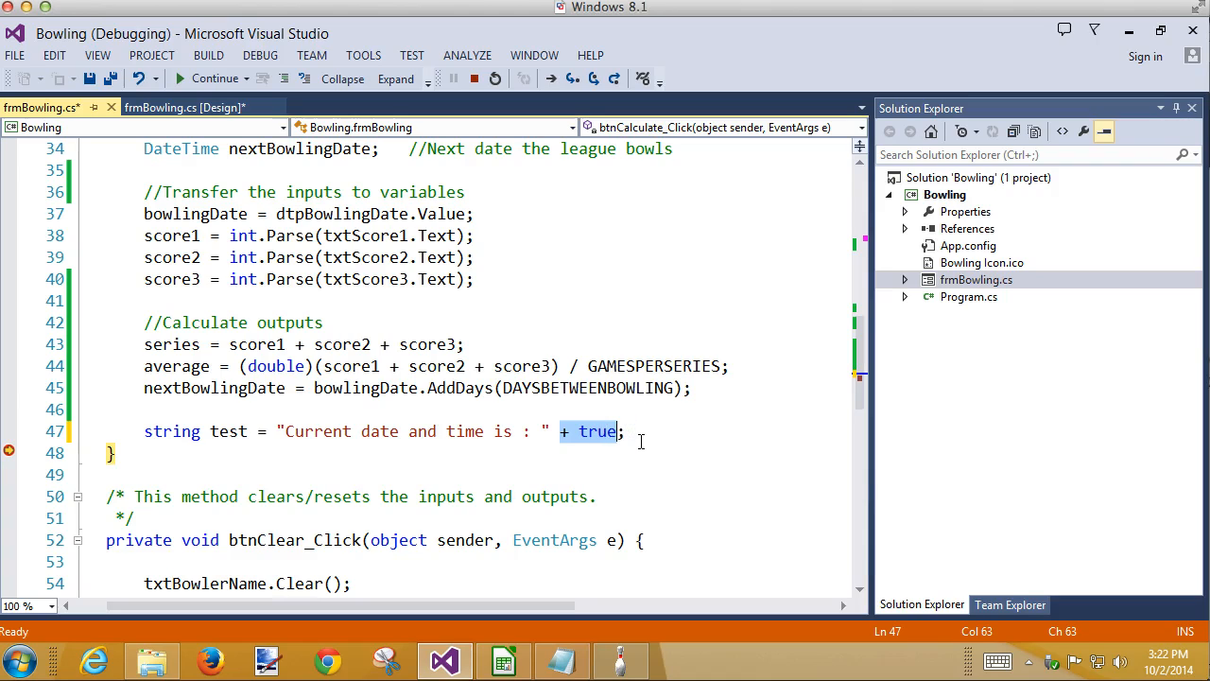
# Step: Replace true with nextBowlingDate via IntelliSense and continue running the program
pyautogui.write('nextBowlingDat')
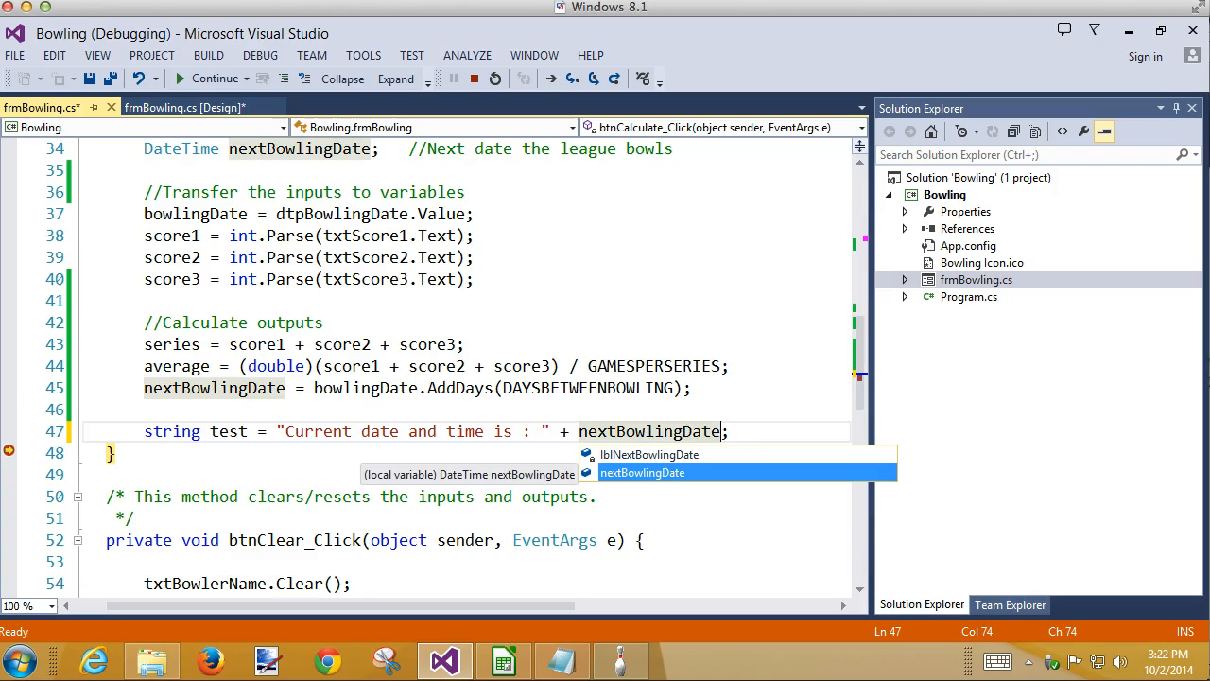
pyautogui.click(332, 431)
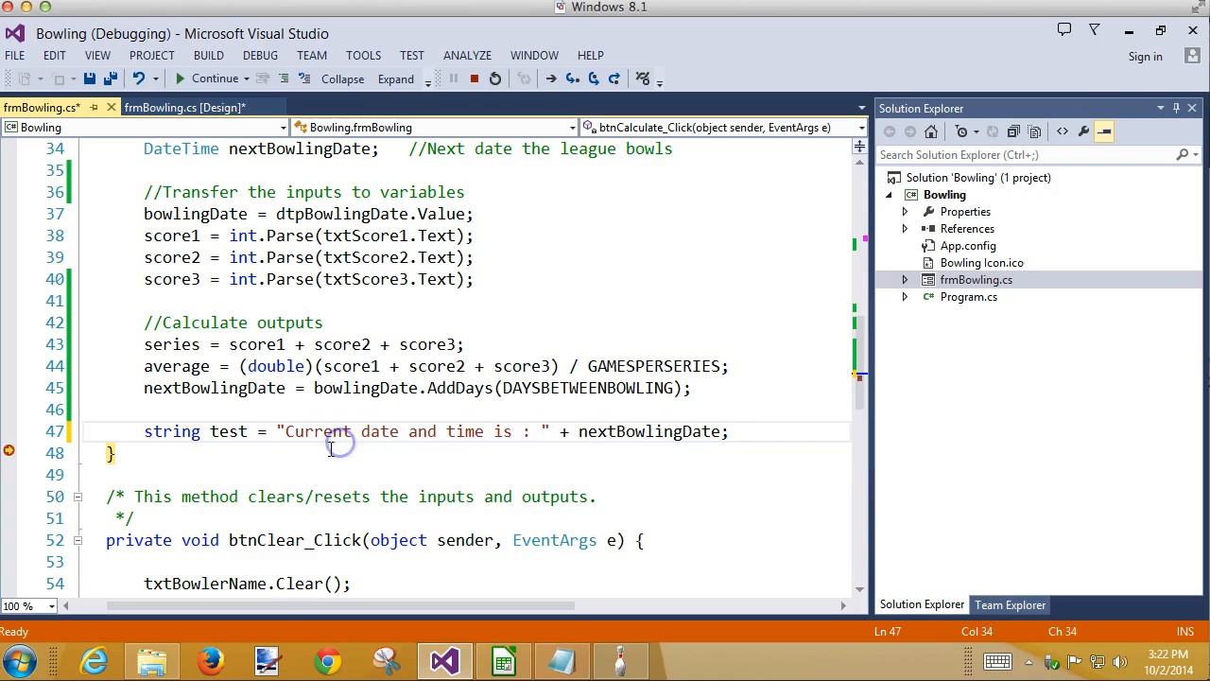
pyautogui.moveTo(437, 461)
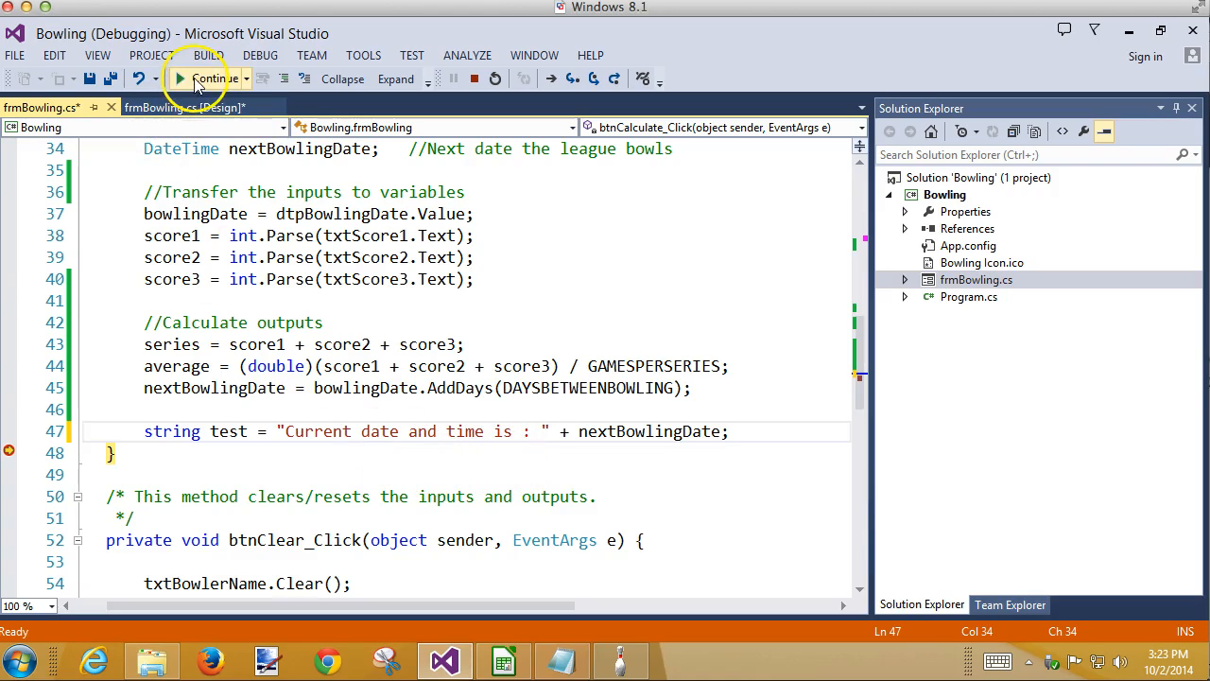
pyautogui.click(194, 79)
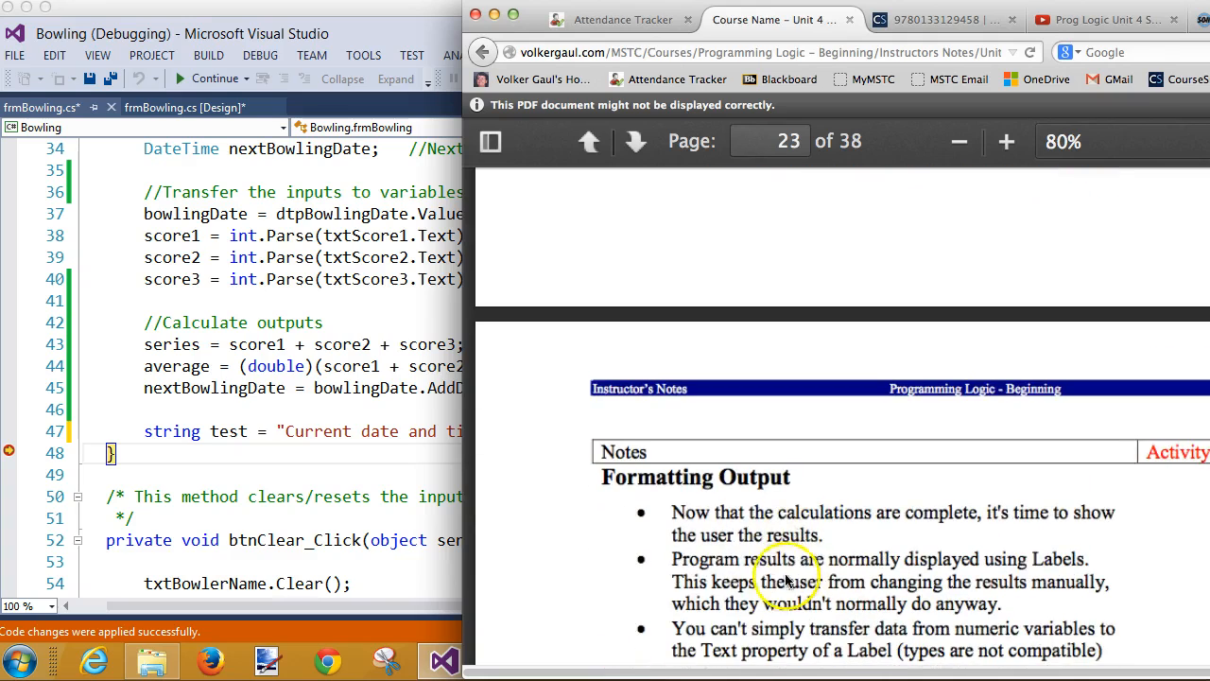
# Step: Scroll the PDF notes down to page 23, Formatting Output
pyautogui.scroll(-3)
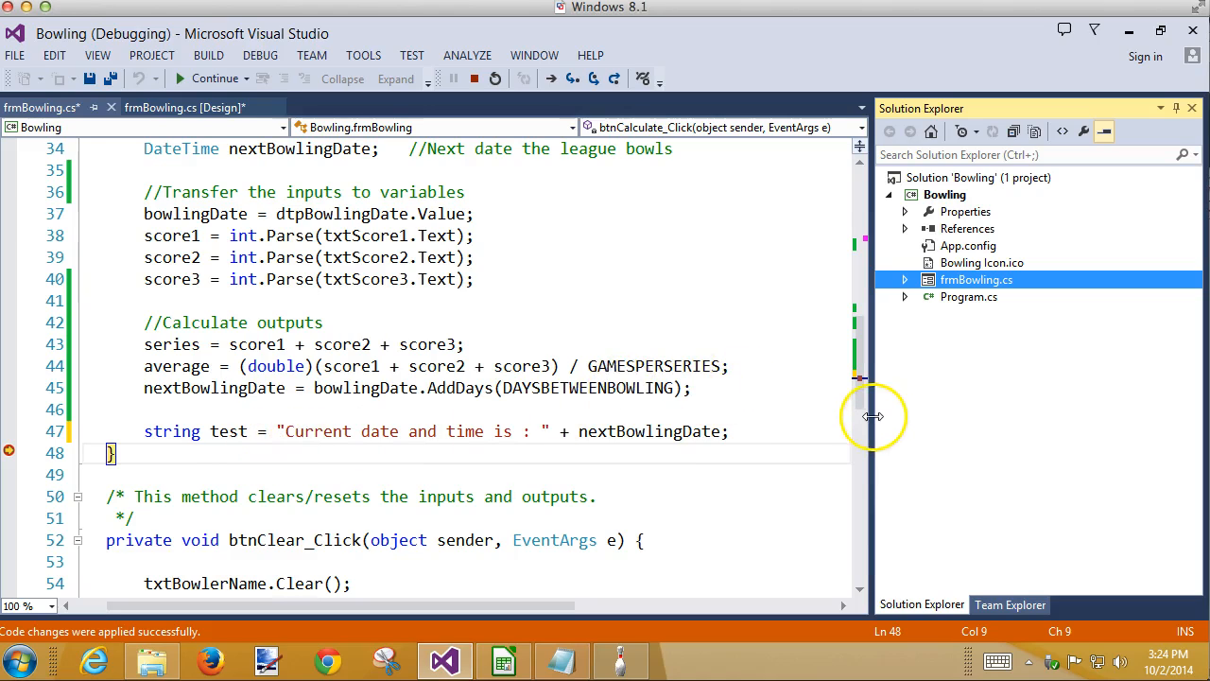
pyautogui.moveTo(804, 377)
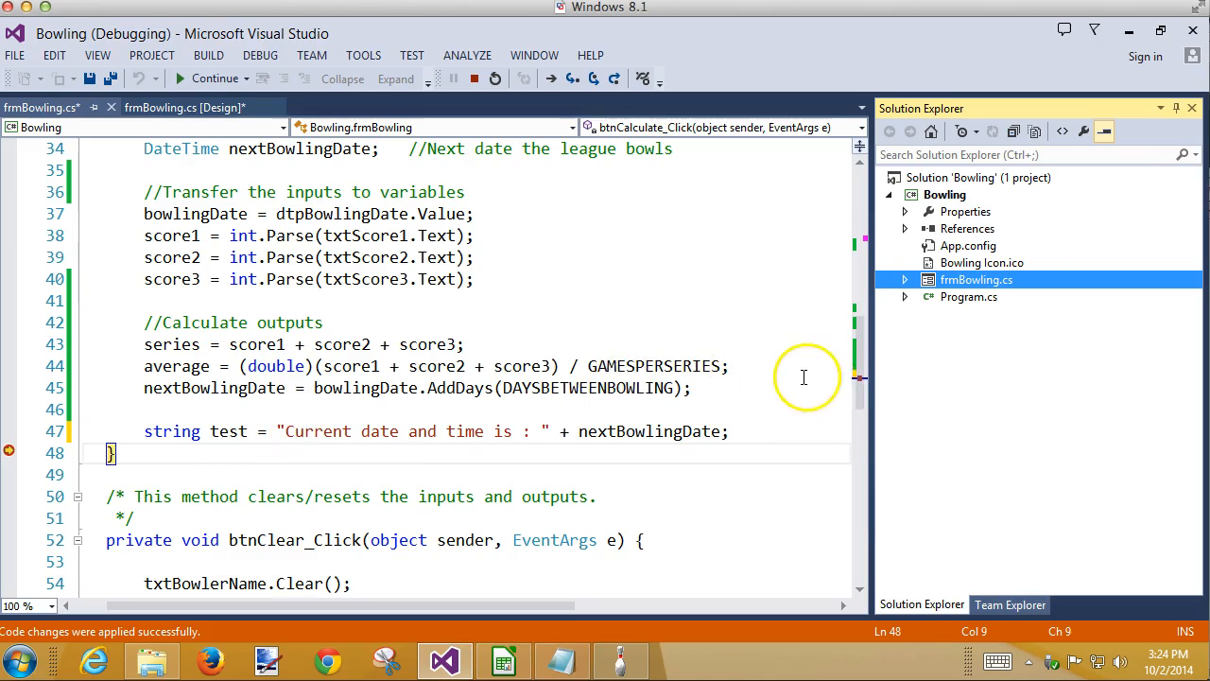
pyautogui.moveTo(1201, 326)
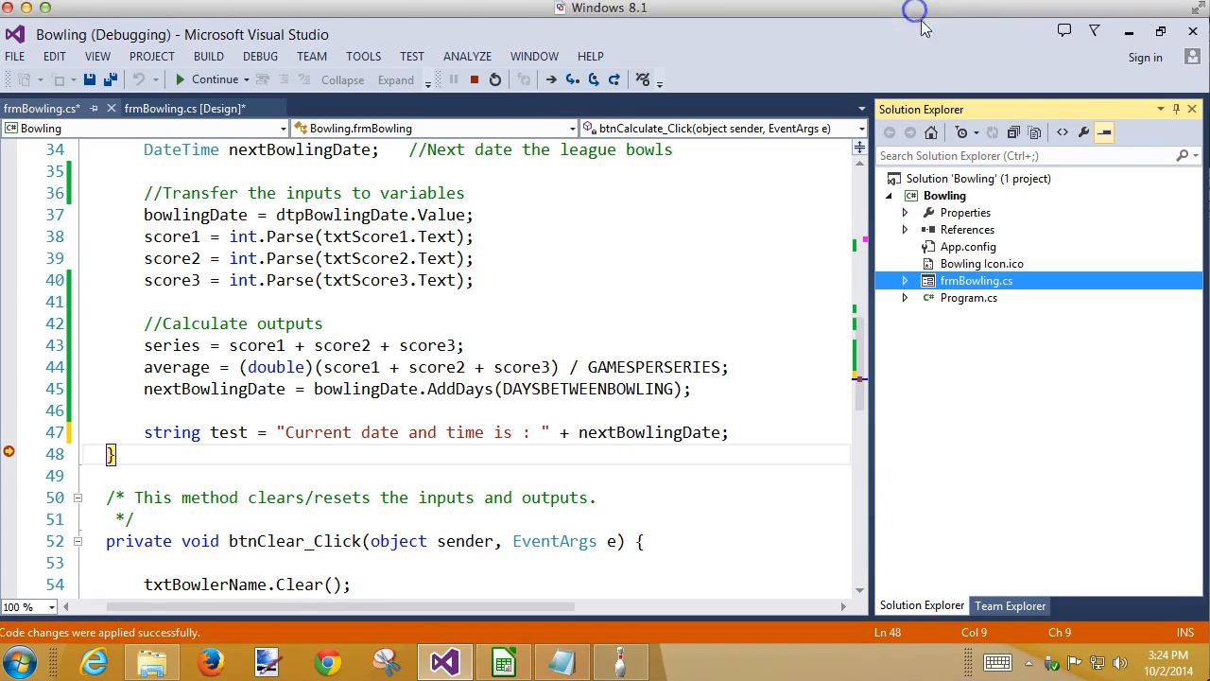
pyautogui.moveTo(896, 22)
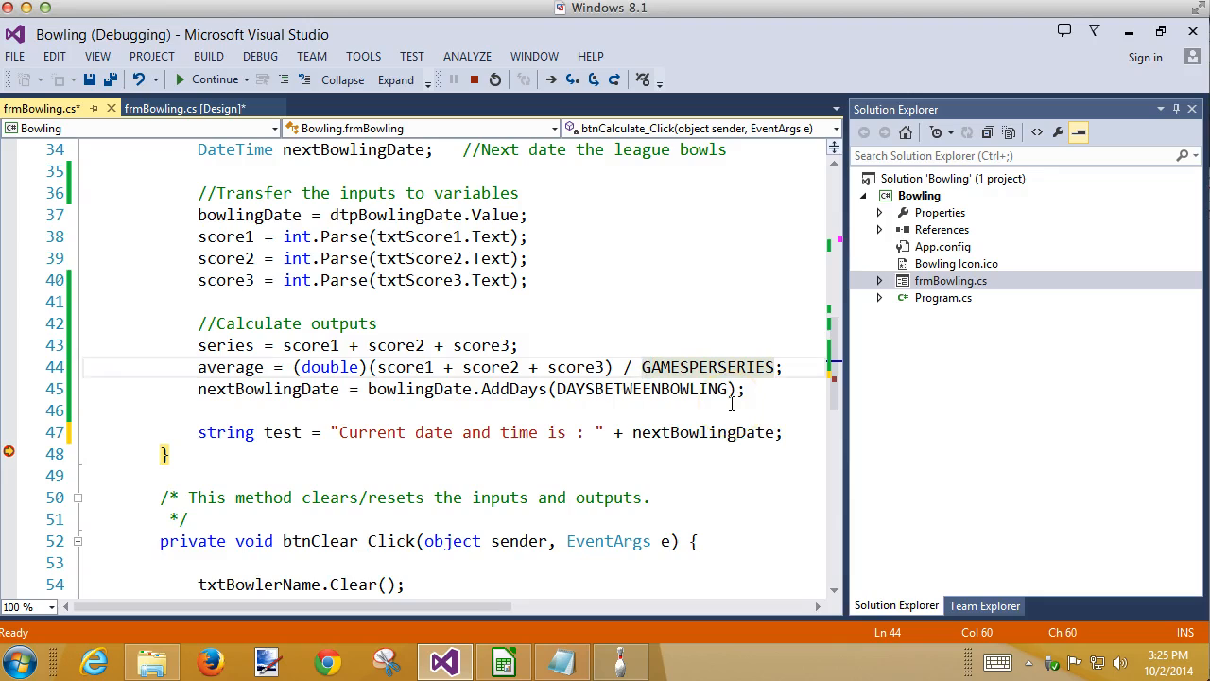
# Step: Wrap the average statement after '/' and split the test string literal across two lines
pyautogui.press('enter')
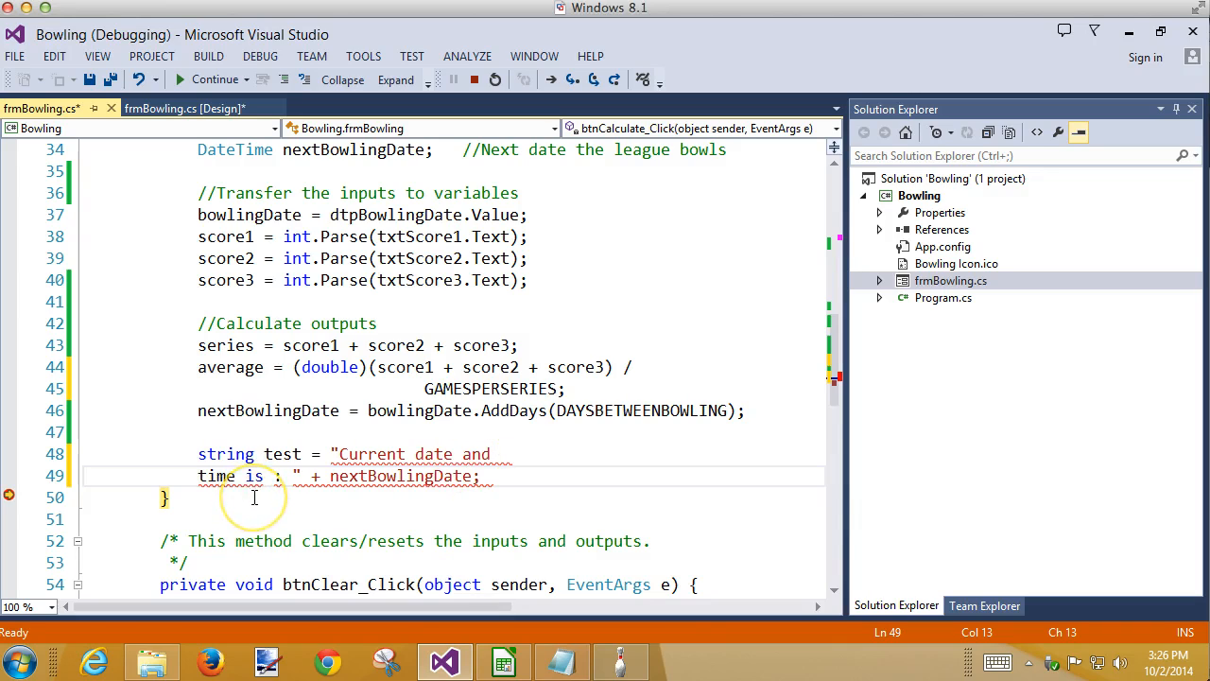
pyautogui.moveTo(454, 453)
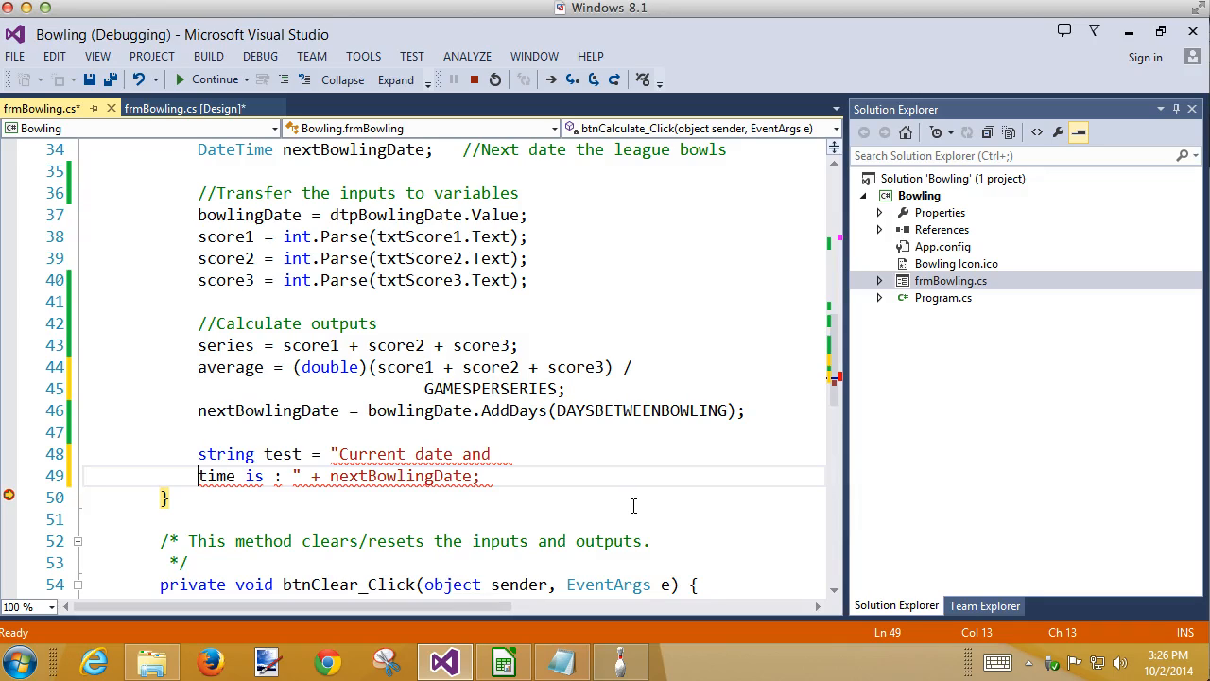
pyautogui.click(514, 454)
pyautogui.write(' " +')
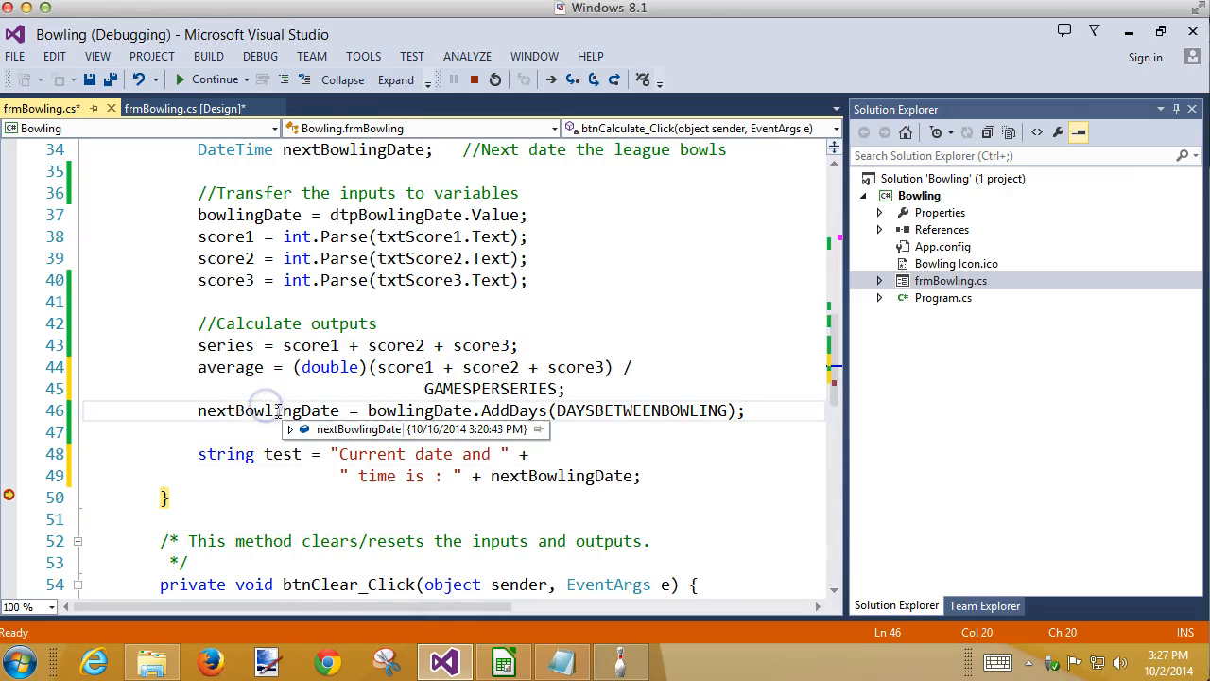
pyautogui.press('Enter')
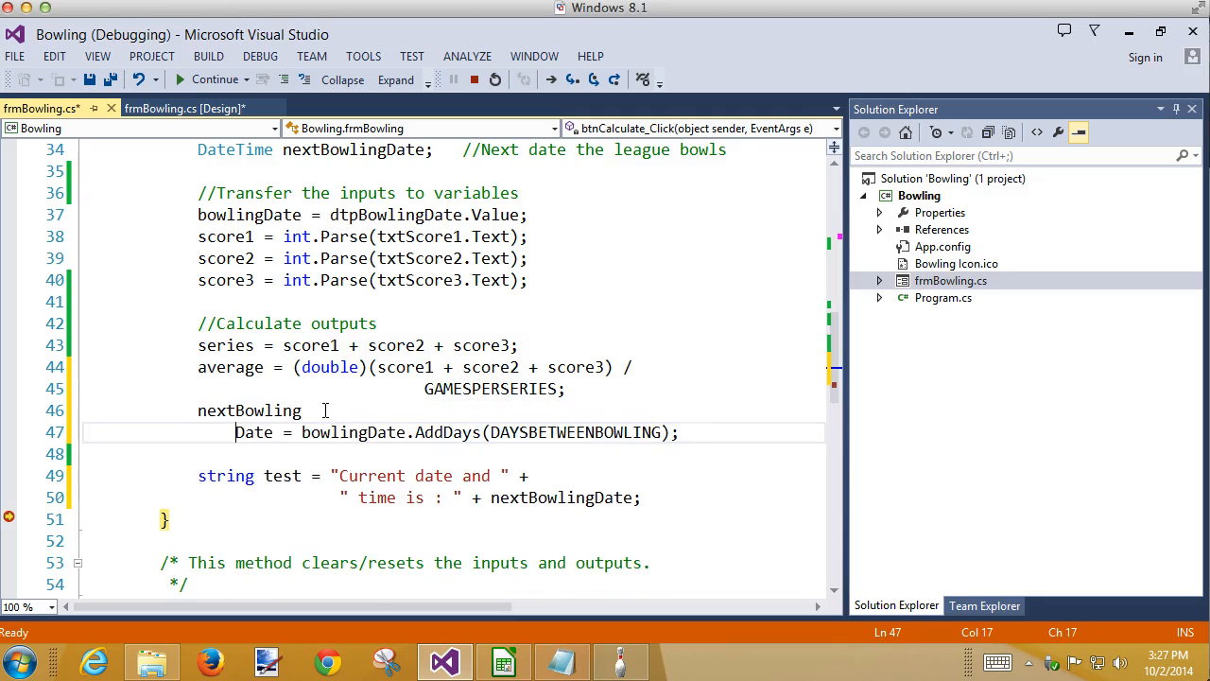
pyautogui.doubleClick(252, 432)
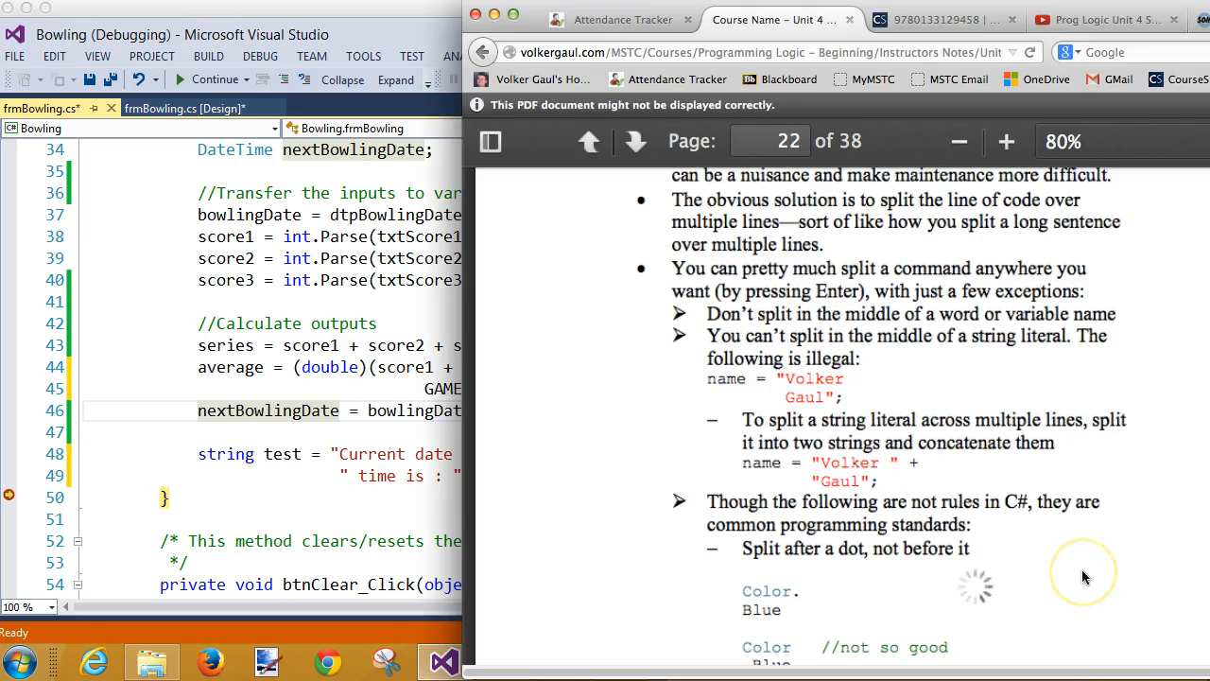
# Step: Scroll the PDF notes to page 22 on splitting long lines of code
pyautogui.scroll(-3)
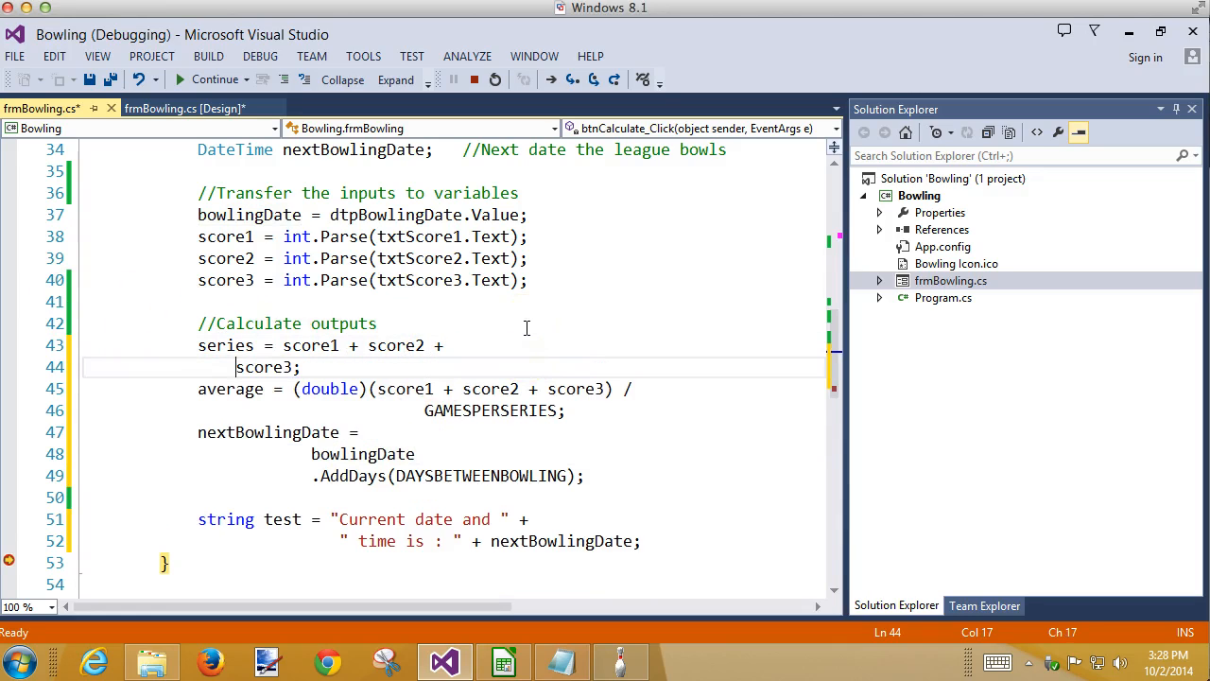
# Step: Indent the continuation line and enter GAMESPERSERIES after the division operator
pyautogui.press('Tab')
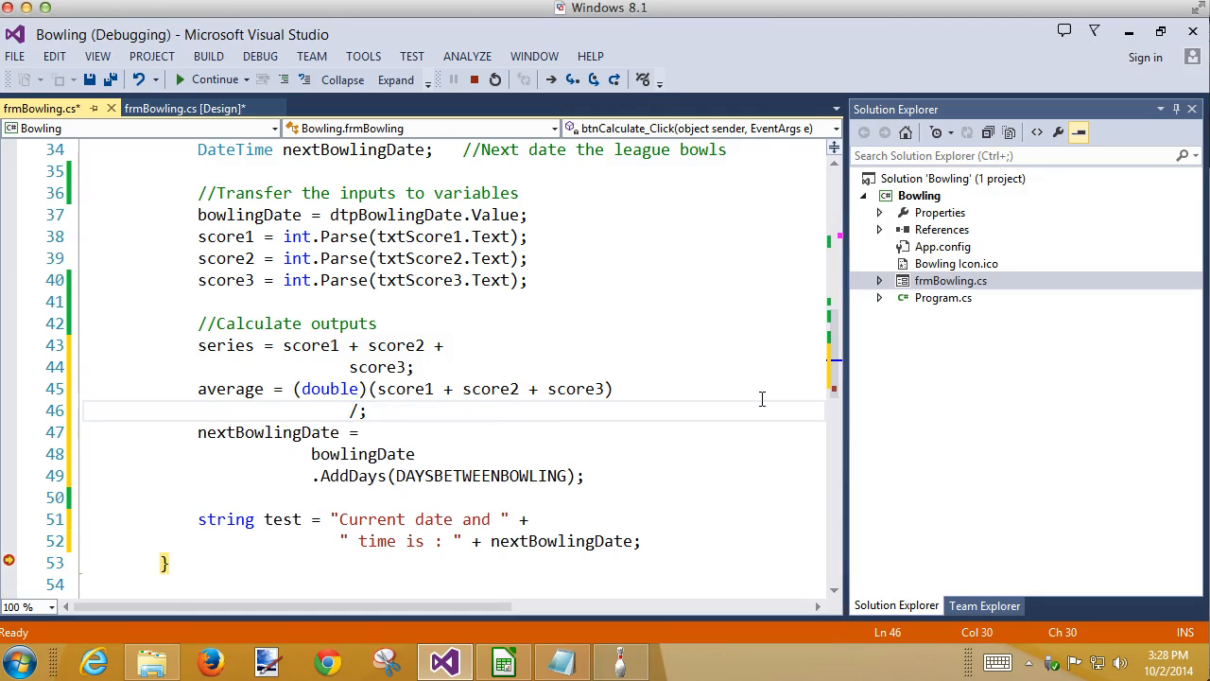
pyautogui.write('GAMESPERSERIES')
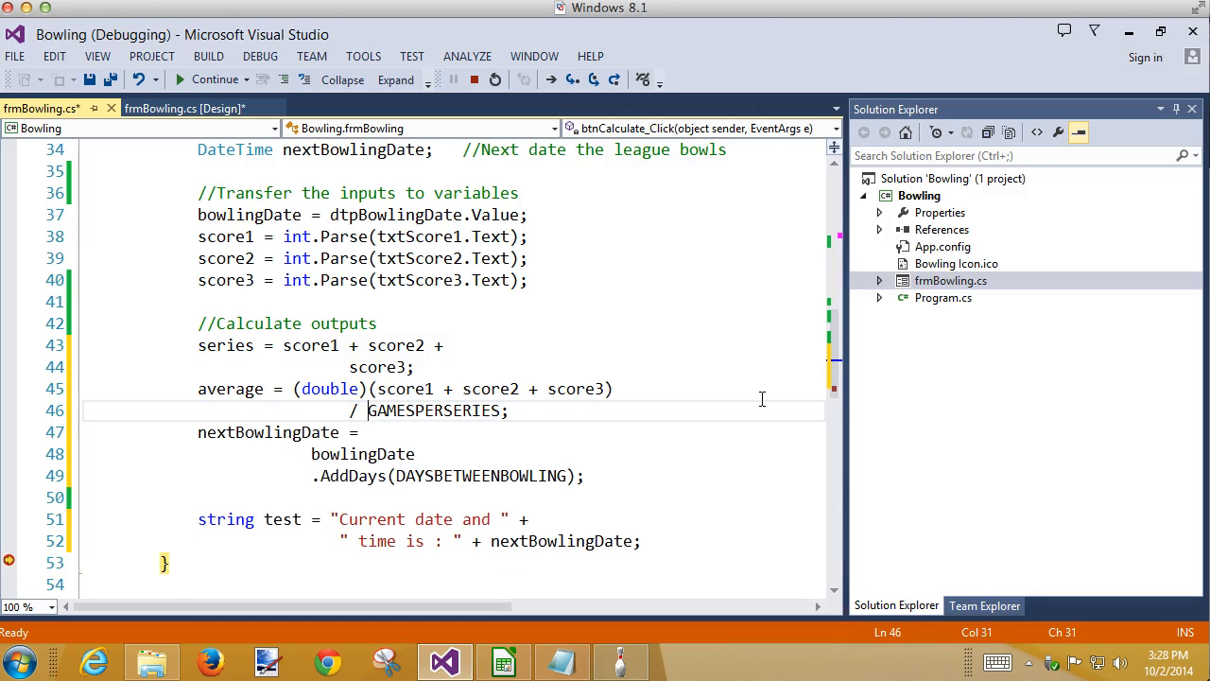
pyautogui.doubleClick(435, 410)
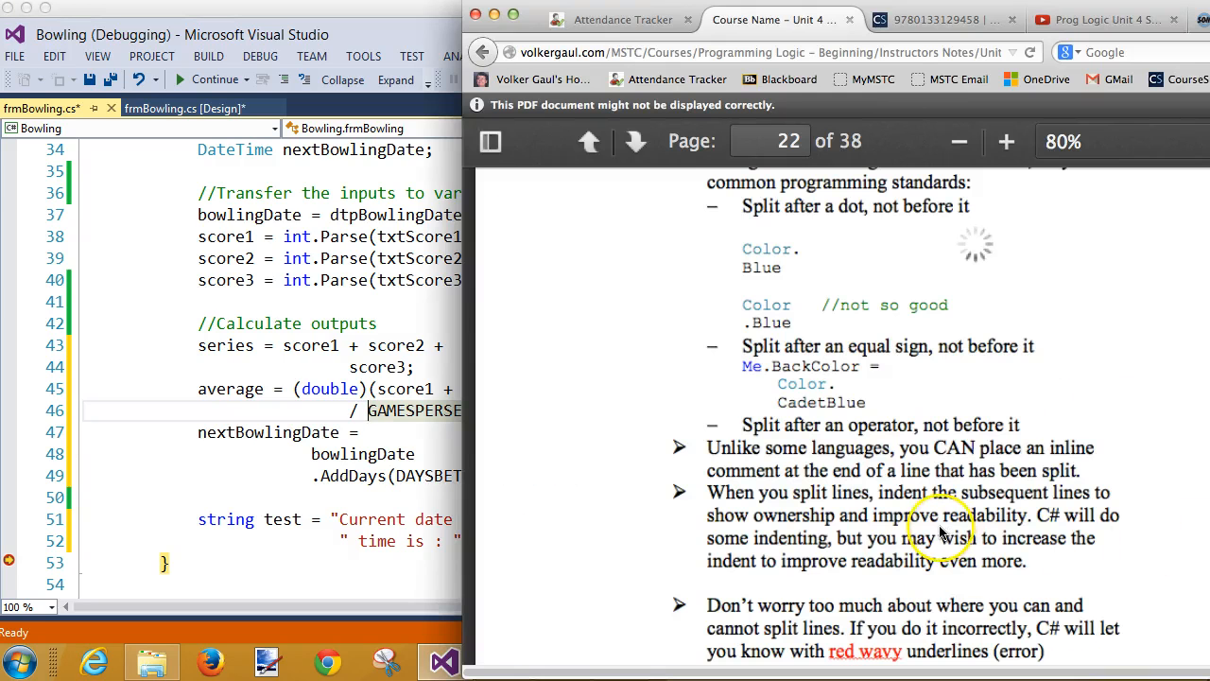
pyautogui.scroll(-3)
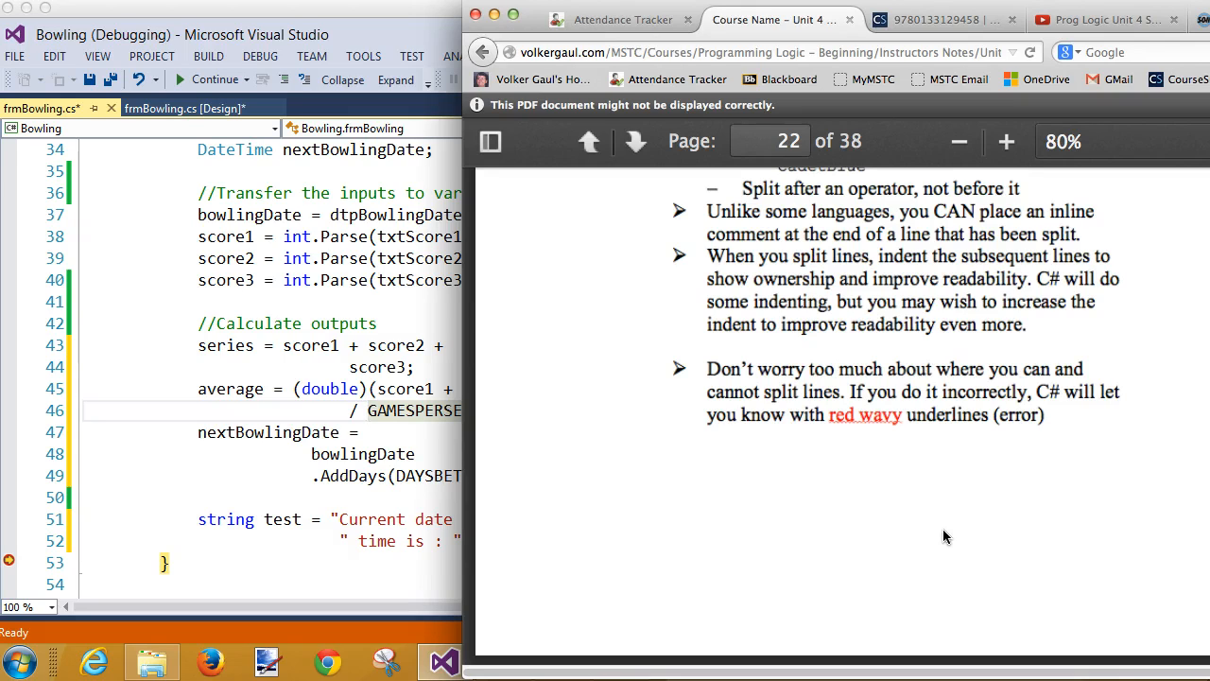
pyautogui.click(363, 410)
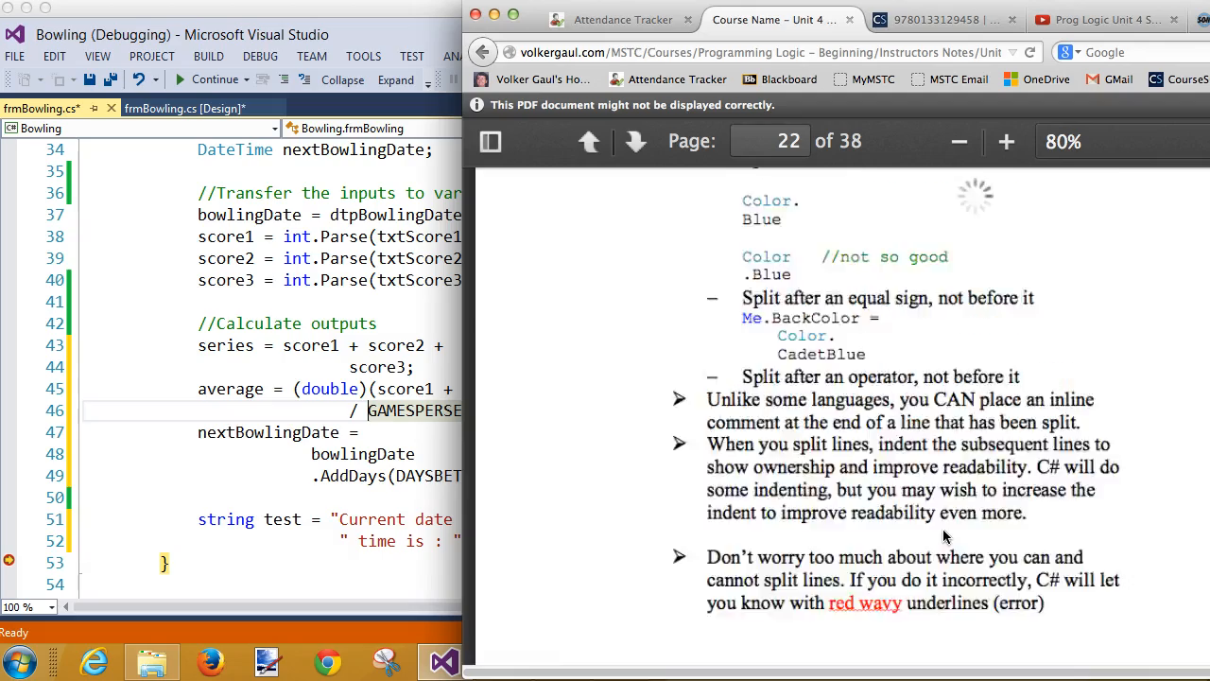
# Step: Go back to page 21 of the notes on Combined Assignment Operators
pyautogui.click(588, 141)
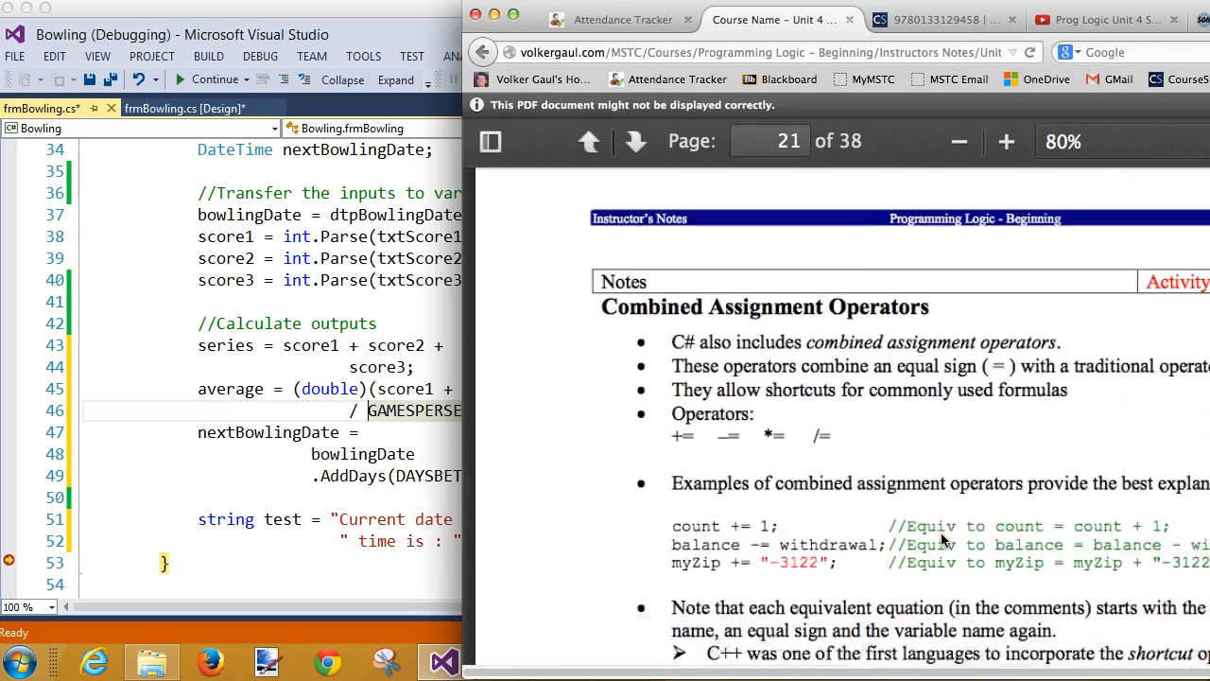
pyautogui.scroll(-3)
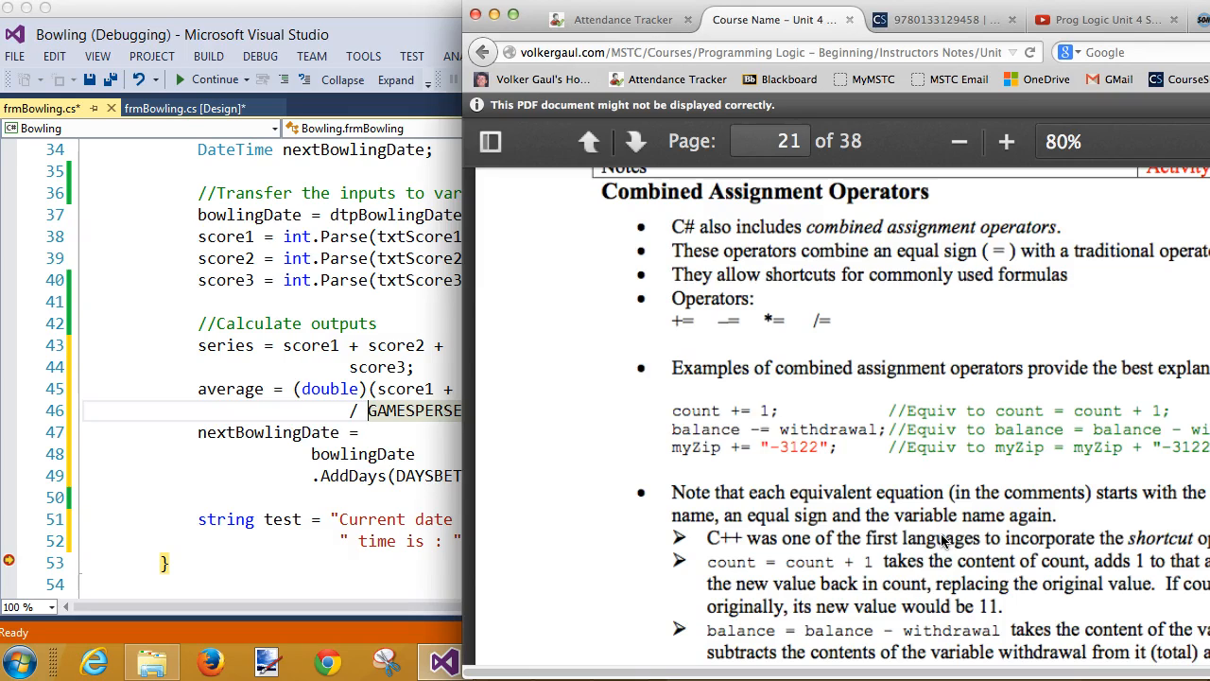